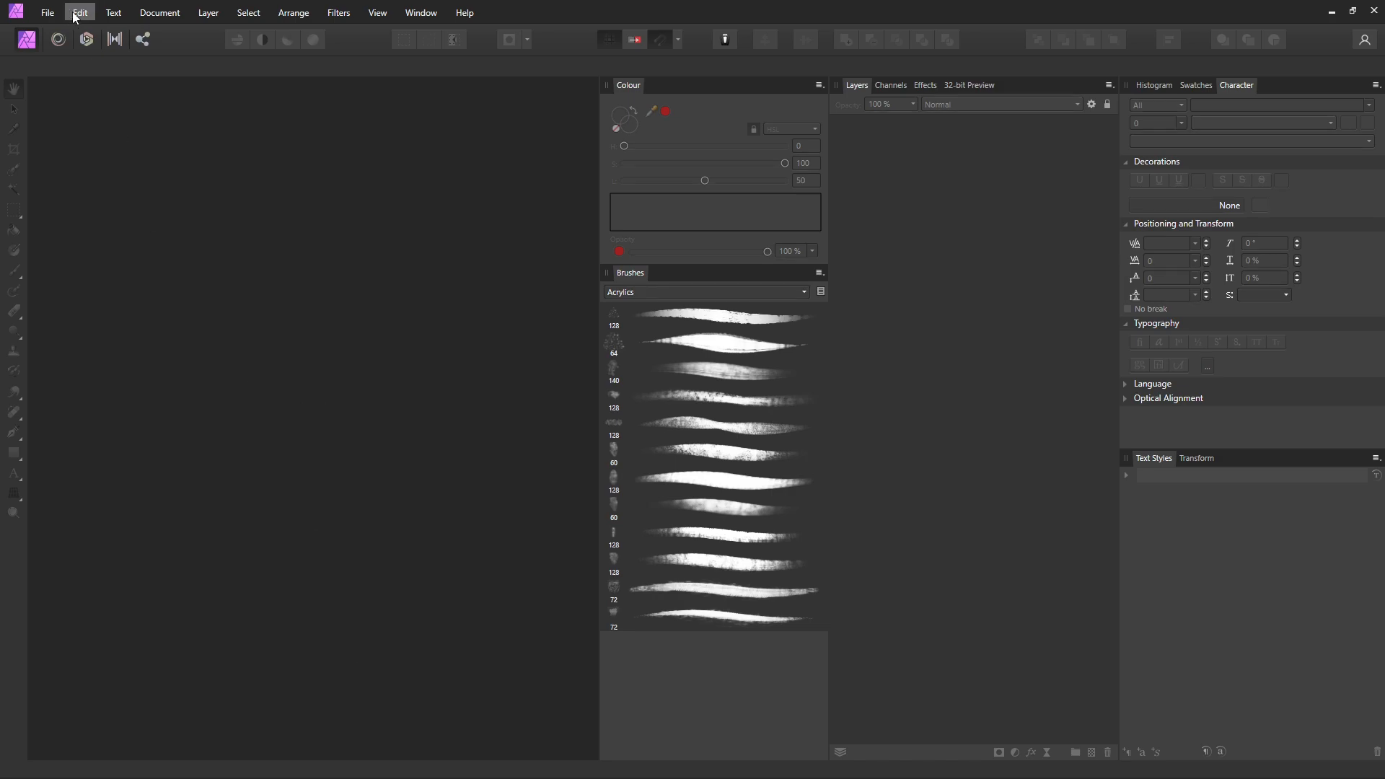
mouse_move(183, 143)
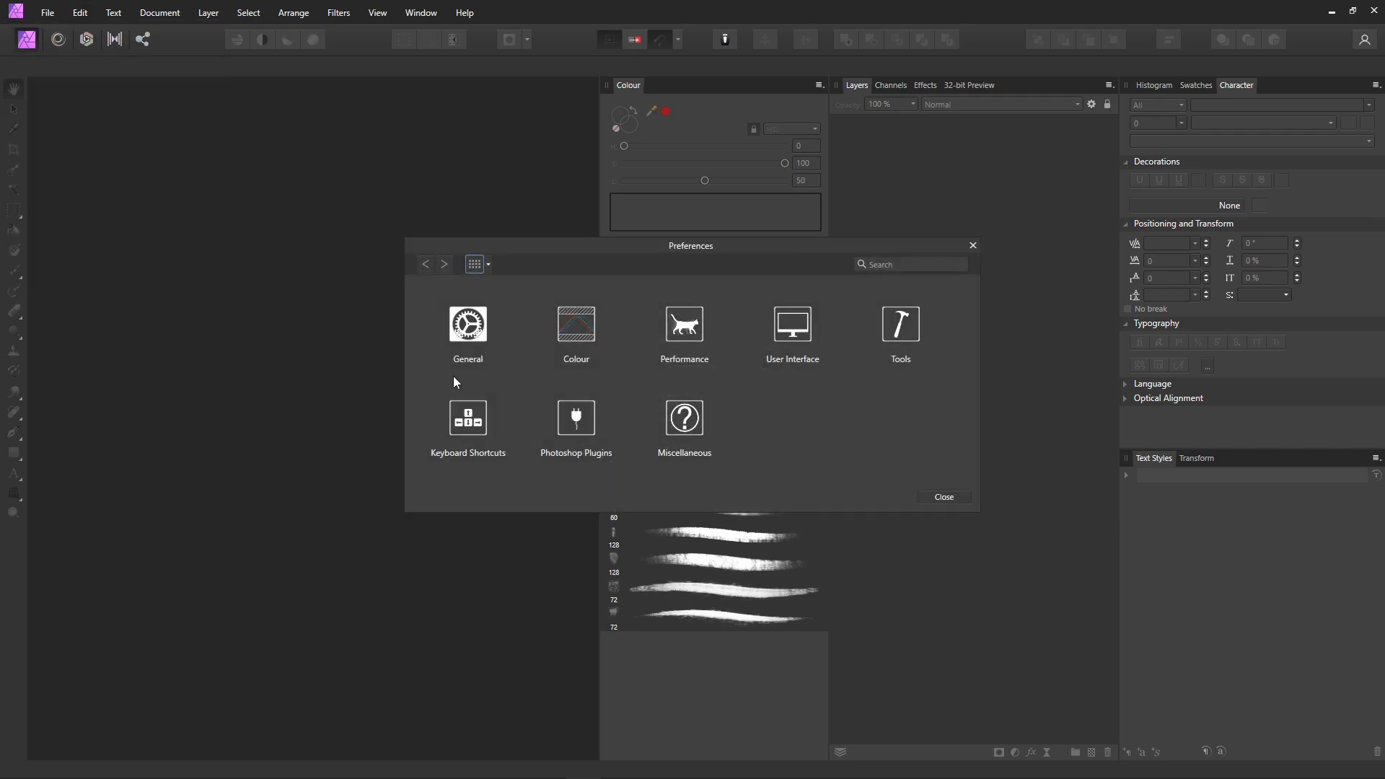
- Open dragonscene_ap0.half.1001.exr from the scene files folder as a 32-bit document
click(575, 323)
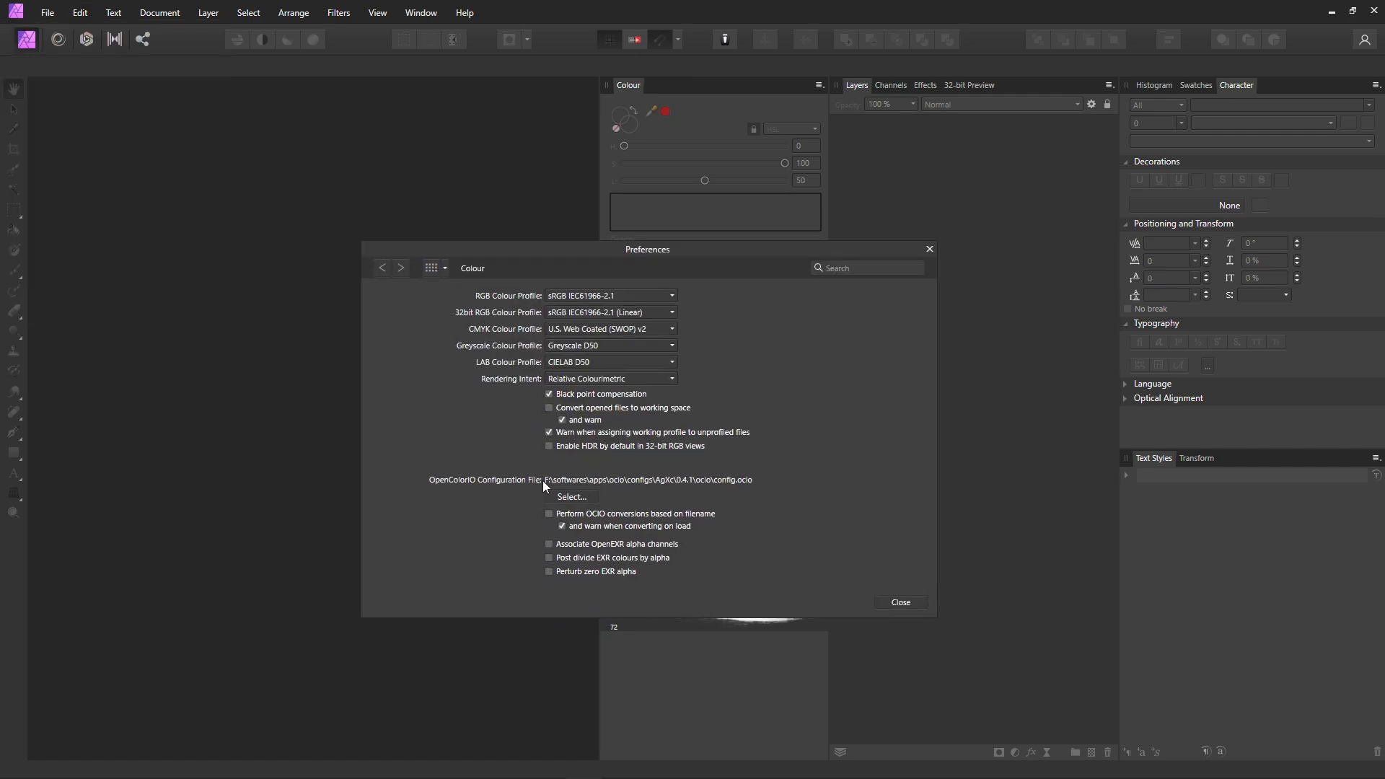
mouse_move(635, 488)
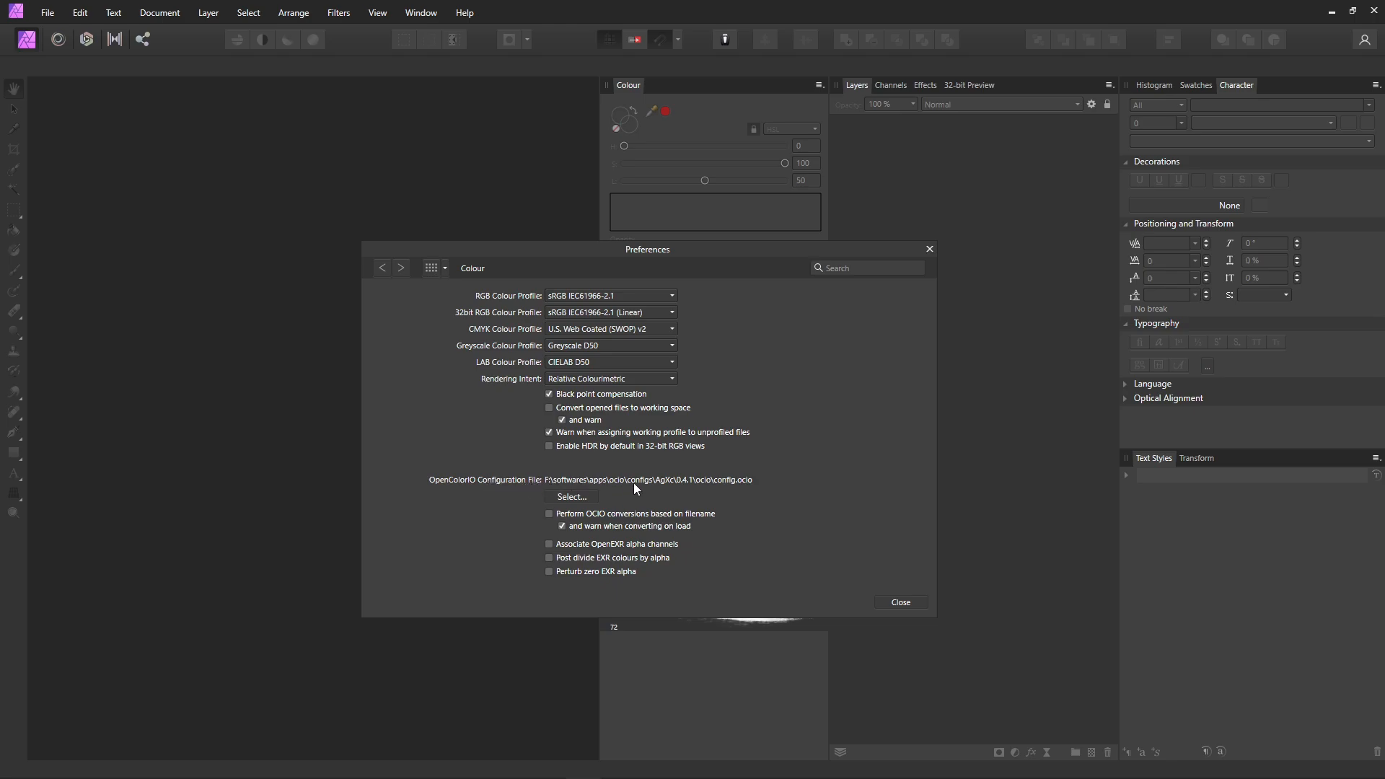
mouse_move(718, 490)
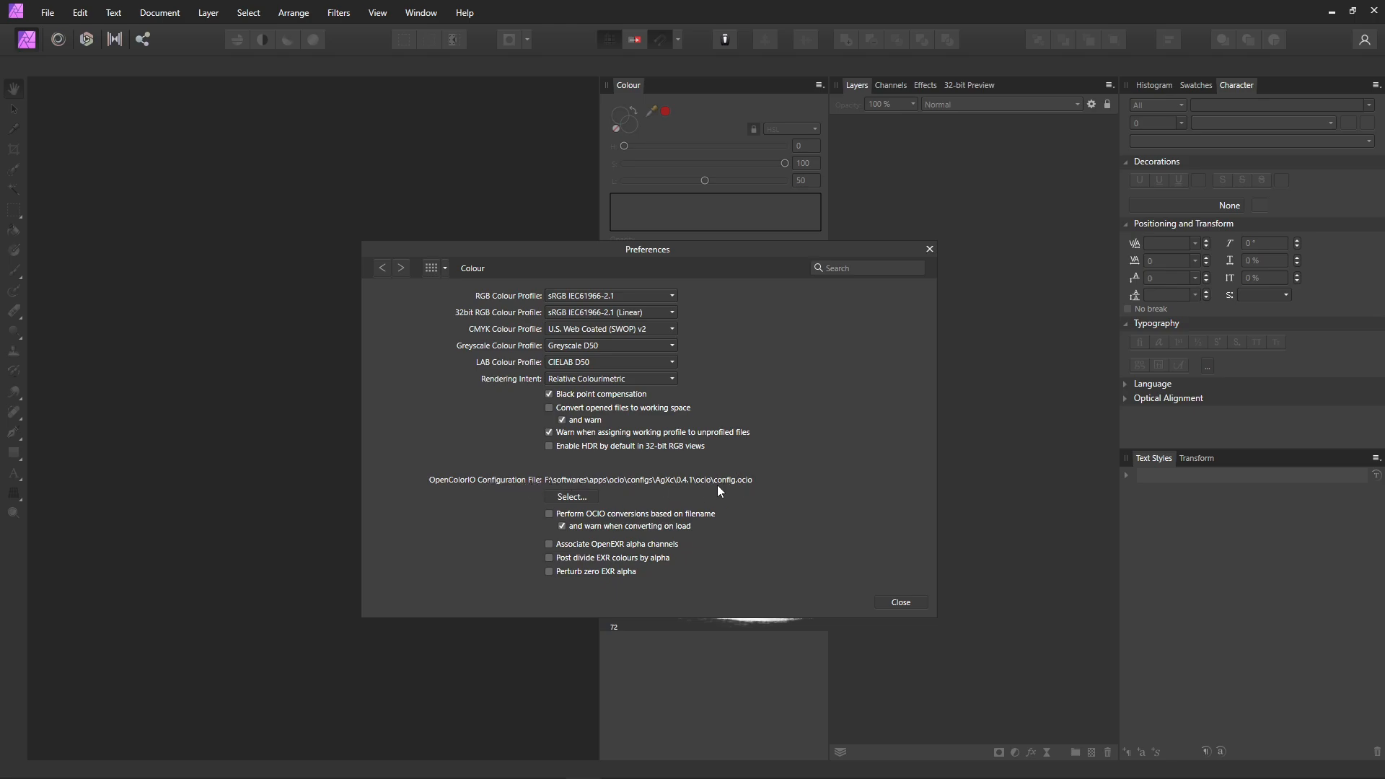
mouse_move(692, 496)
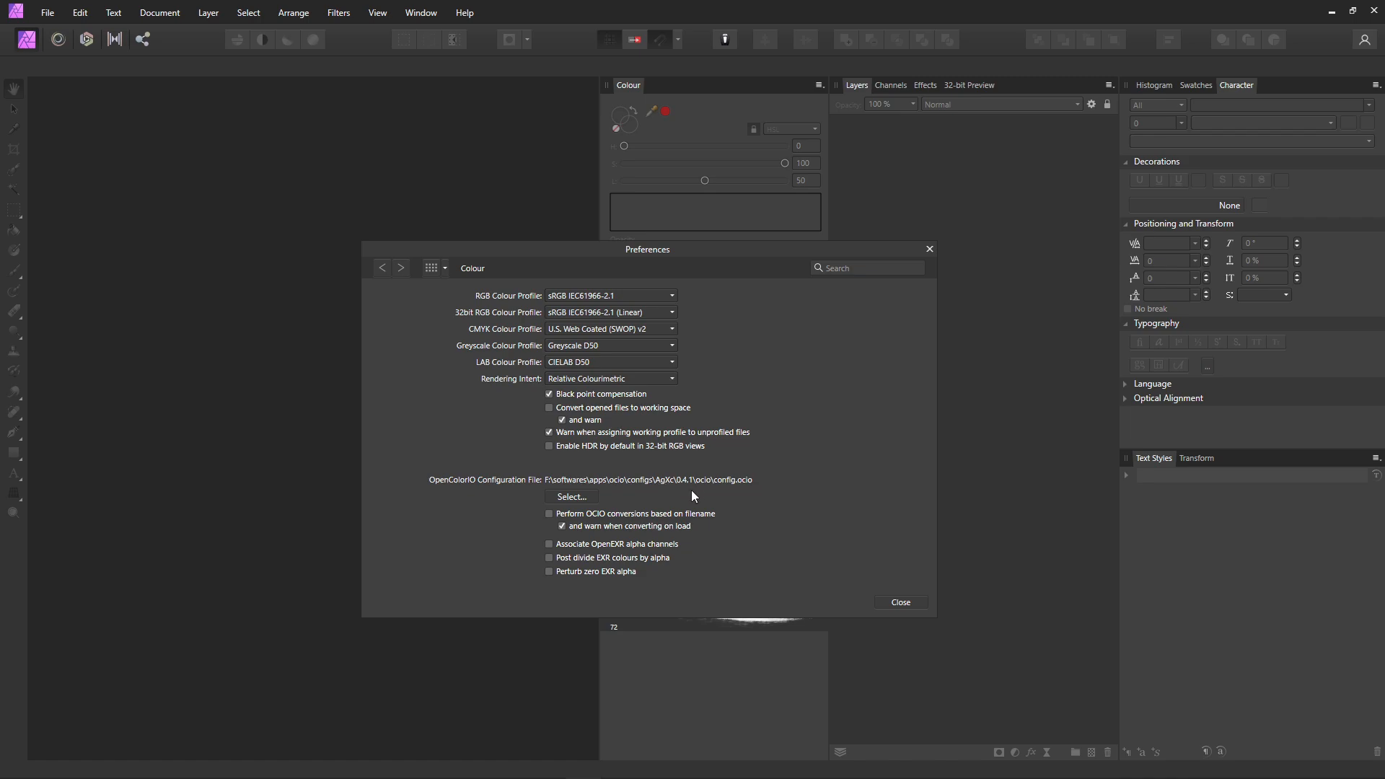
mouse_move(564, 489)
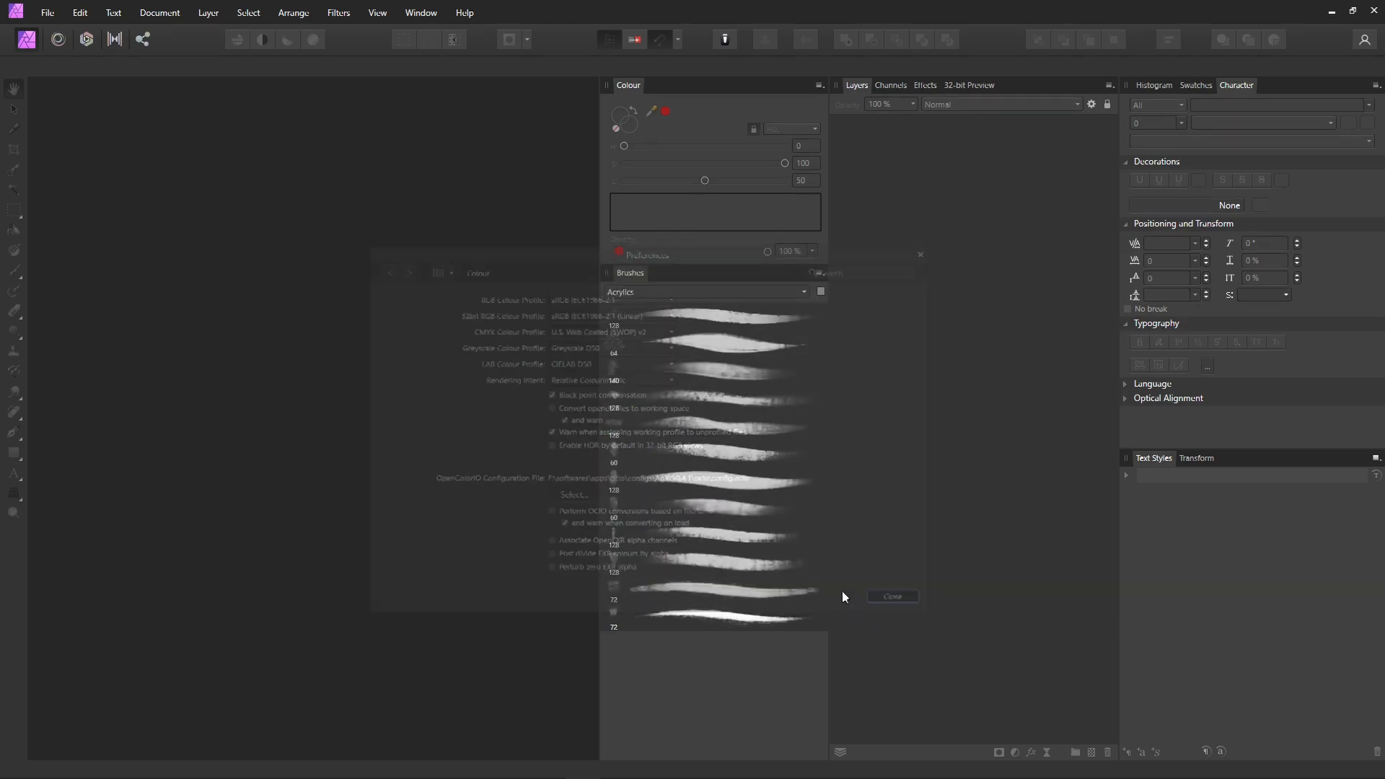
click(525, 452)
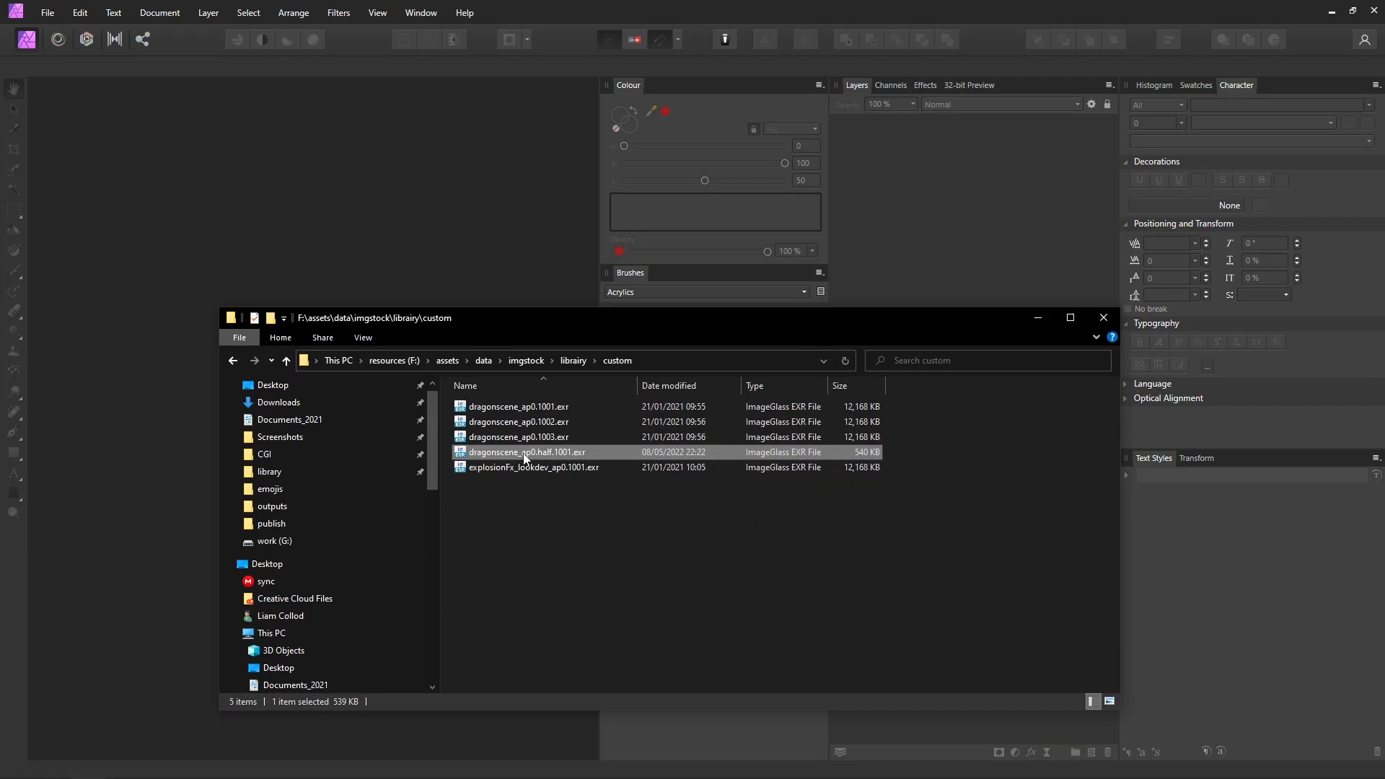
double_click(525, 452)
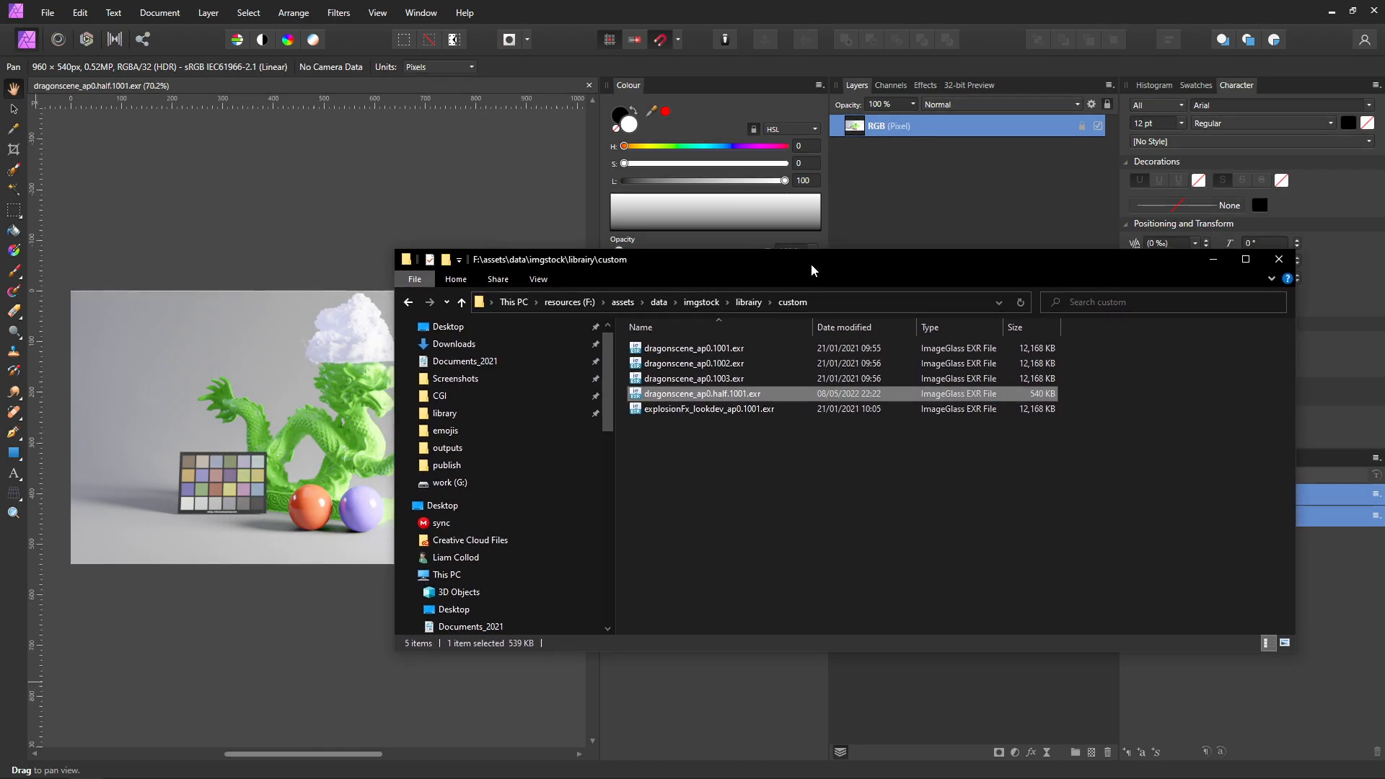
- Bring the dragon image forward and view its 32-bit Preview with AgX Punchy / sRGB OCIO transform
click(1277, 259)
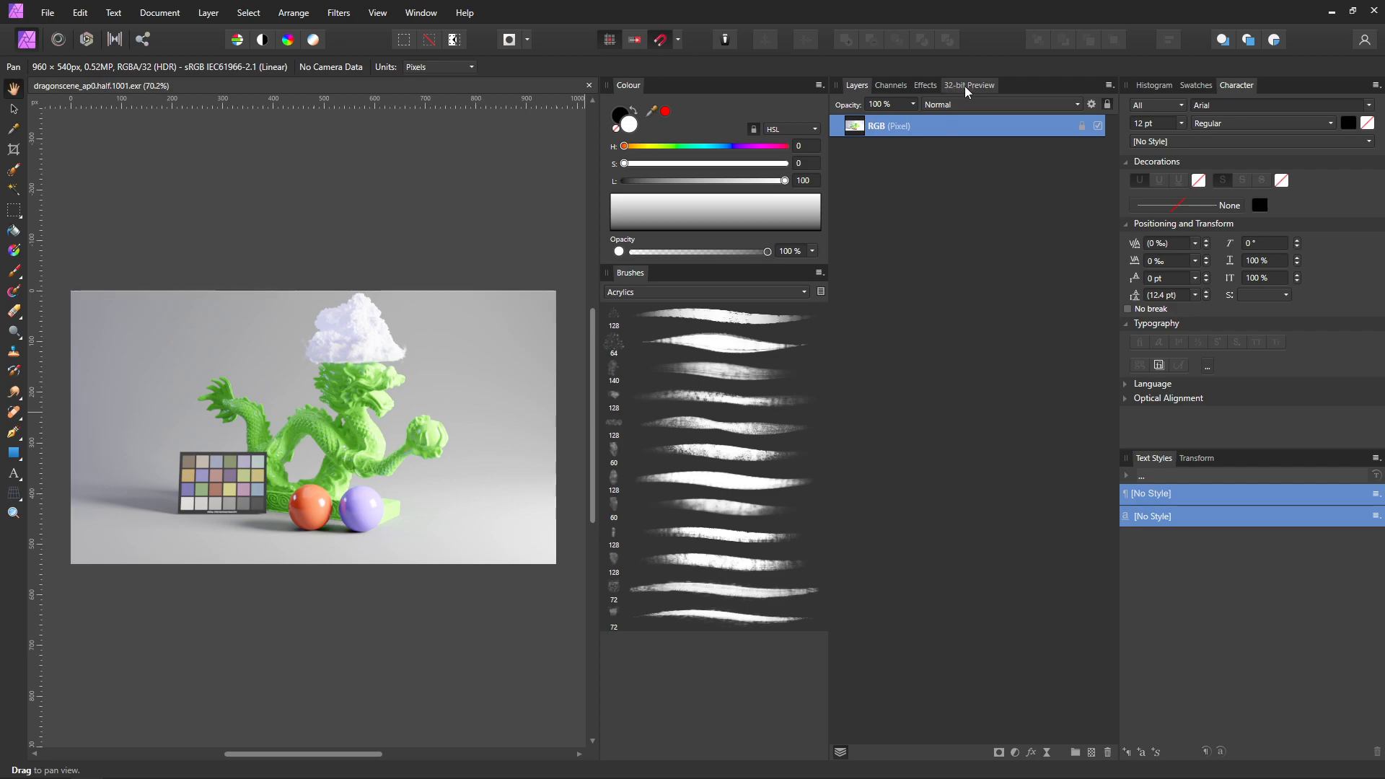
click(968, 85)
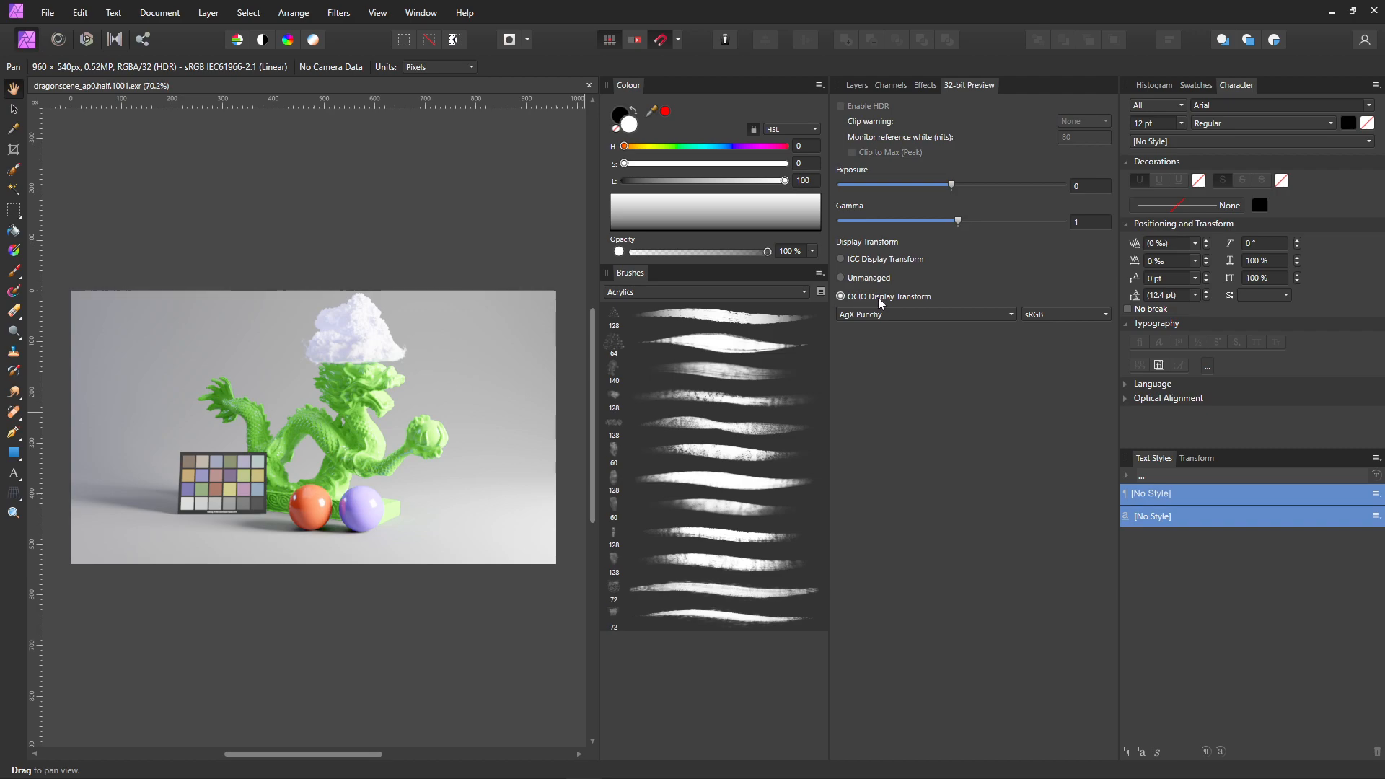
mouse_move(948, 306)
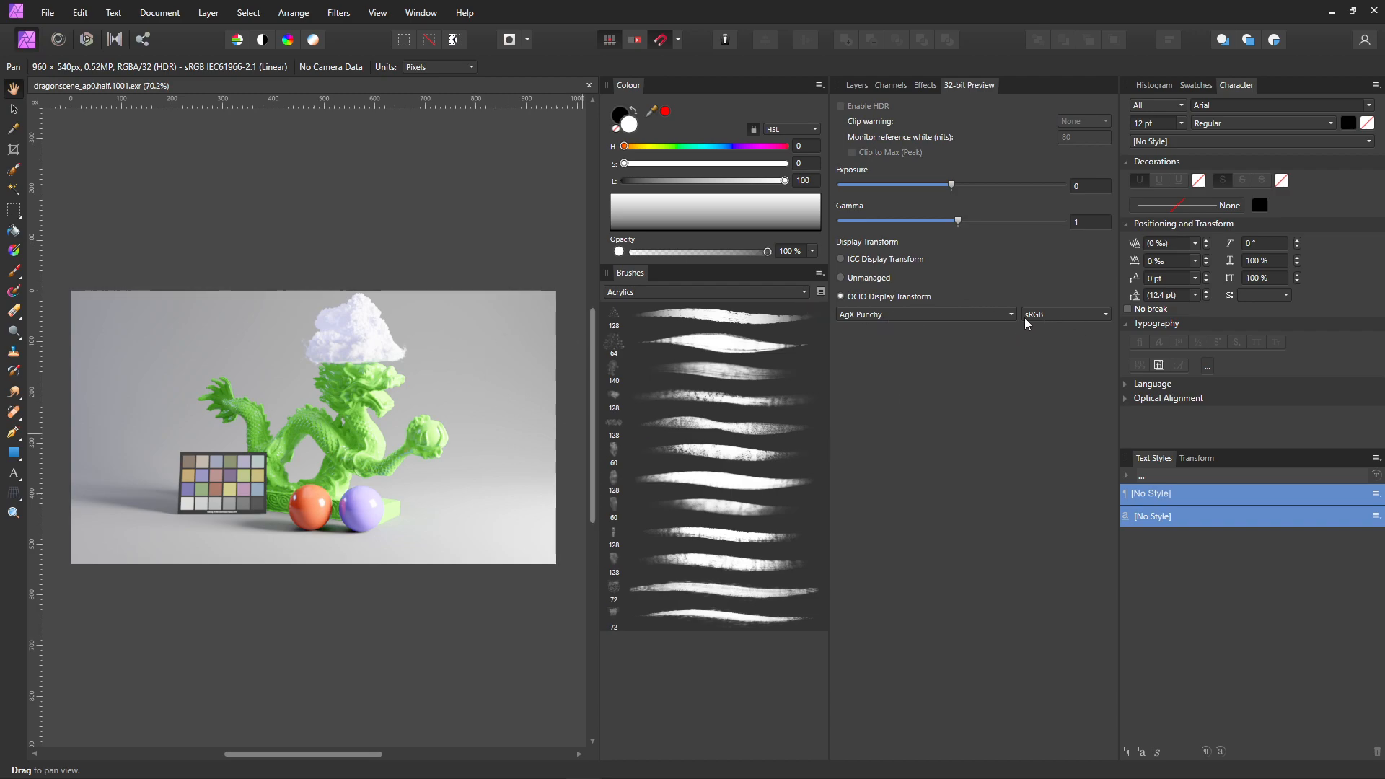
right_click(362, 452)
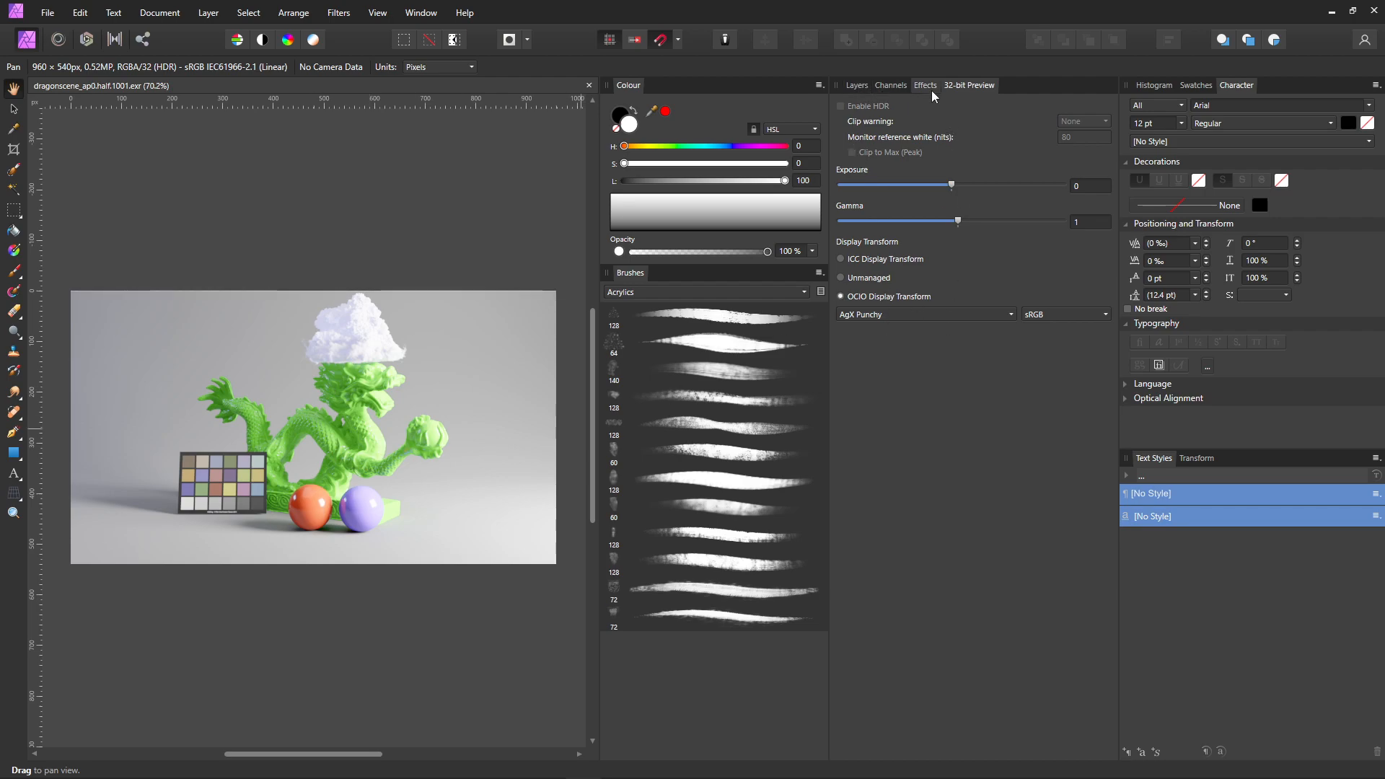
- Set the OCIO adjustment to convert ACES2065-1 to Linear sRGB and close its settings
click(856, 85)
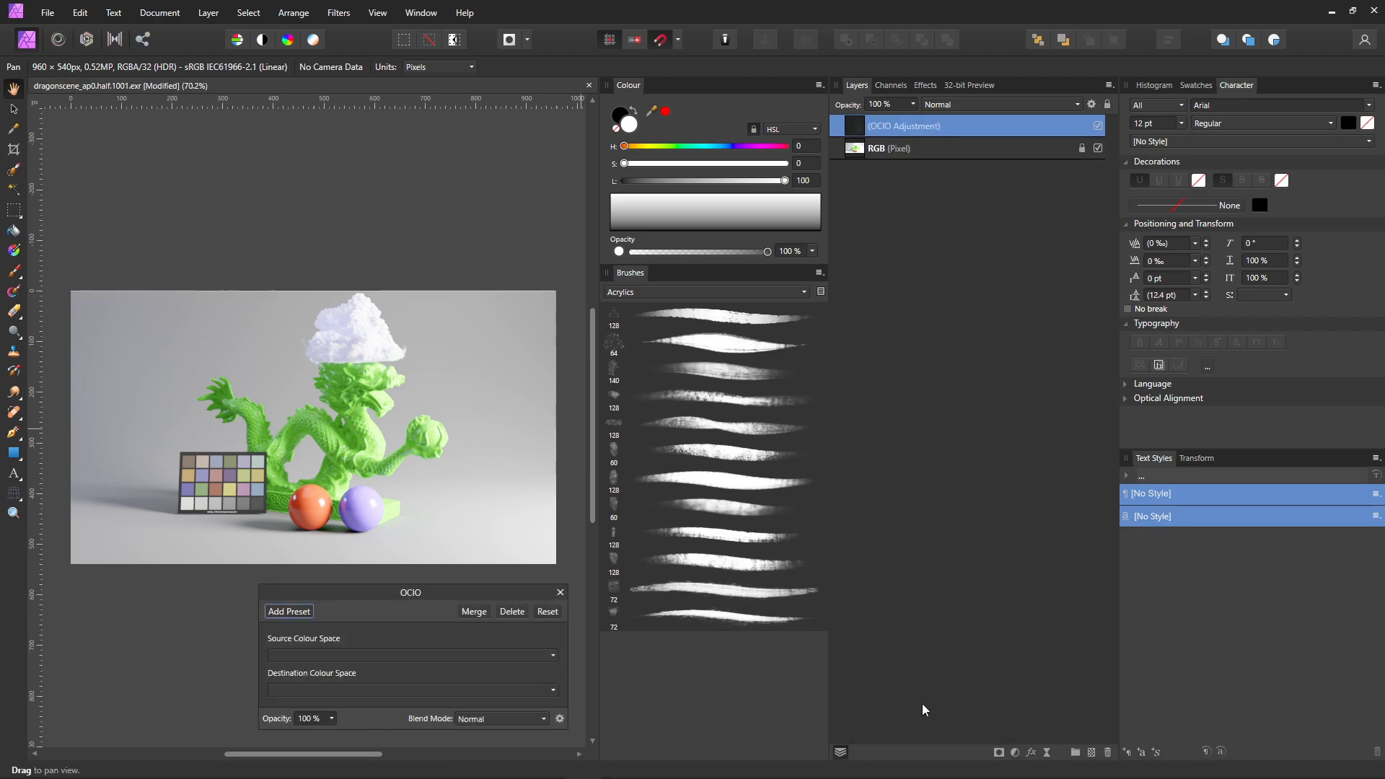
drag(412, 592, 906, 313)
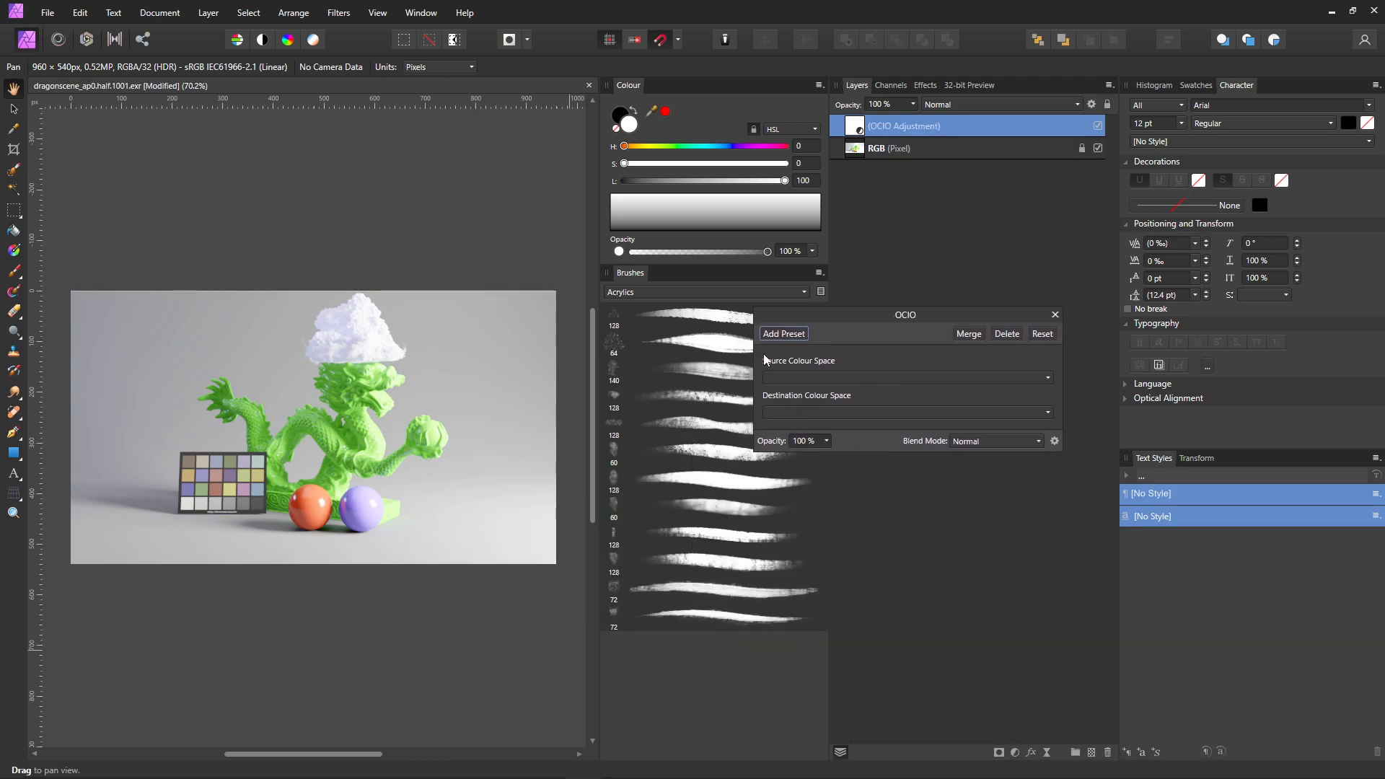
click(906, 377)
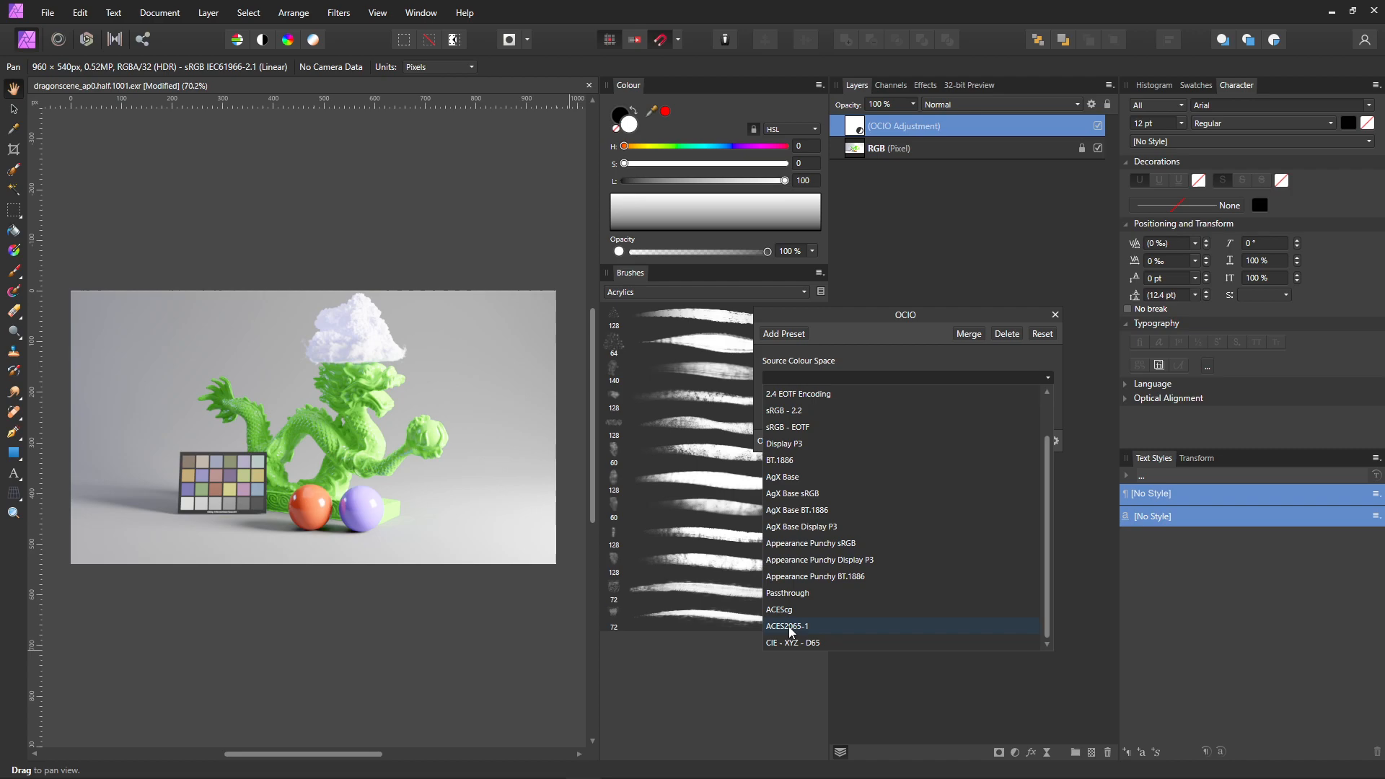
click(788, 624)
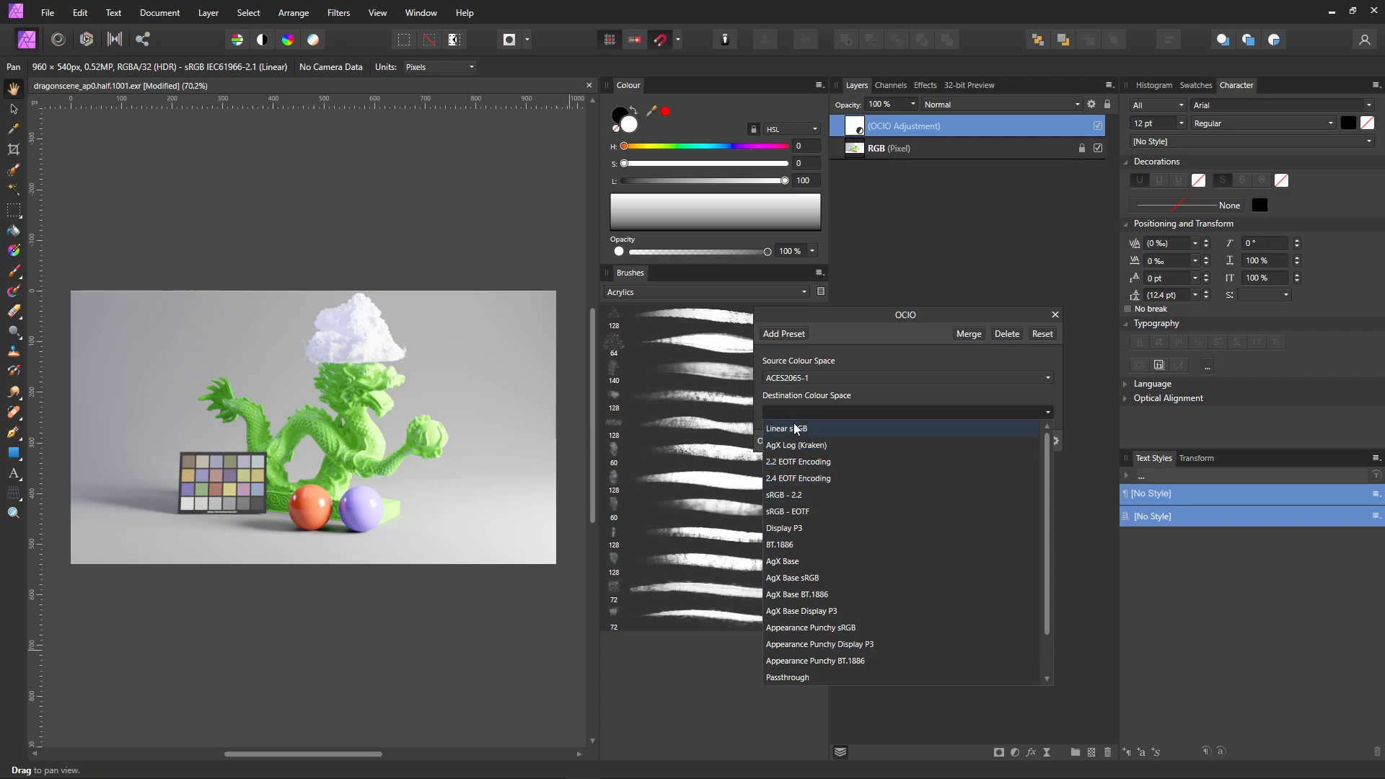
click(786, 428)
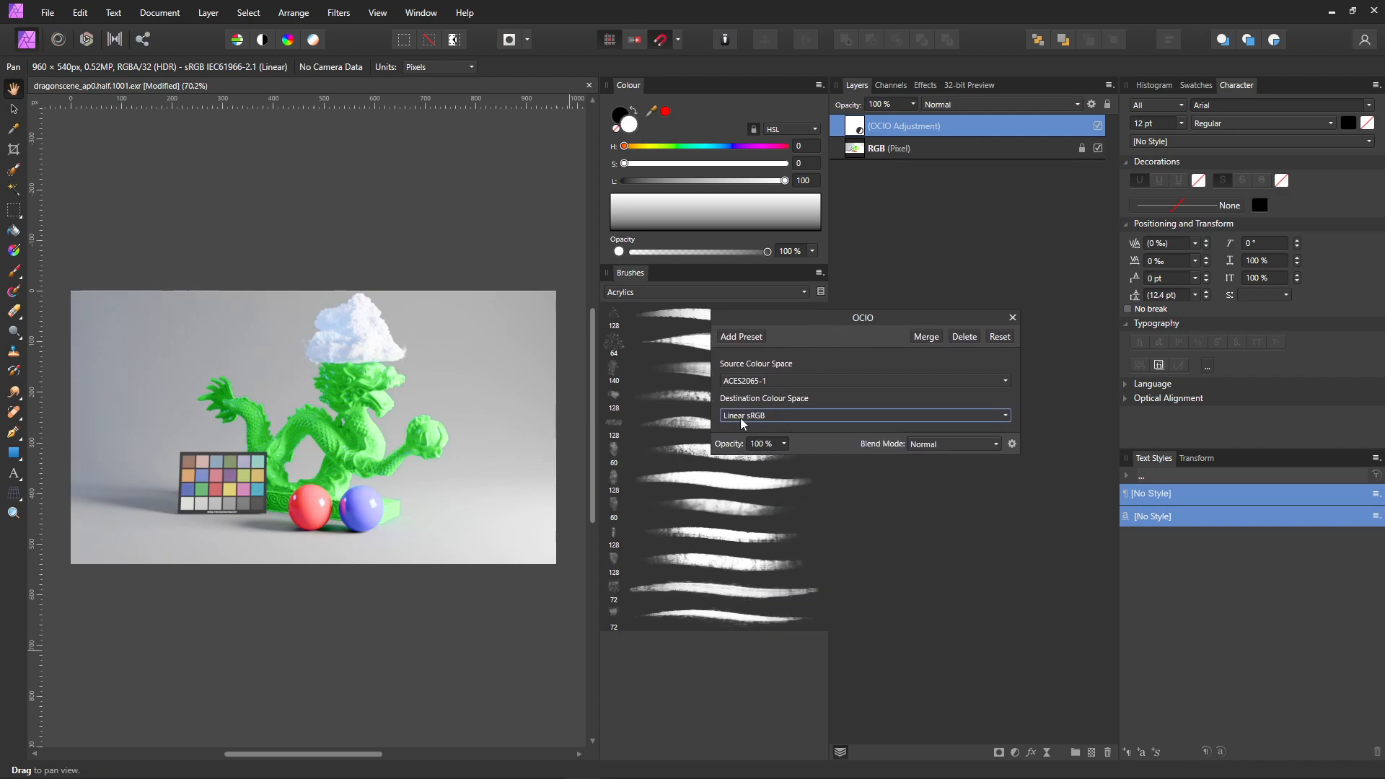
drag(862, 318, 737, 311)
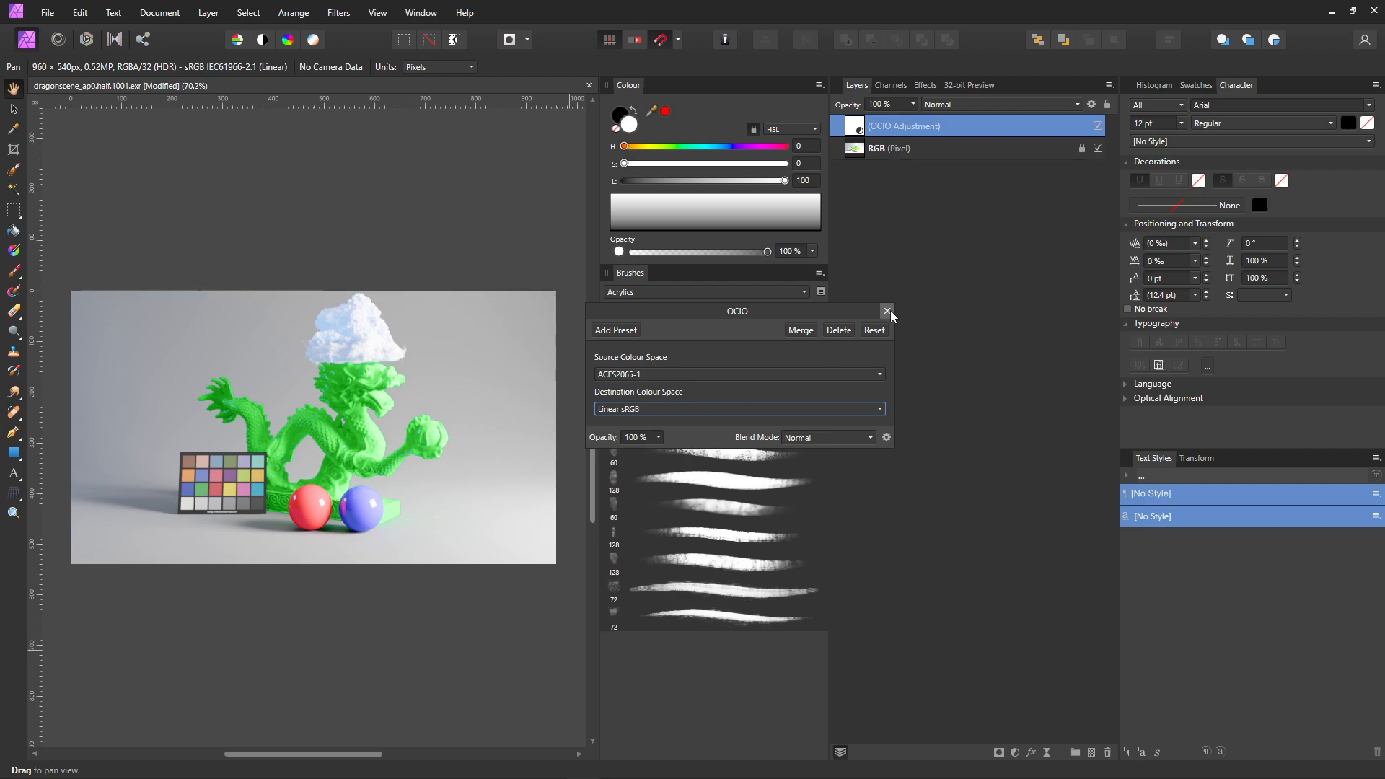
click(888, 311)
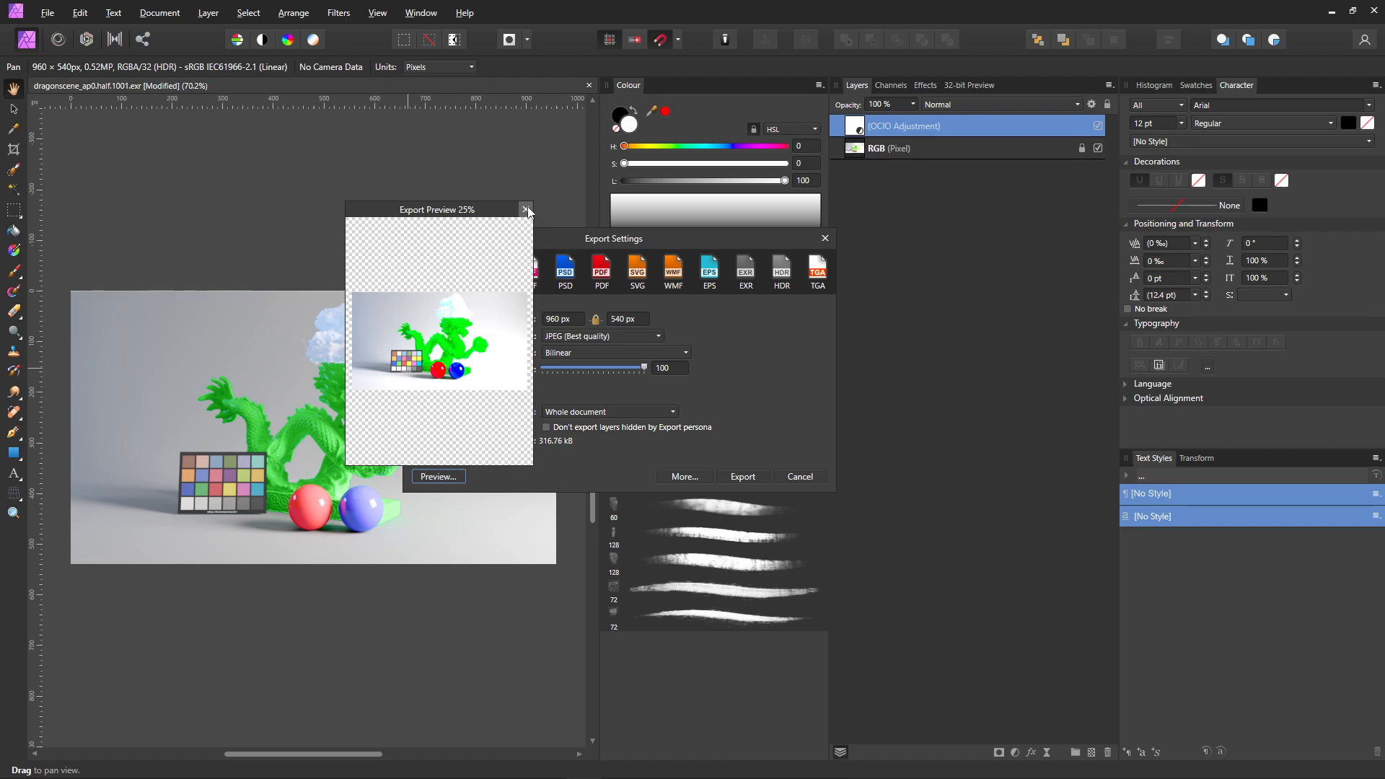
click(526, 209)
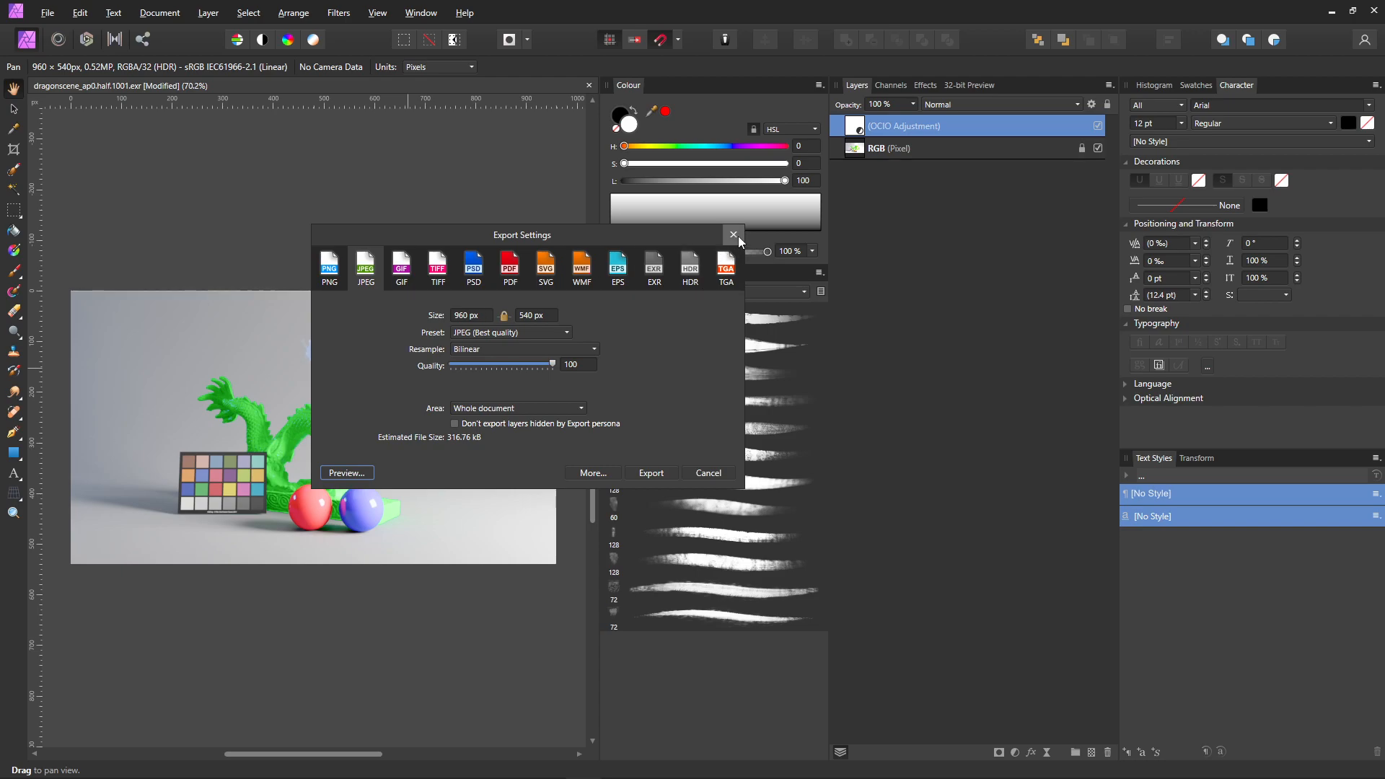
click(733, 235)
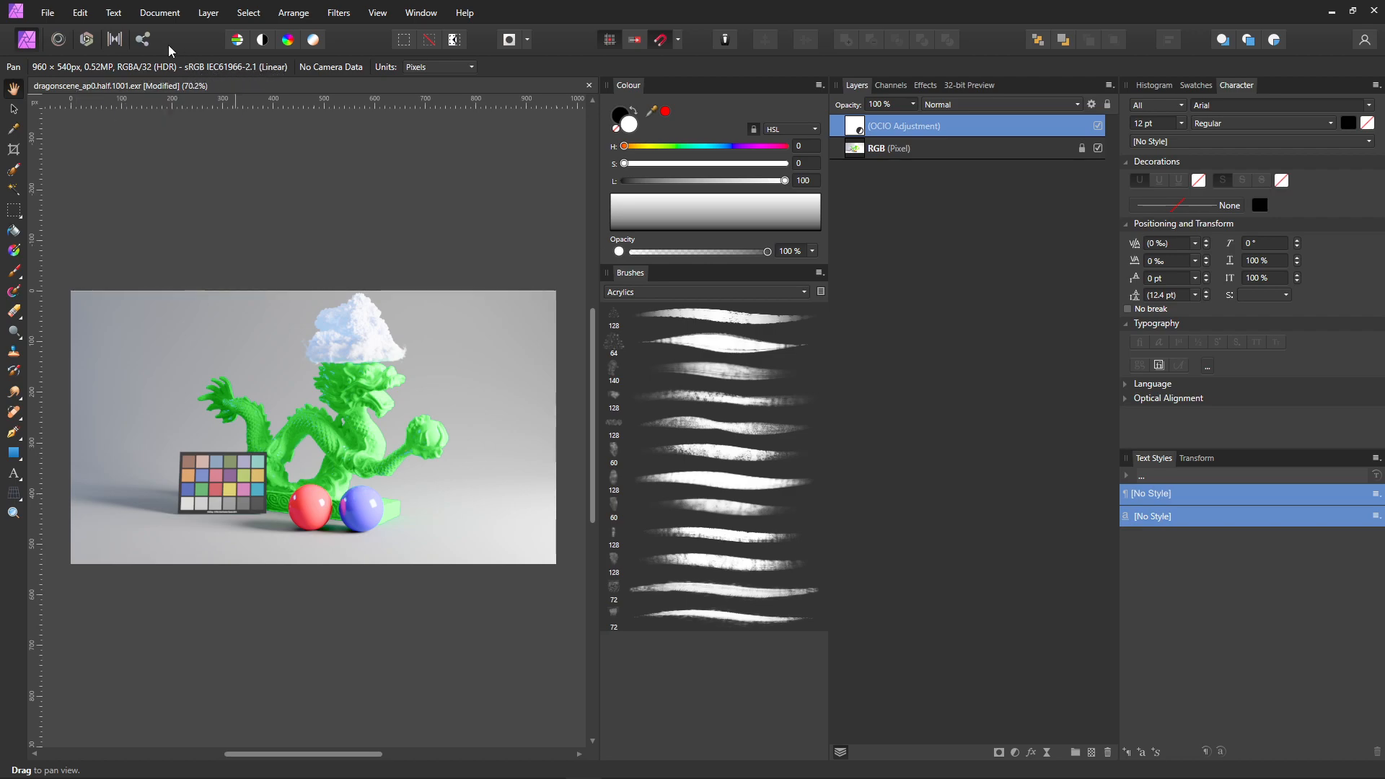
- Dismiss the format conversion, select the existing OCIO adjustment layer and view the 32-bit preview settings
click(113, 13)
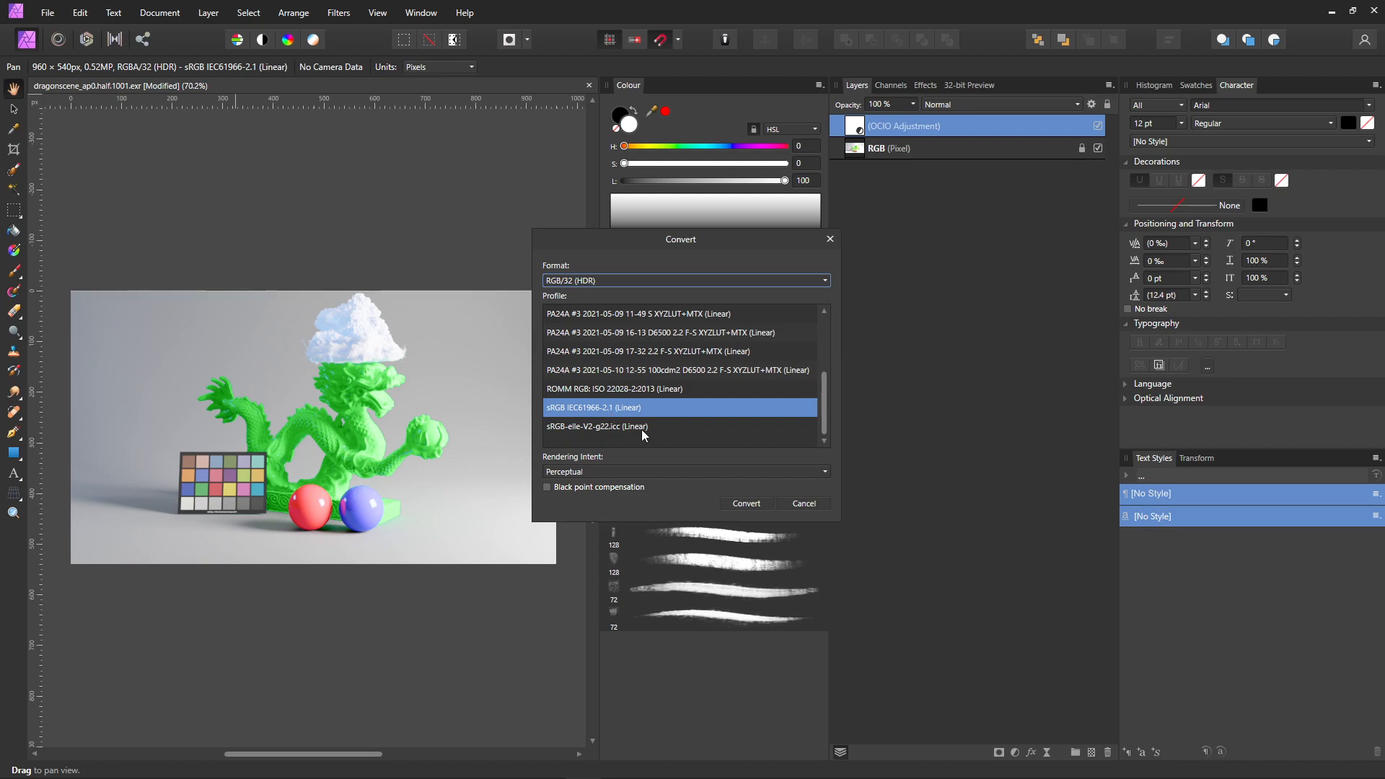
mouse_move(566, 411)
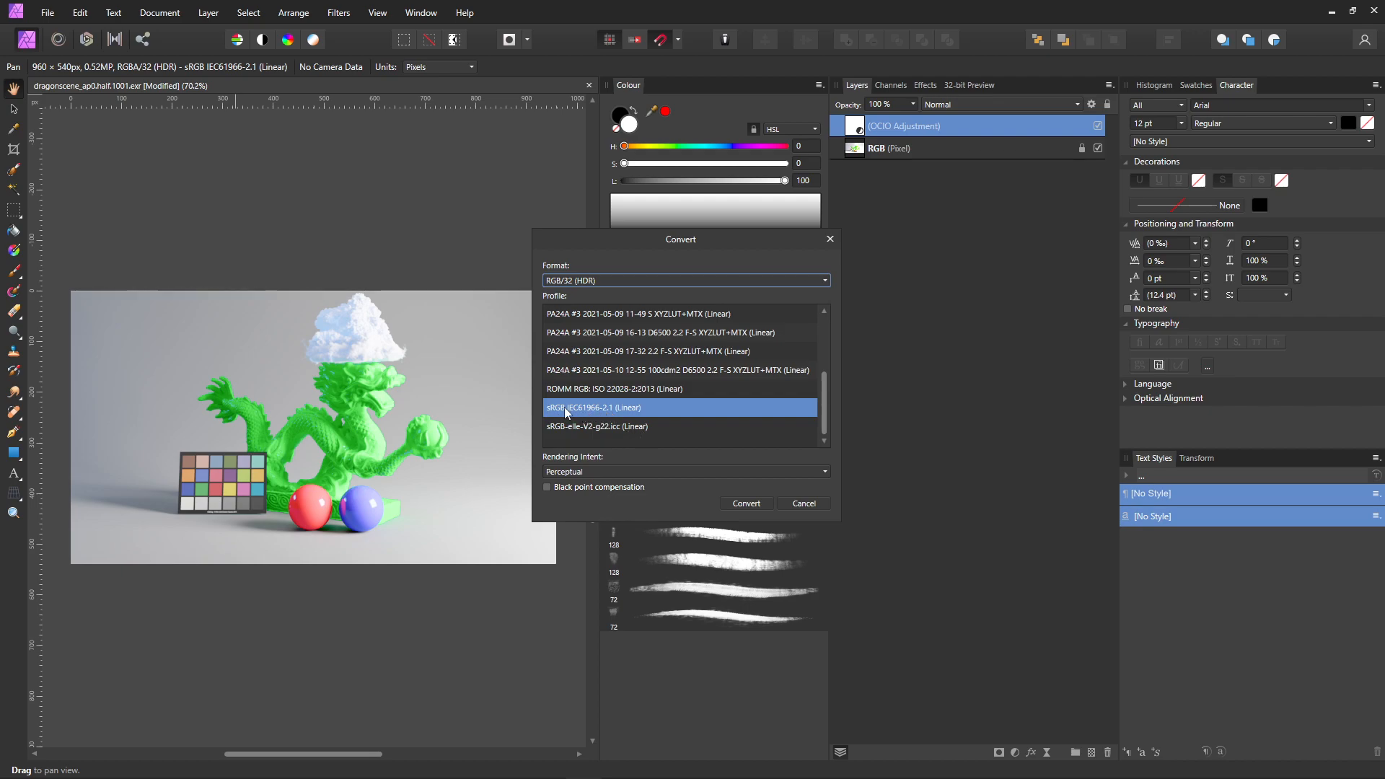
mouse_move(690, 251)
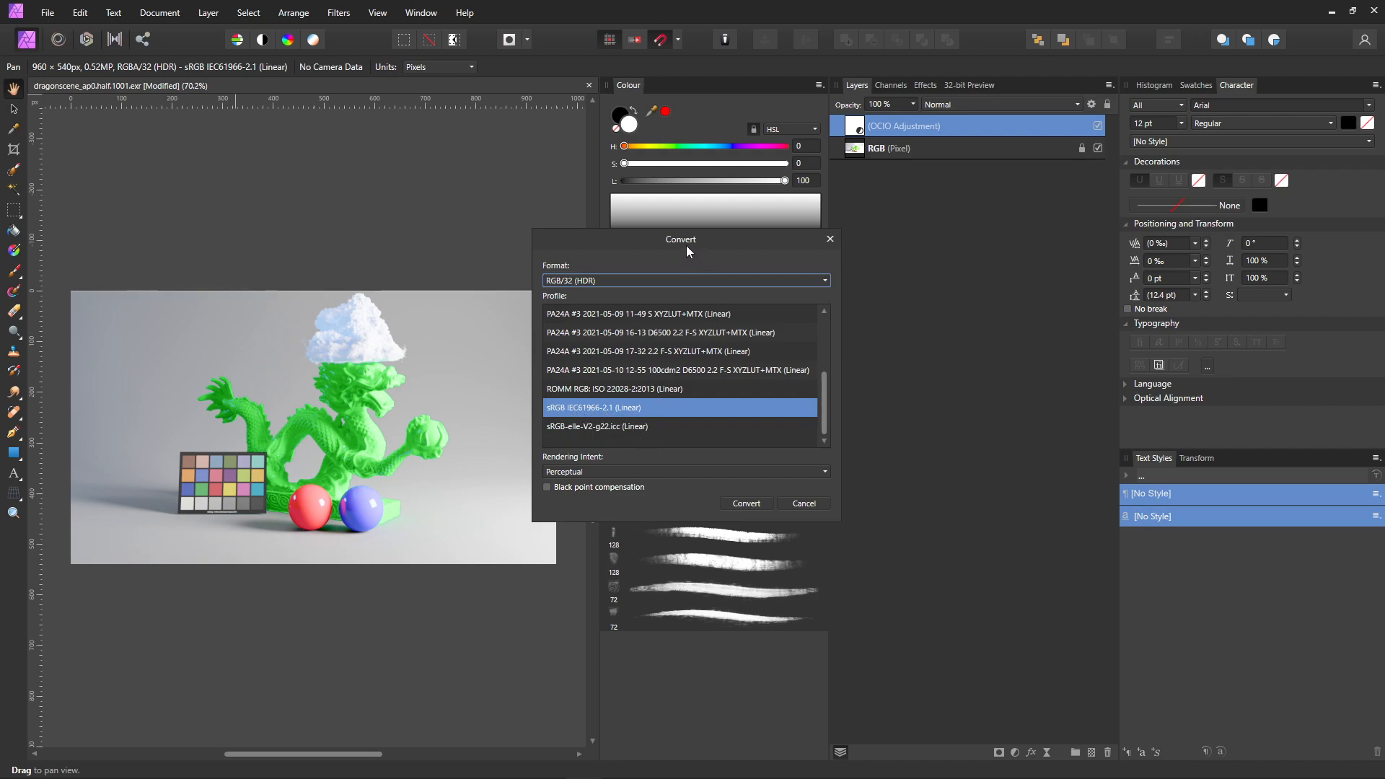
drag(679, 238, 628, 199)
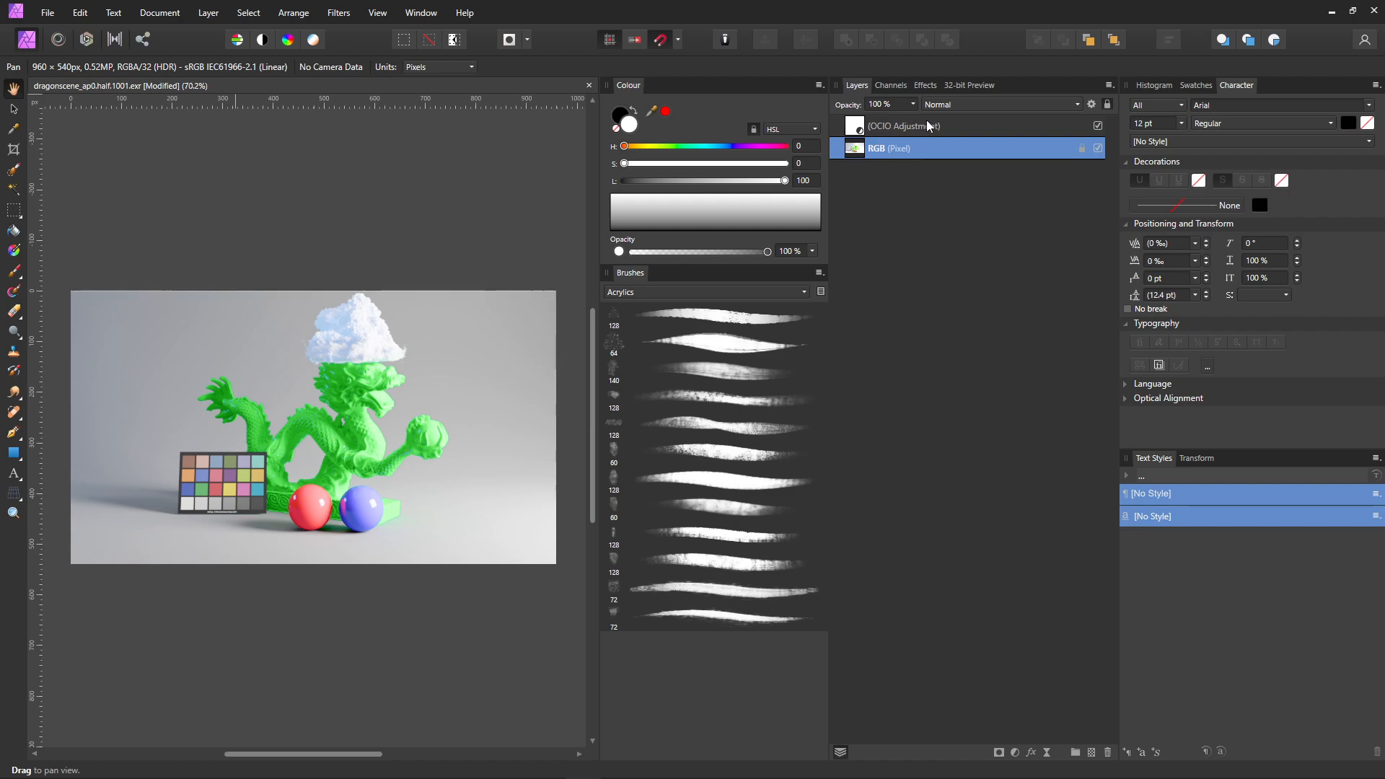
click(900, 126)
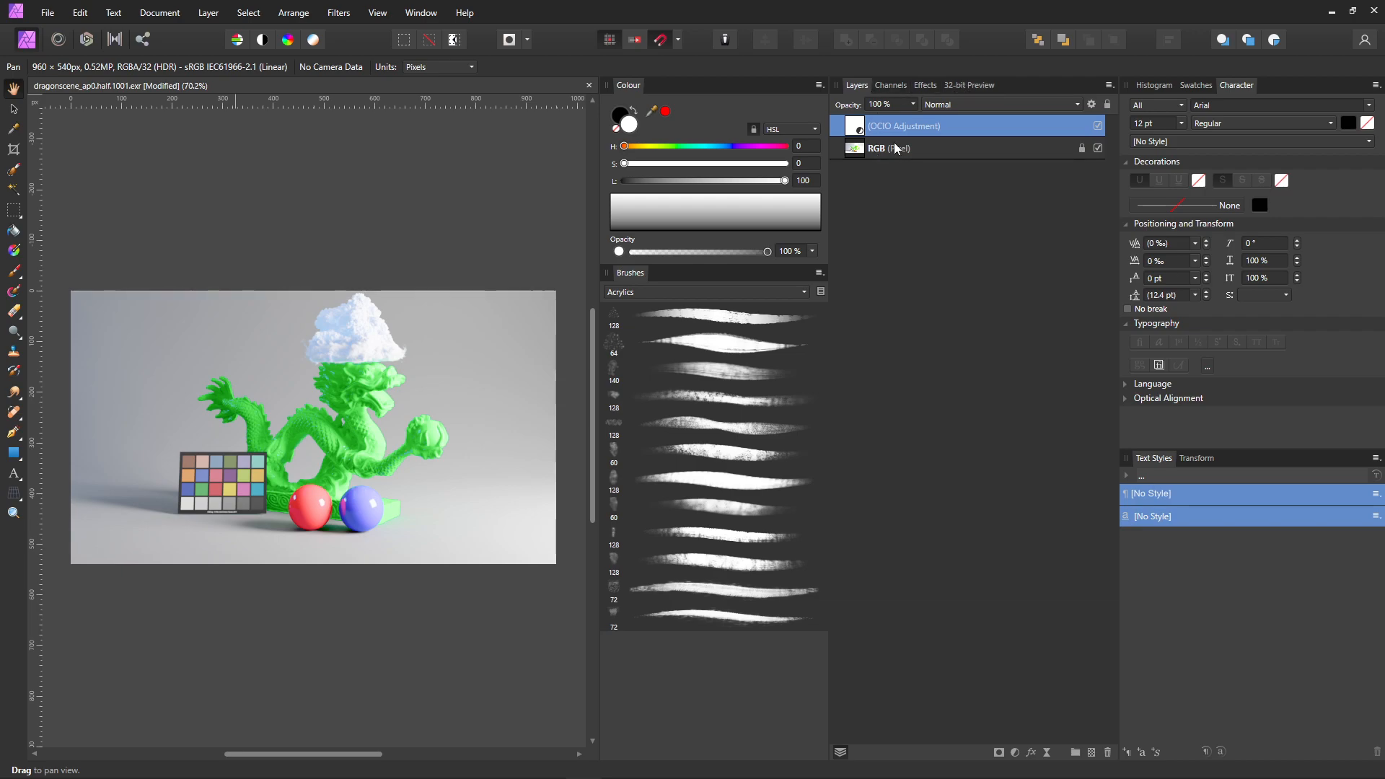
click(968, 86)
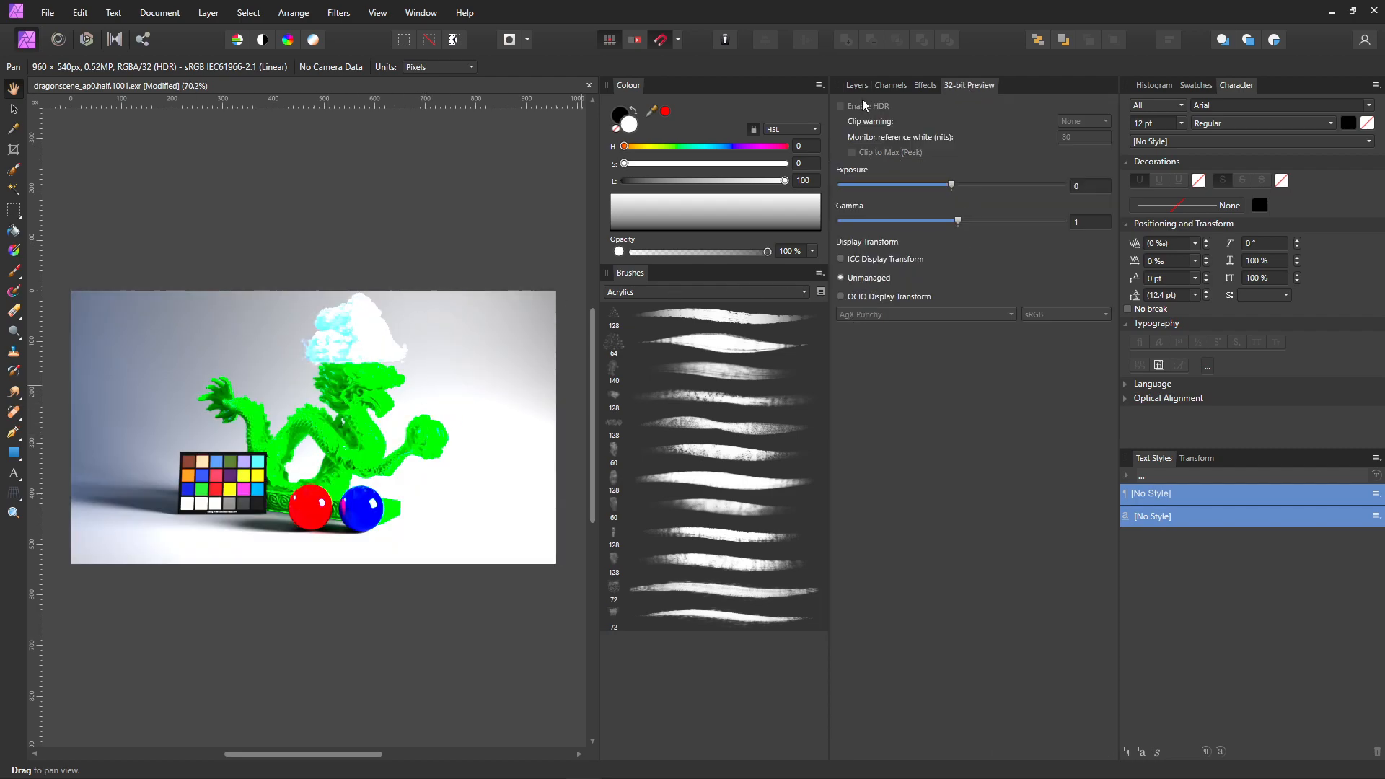
- Bring up the list of adjustment types from the Layers panel
click(1017, 751)
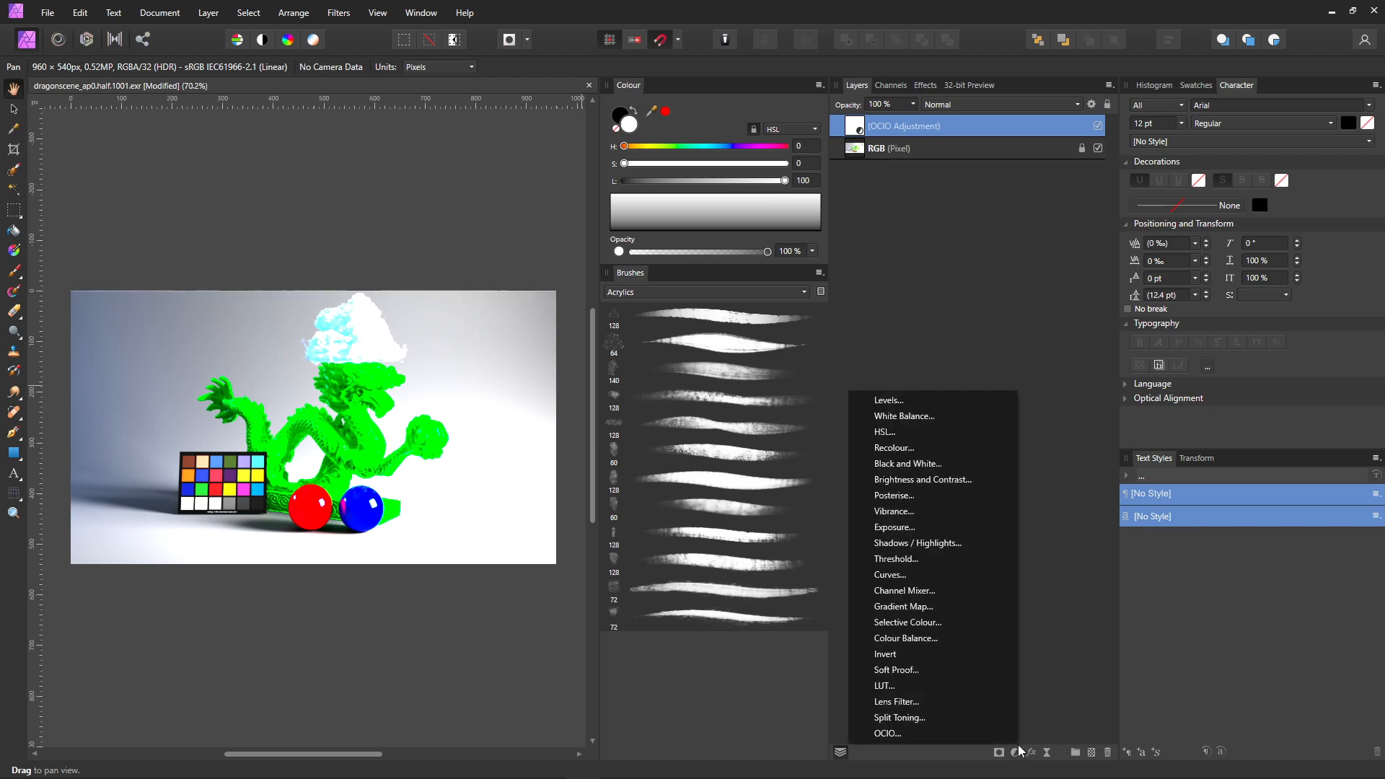
- Add an OCIO adjustment converting Linear sRGB to AgX Base sRGB, after trying Appearance Punchy sRGB
click(888, 733)
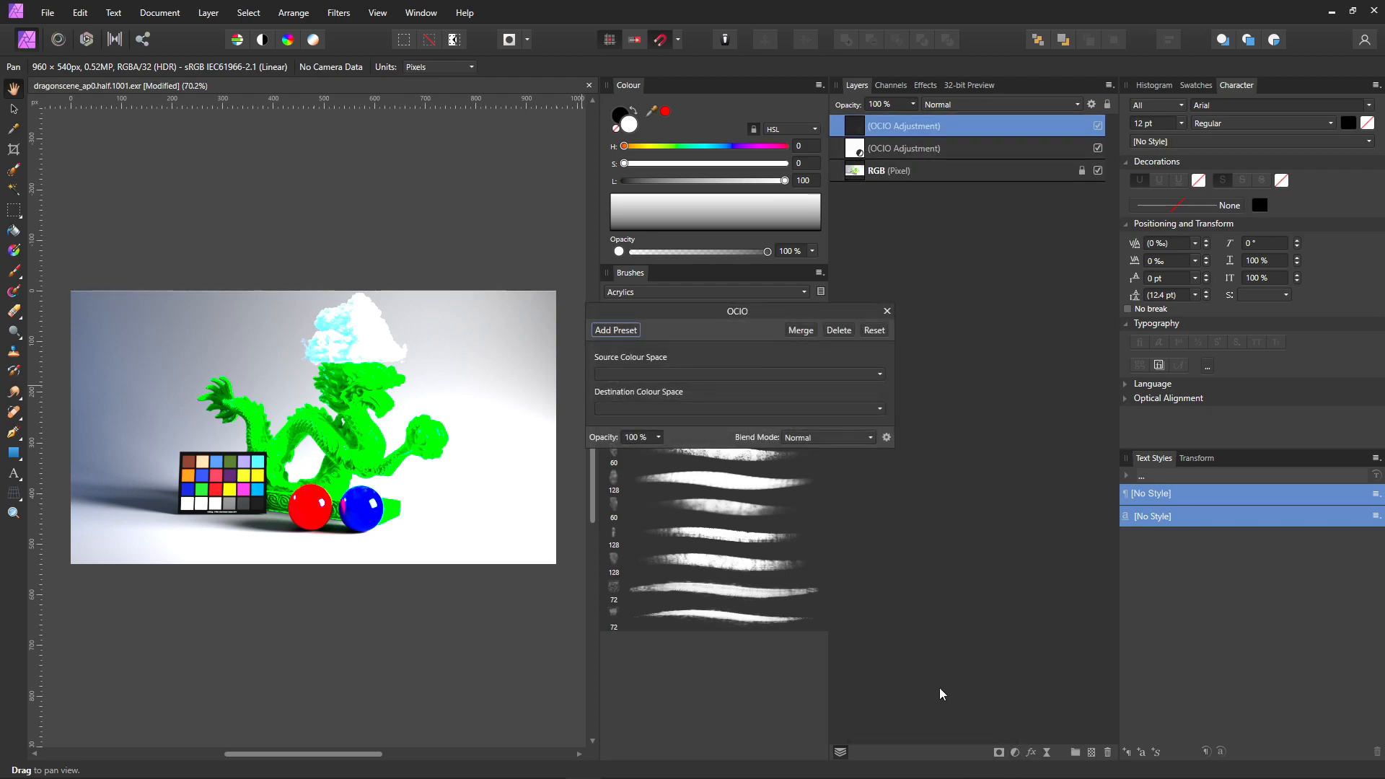
click(737, 372)
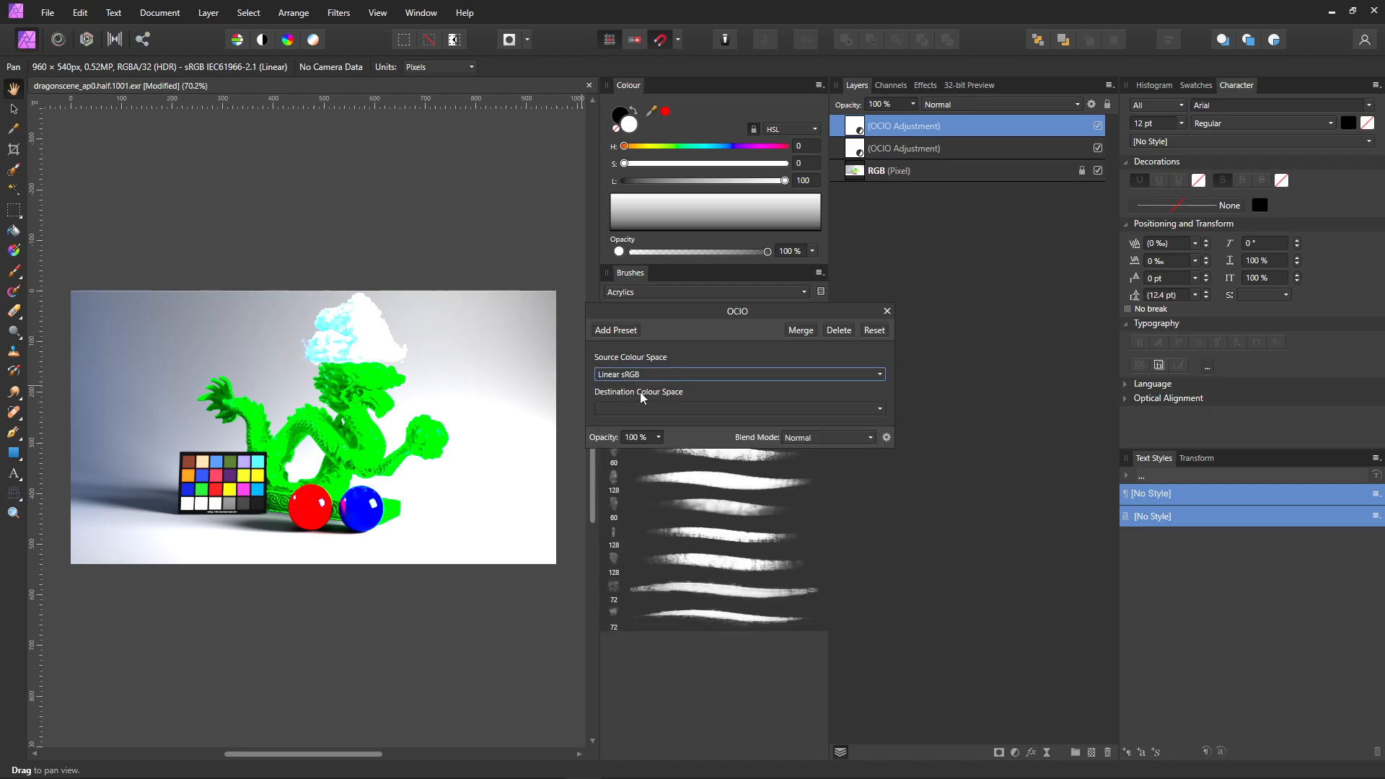
click(737, 408)
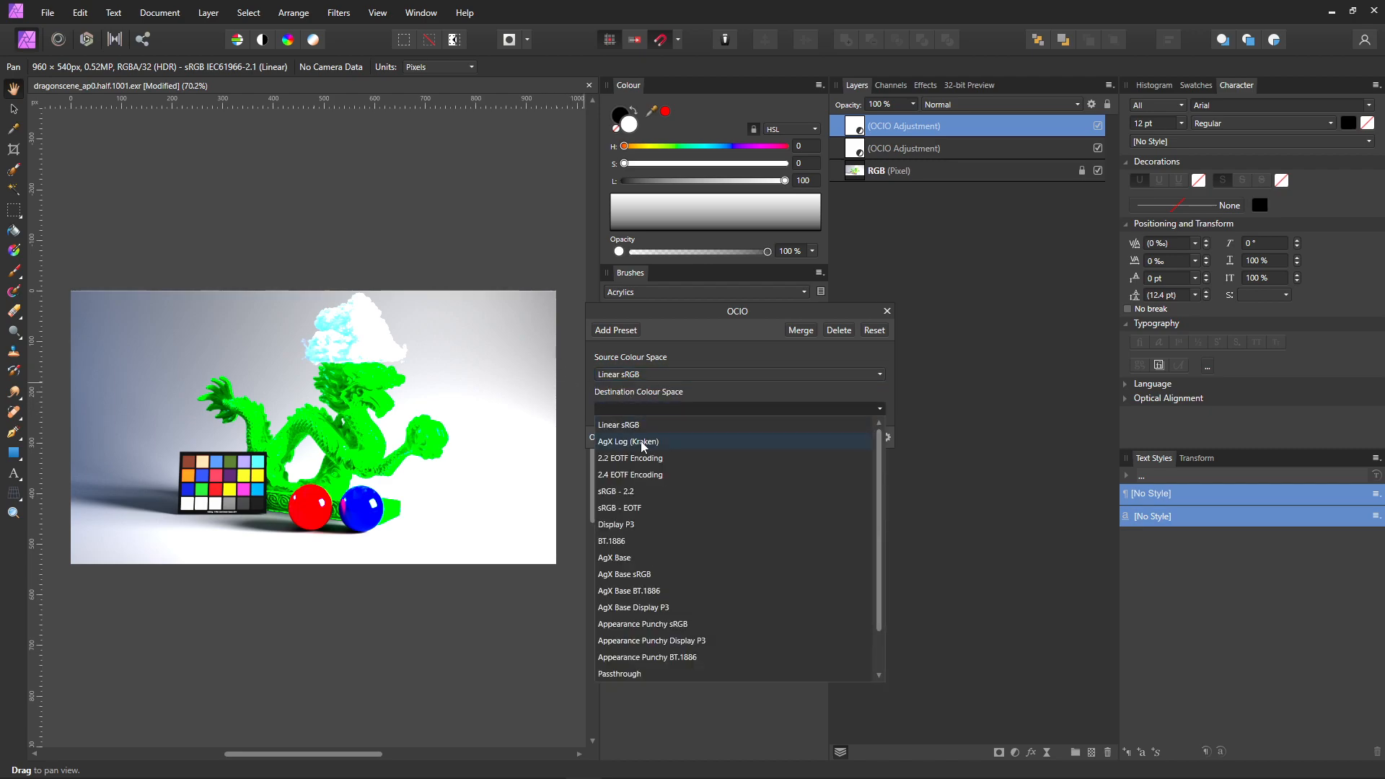
scroll(down, 3)
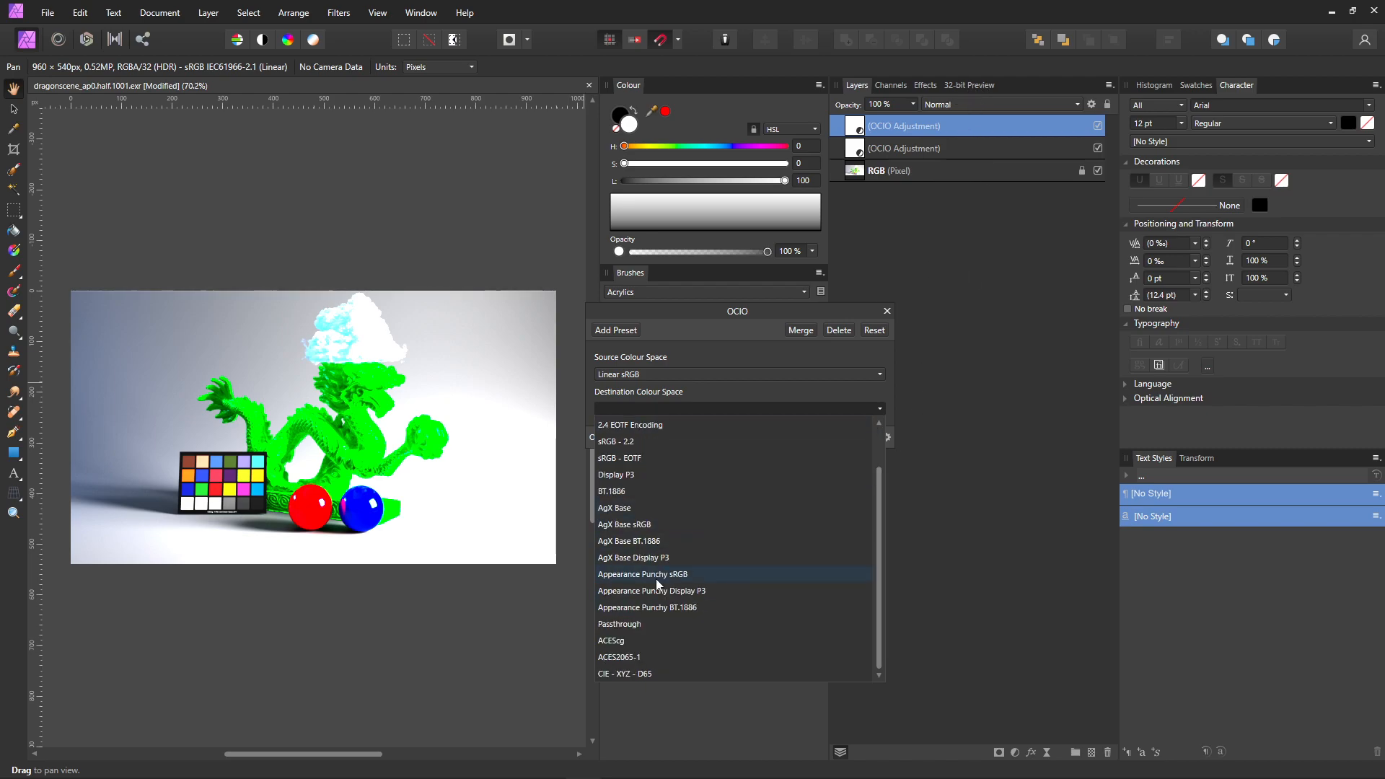
mouse_move(672, 585)
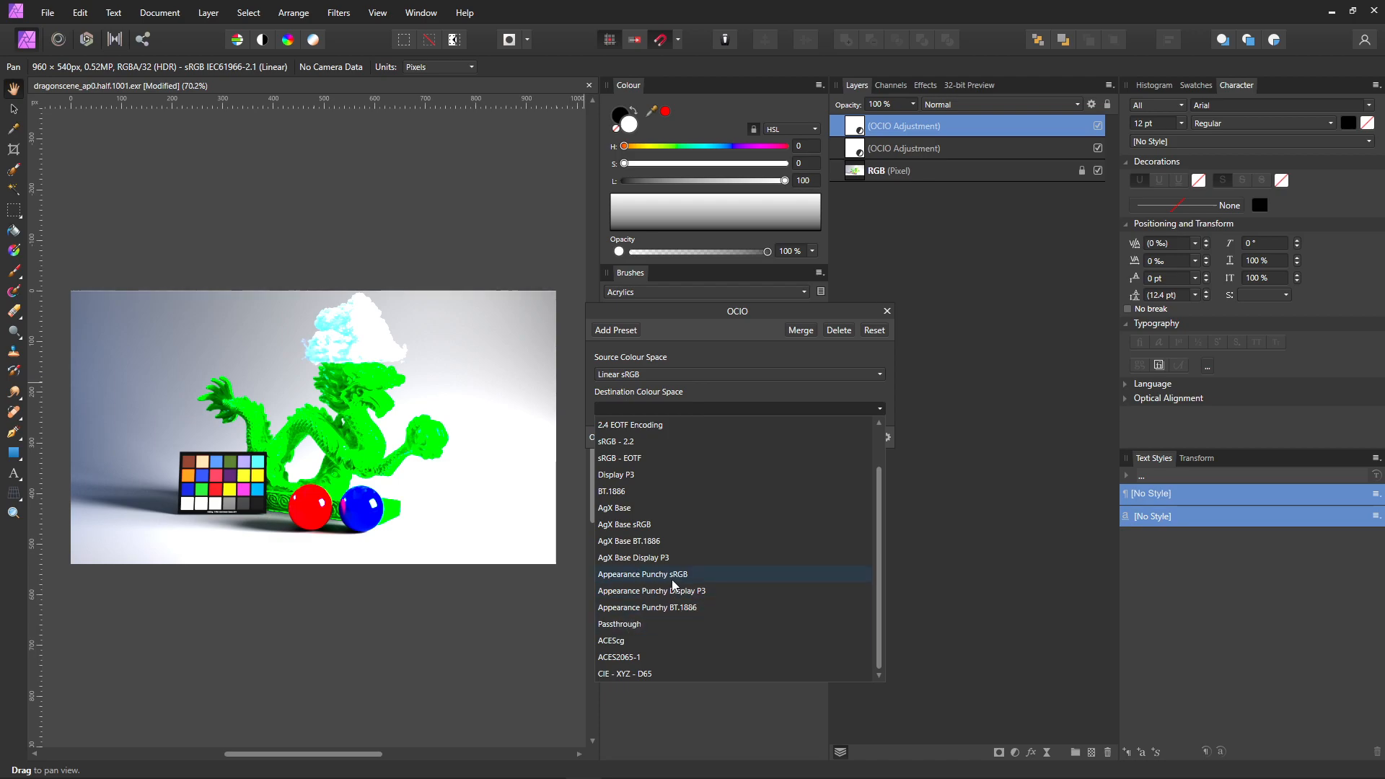
mouse_move(694, 586)
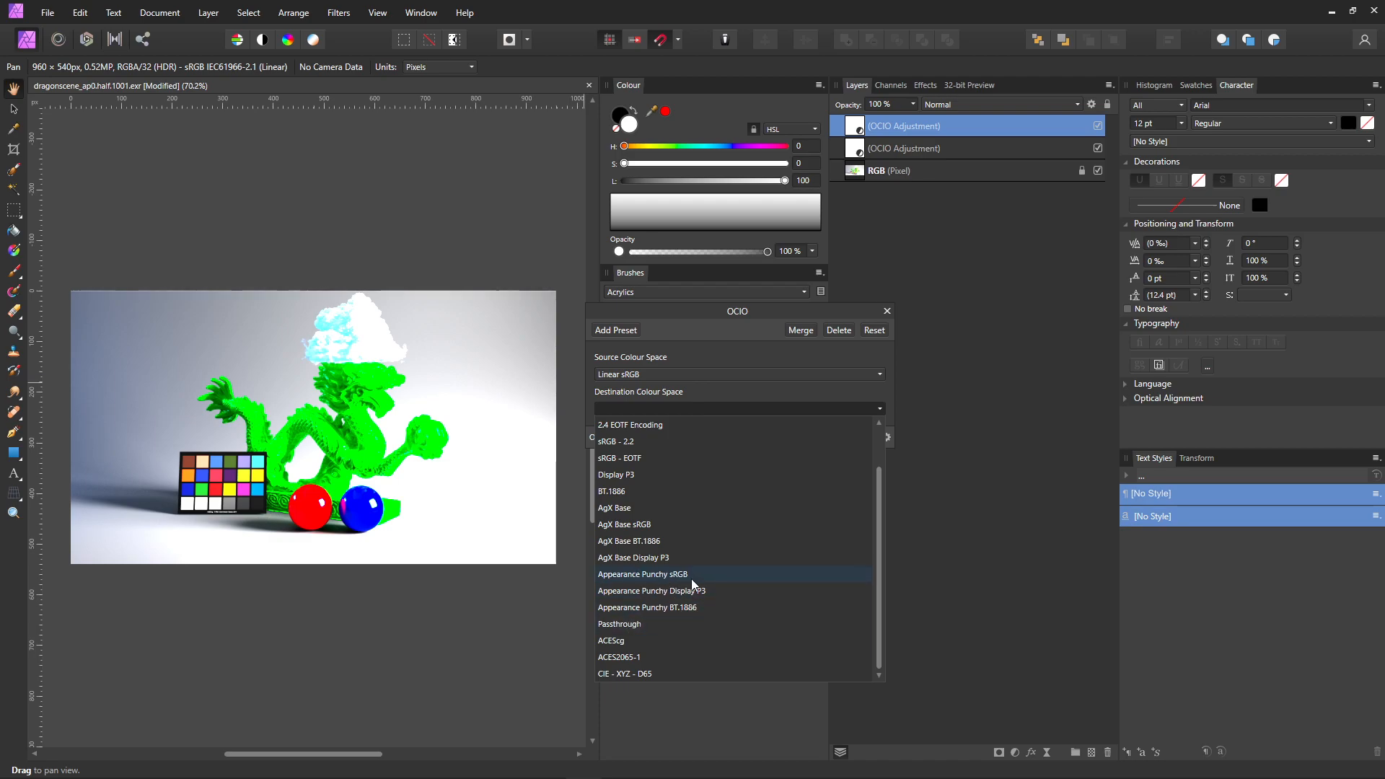
click(644, 573)
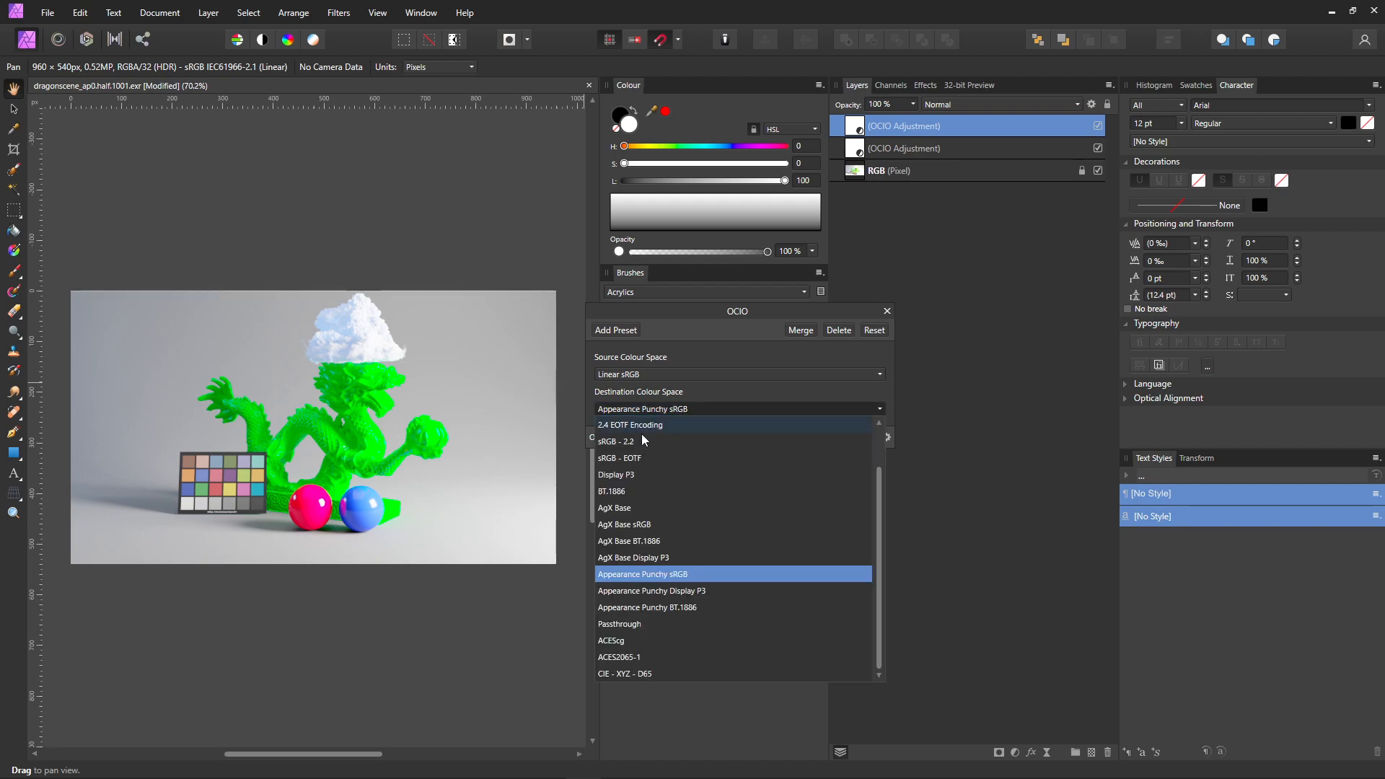
mouse_move(662, 515)
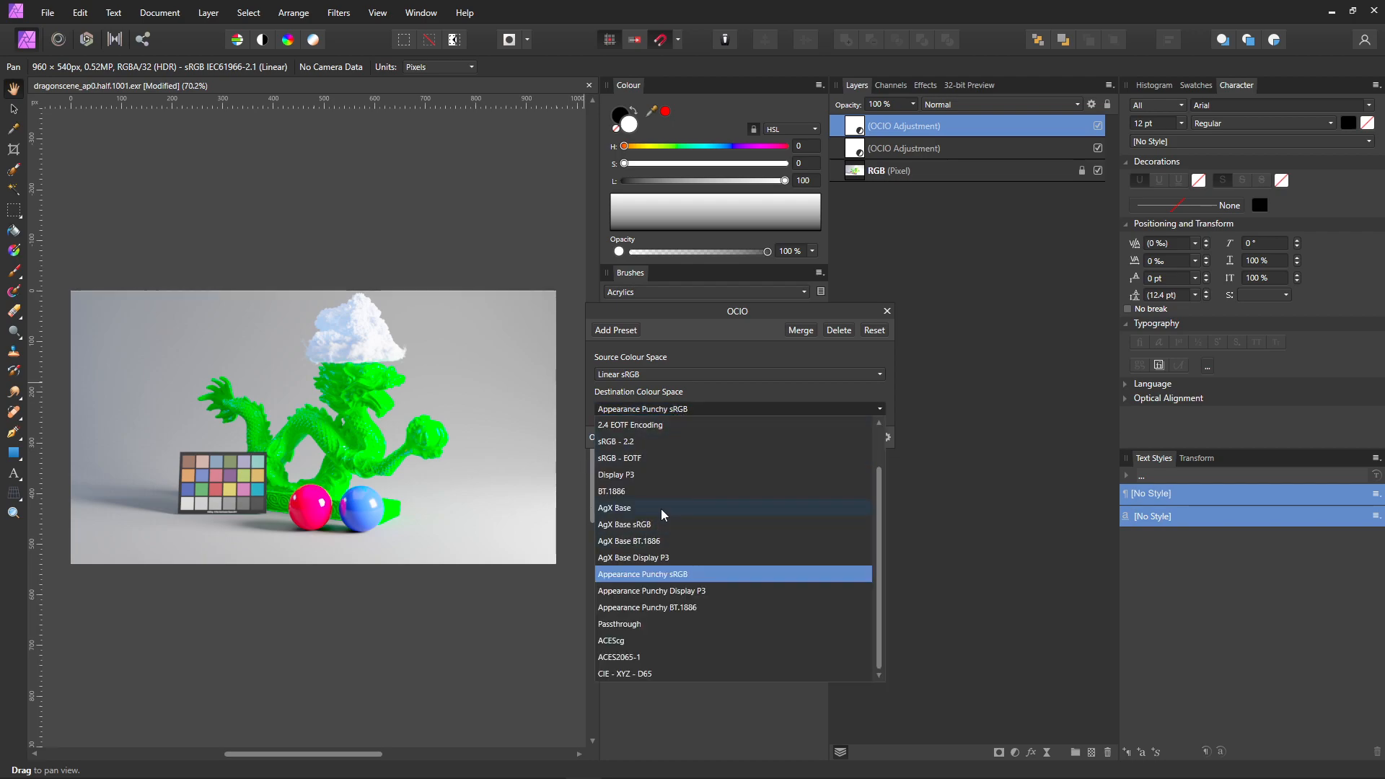
mouse_move(658, 524)
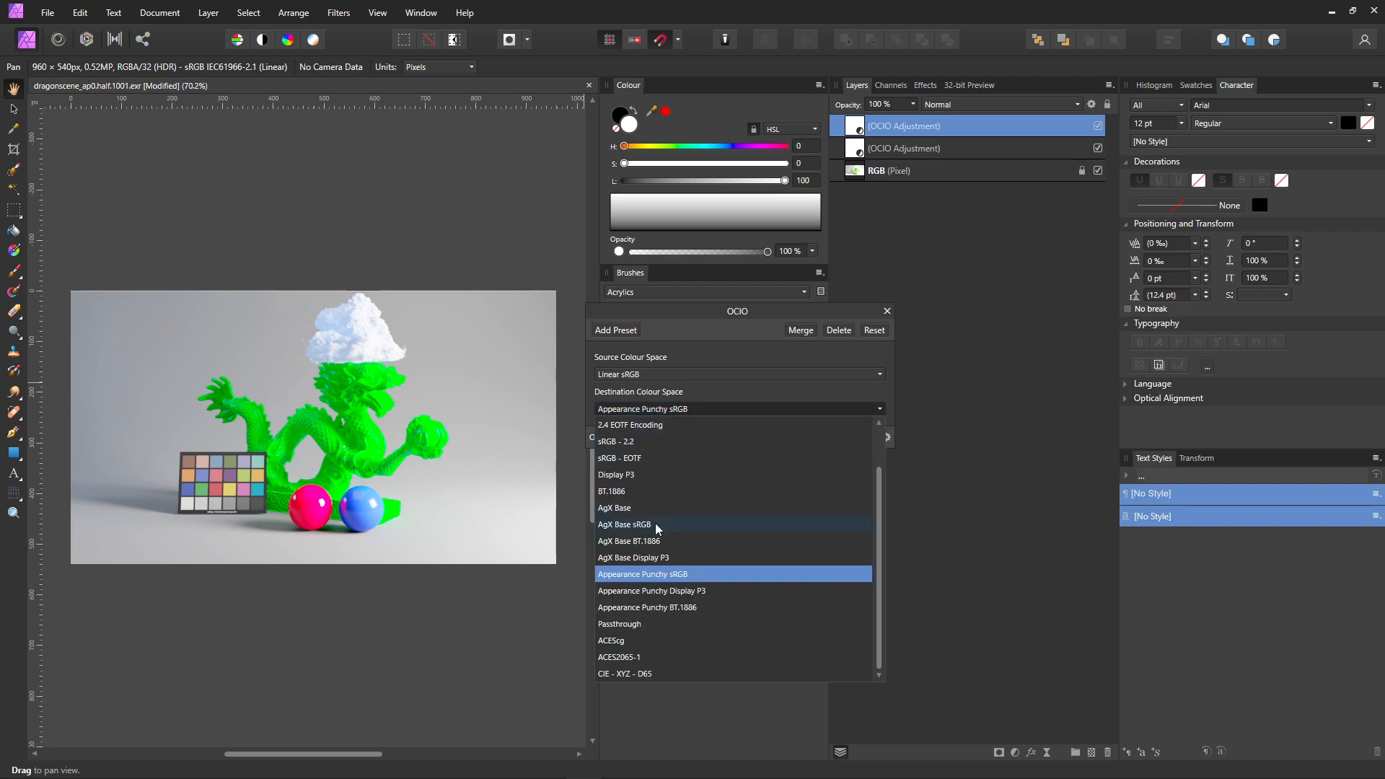
click(623, 523)
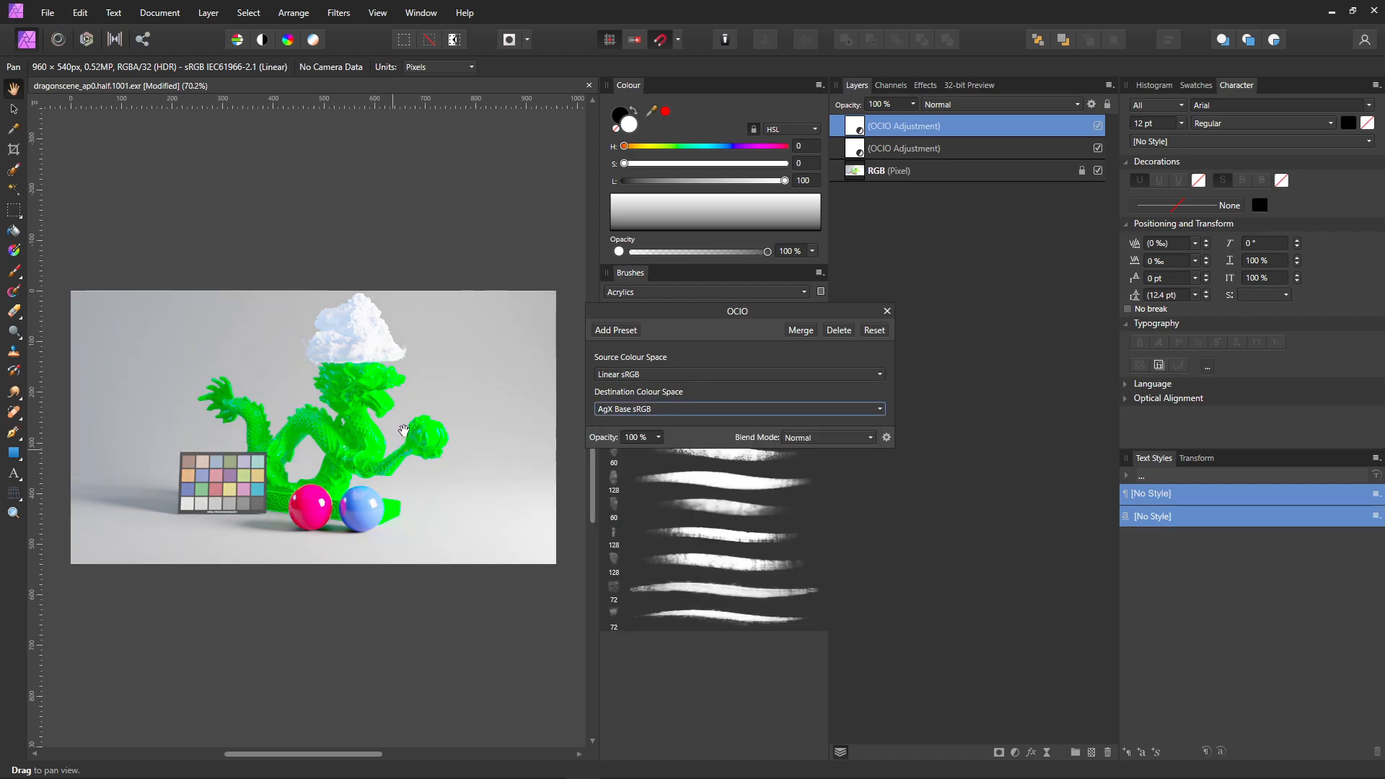
click(738, 409)
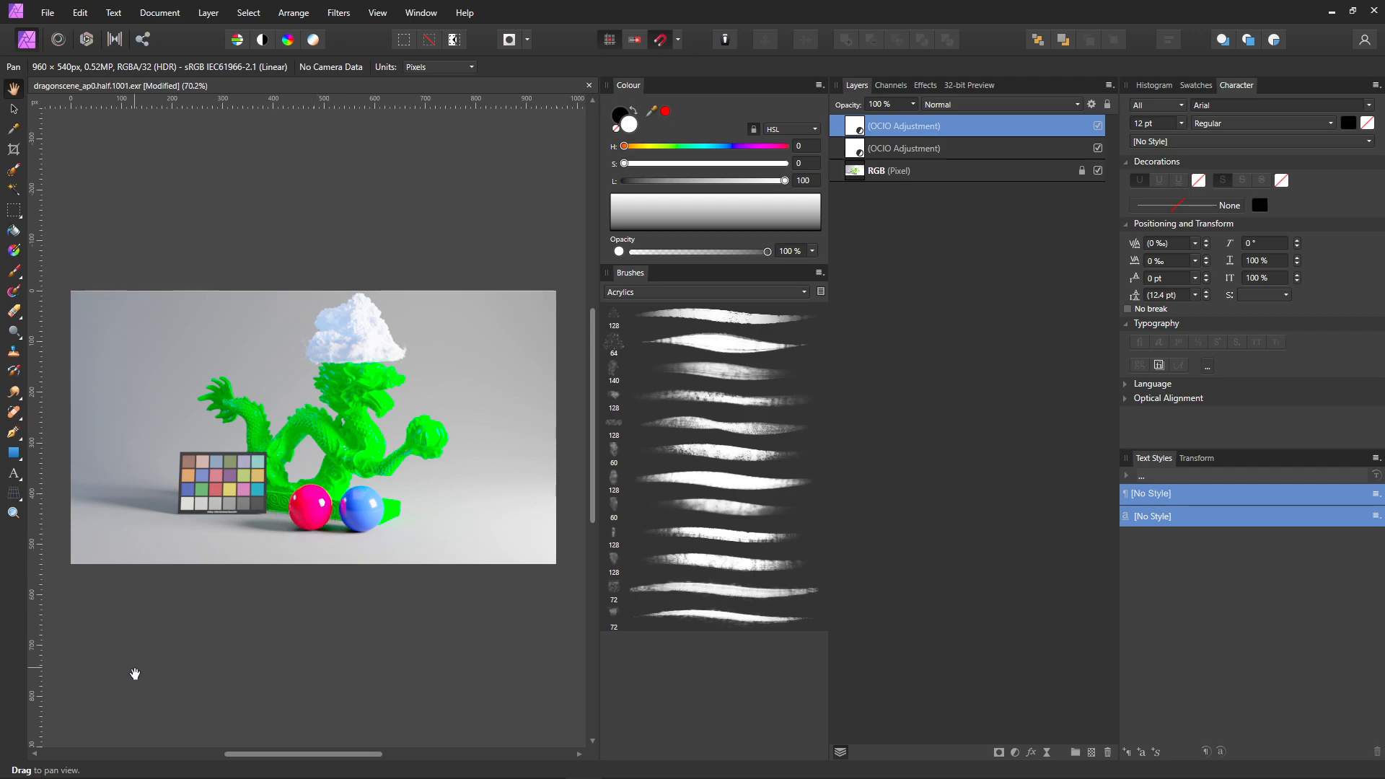
mouse_move(407, 584)
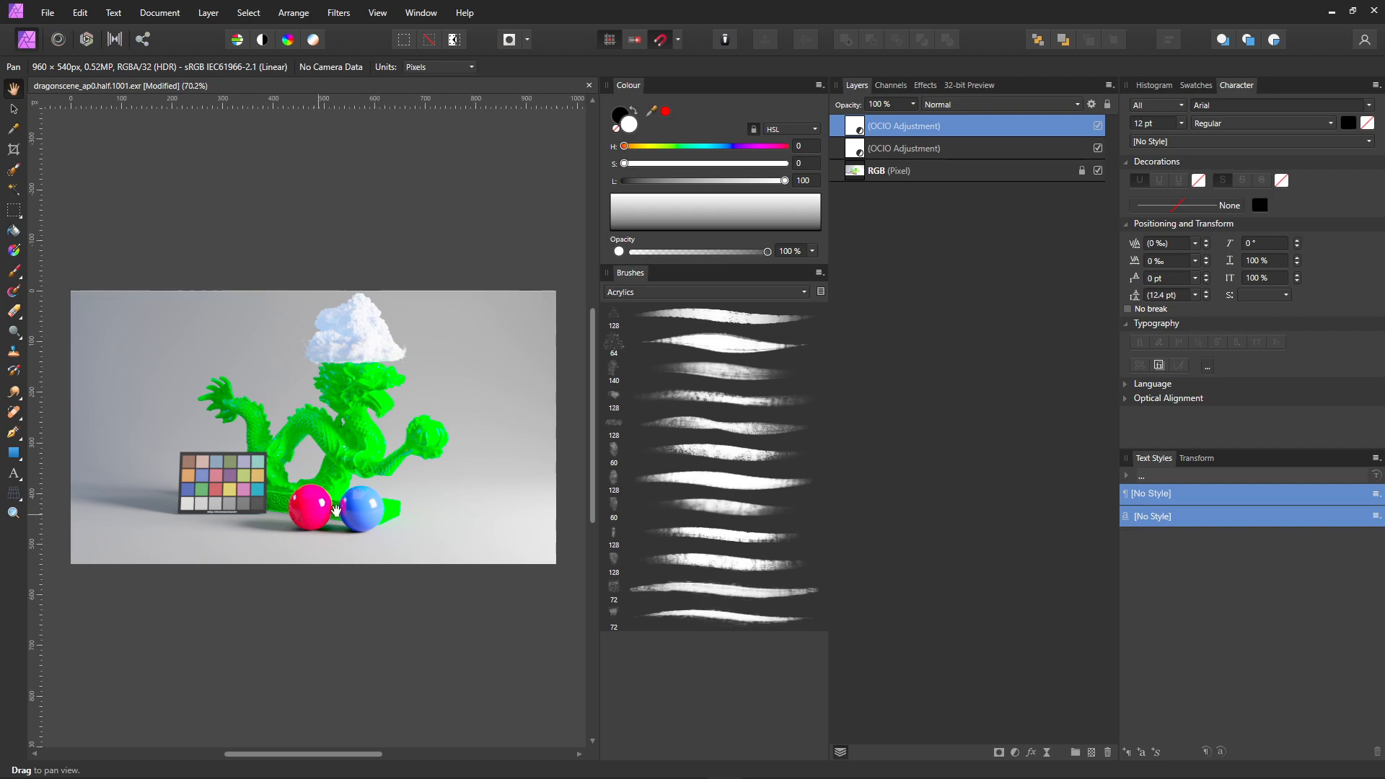
mouse_move(325, 518)
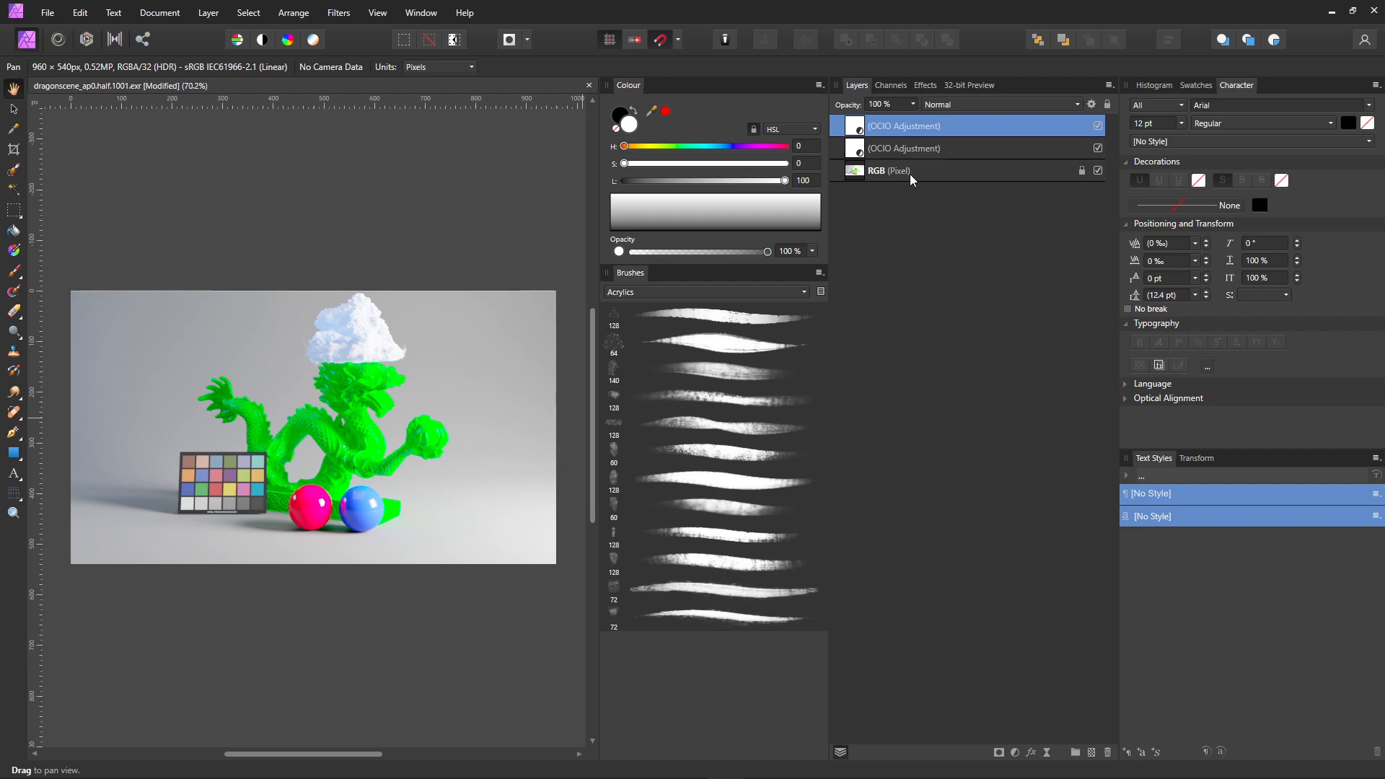
- Check the 32-bit preview display settings and return to the layer stack
click(969, 85)
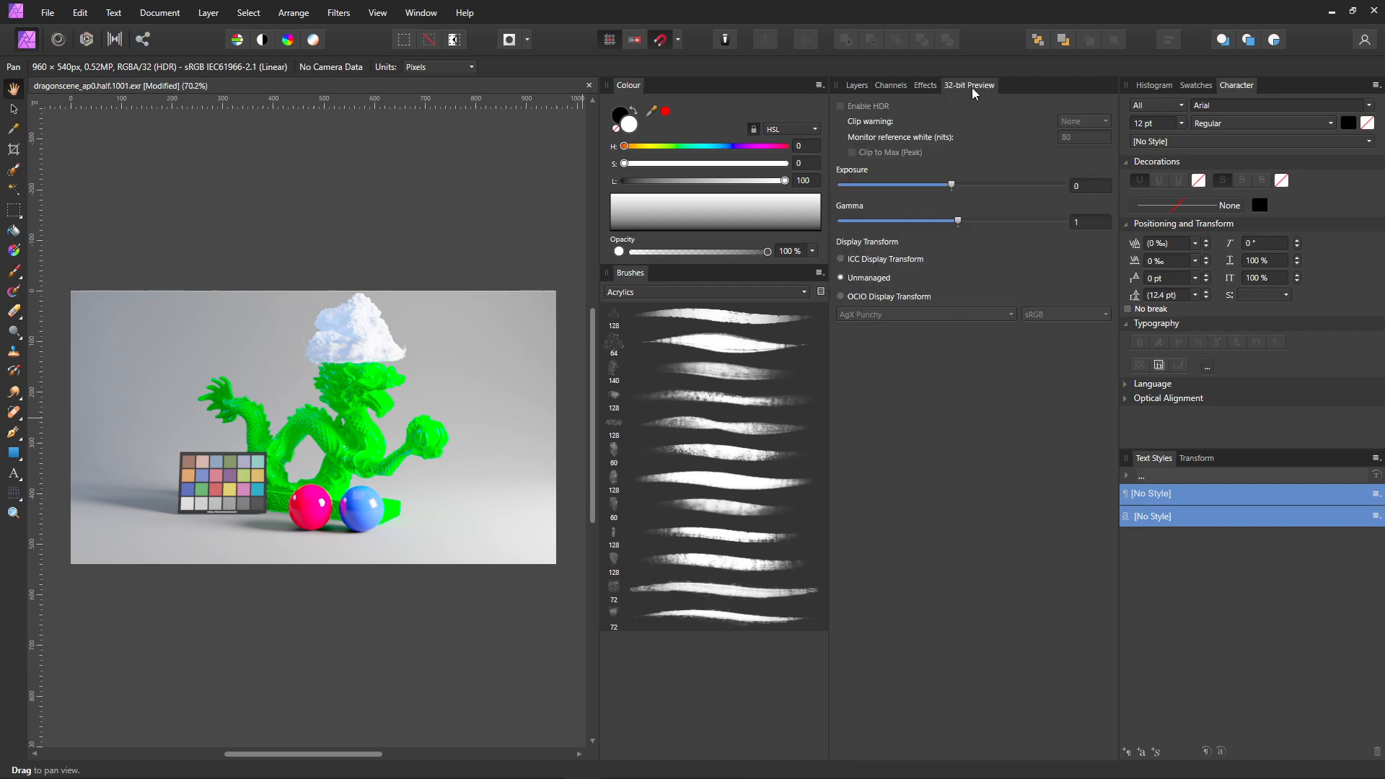
click(855, 85)
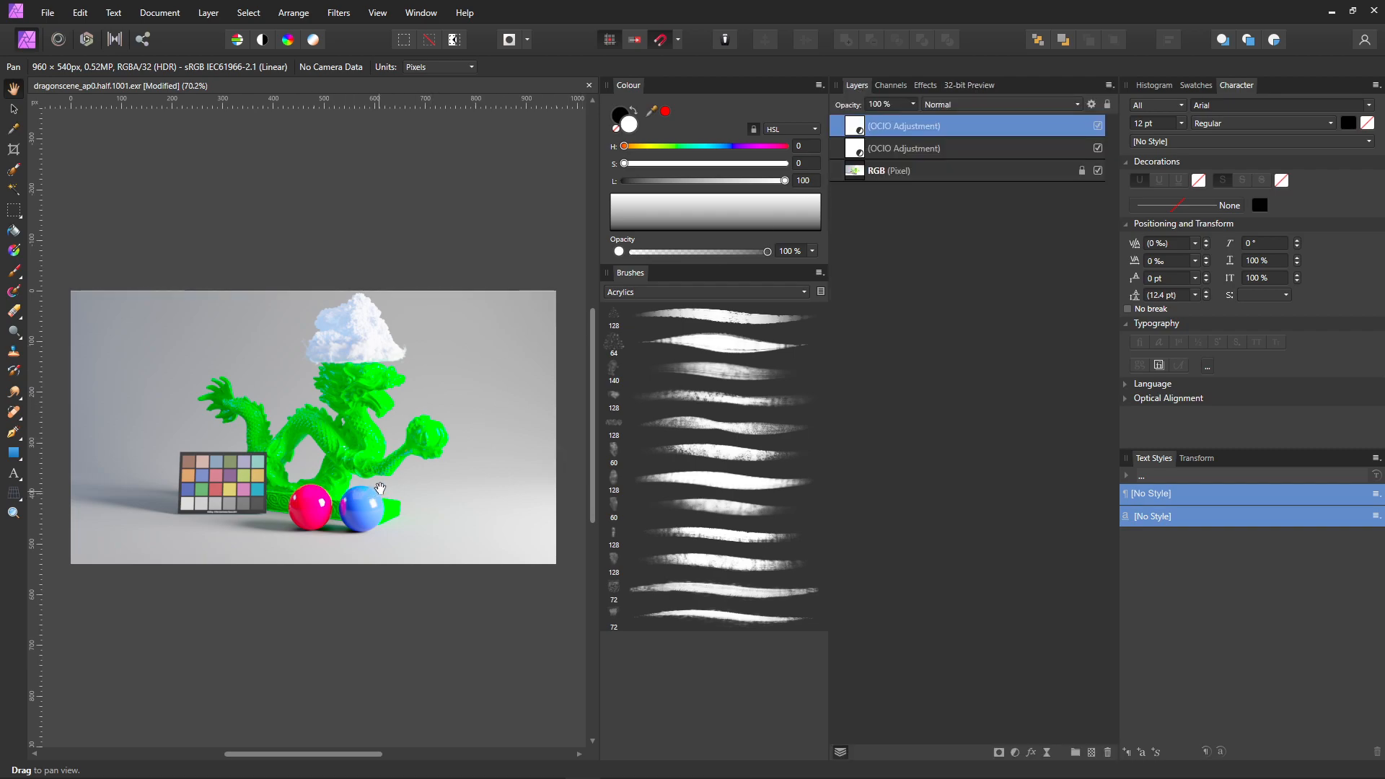
mouse_move(391, 455)
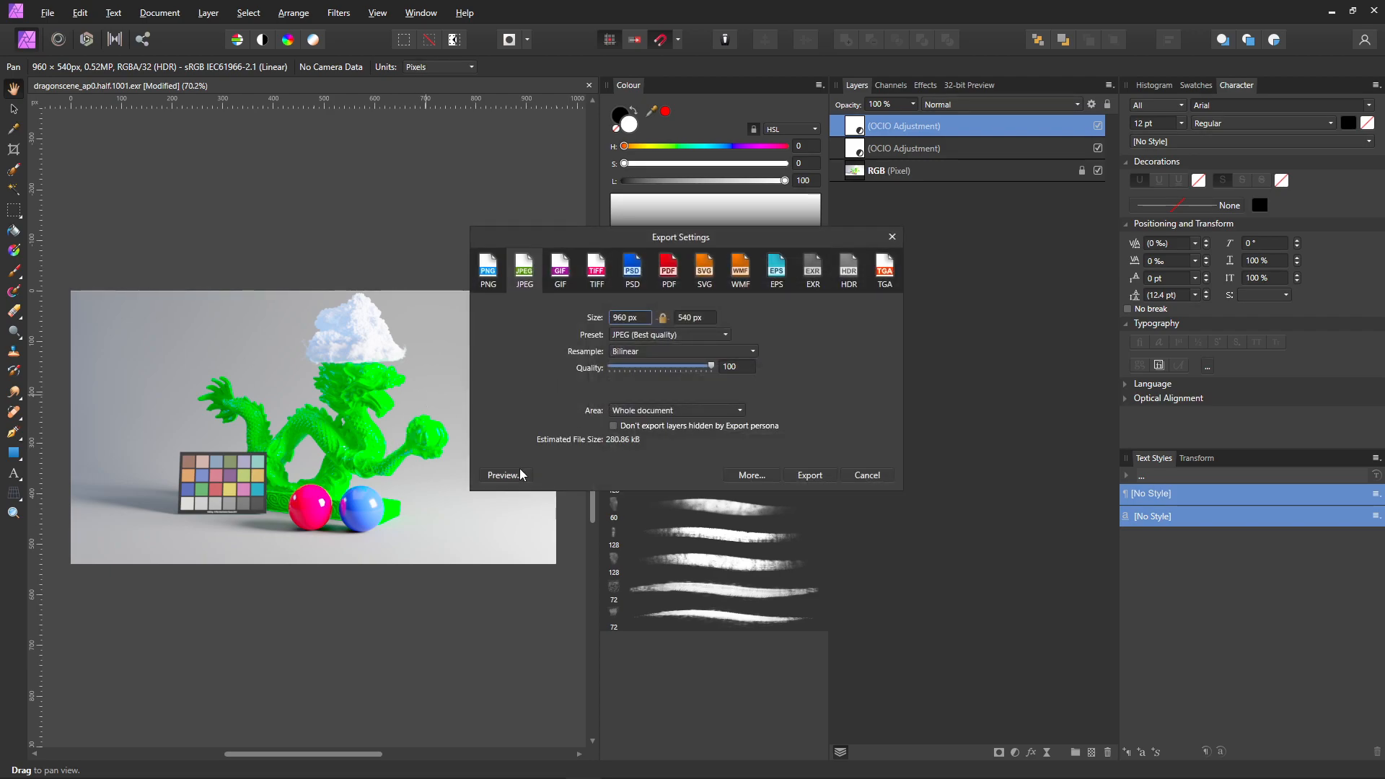
- Preview the JPEG export of the softened scene, then close the export without exporting
click(503, 475)
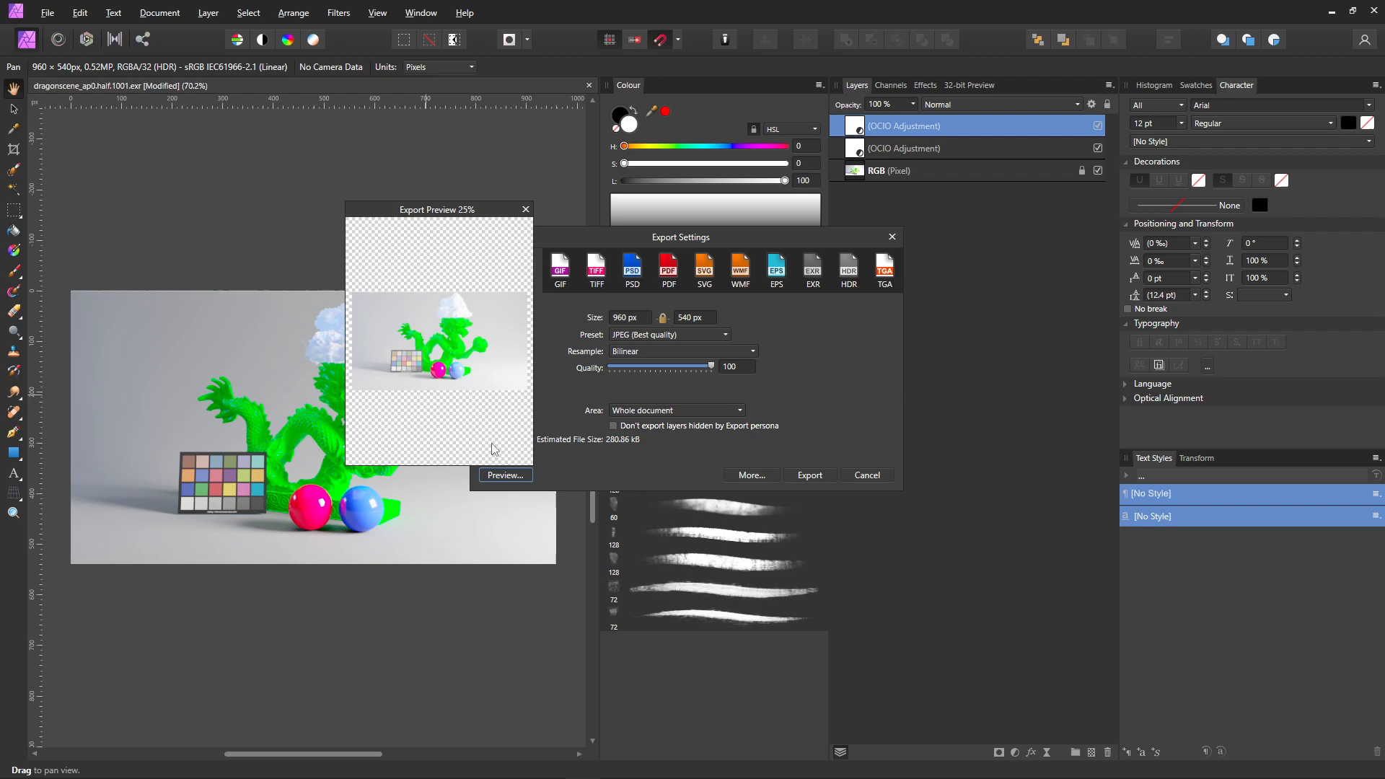
mouse_move(510, 341)
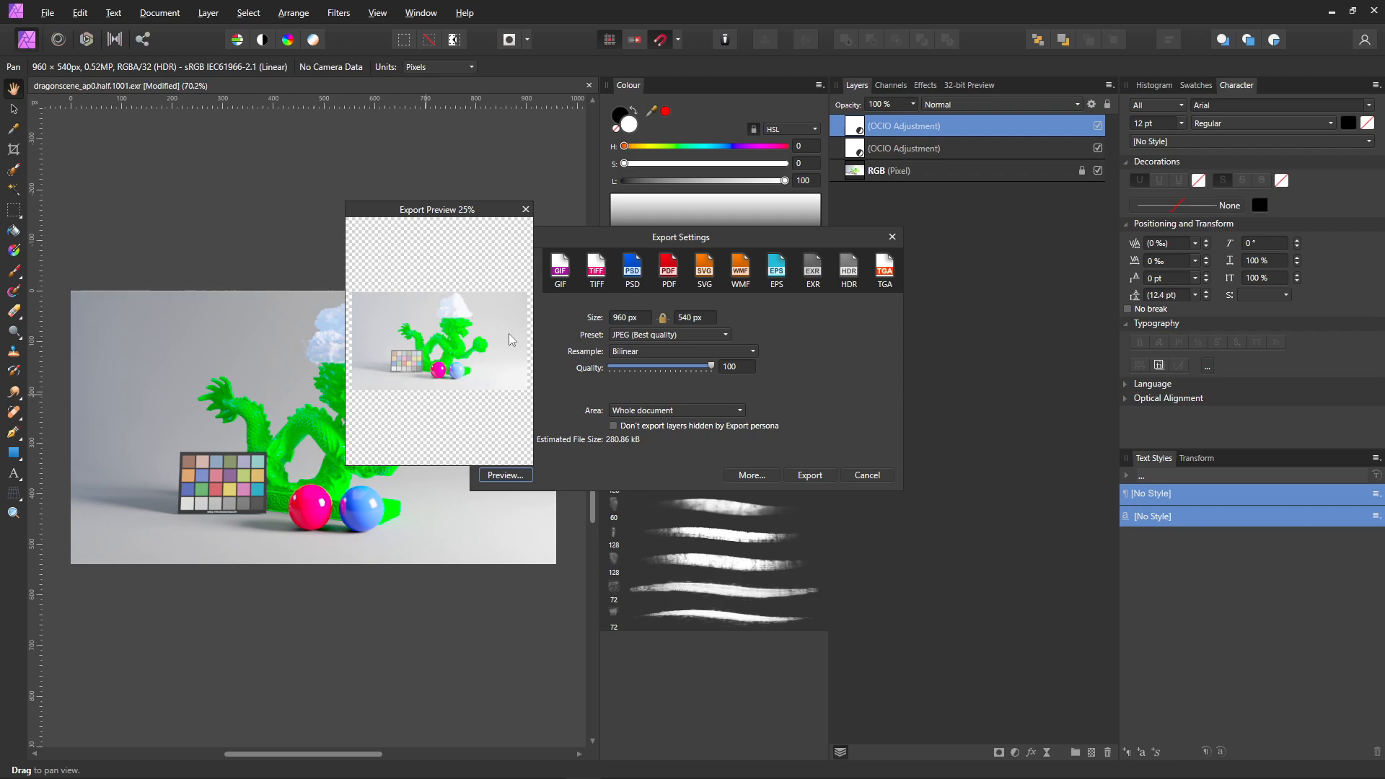
mouse_move(536, 369)
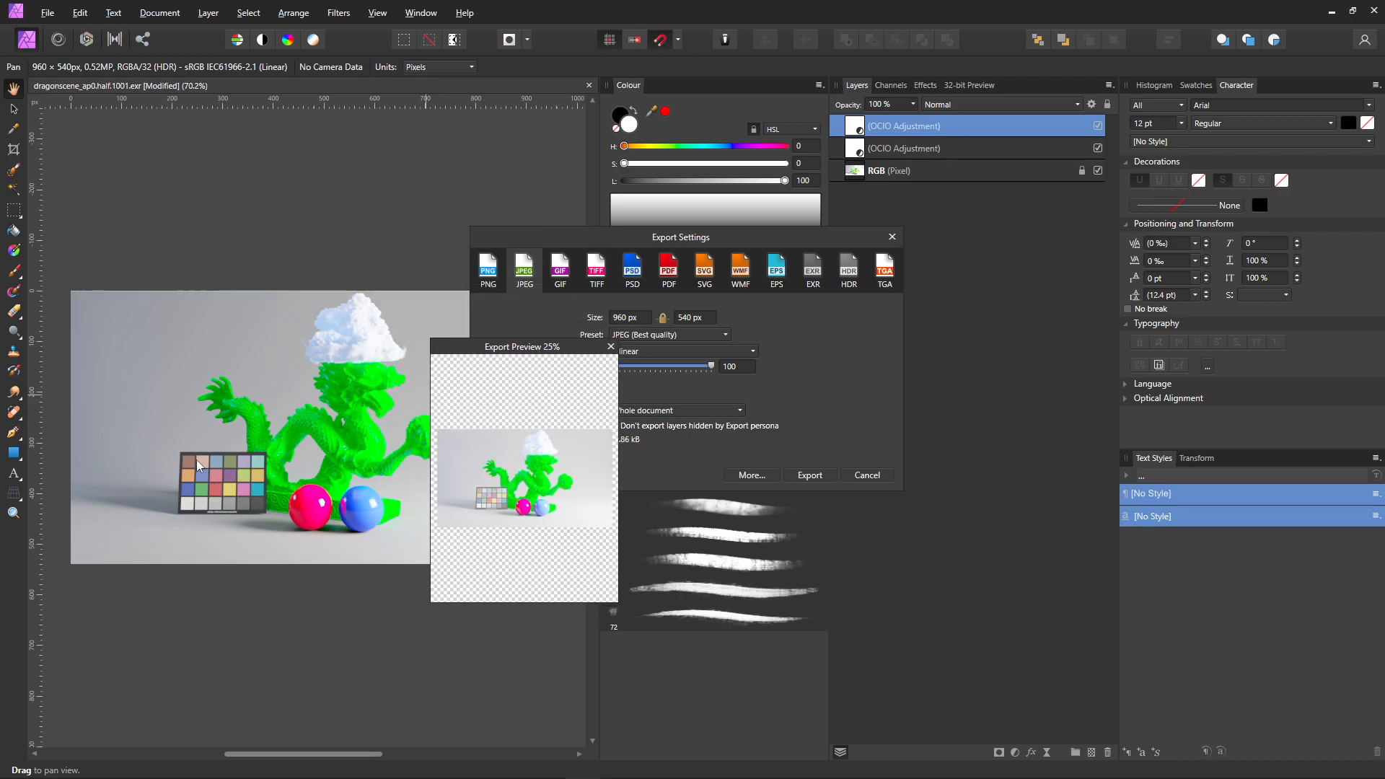
click(609, 347)
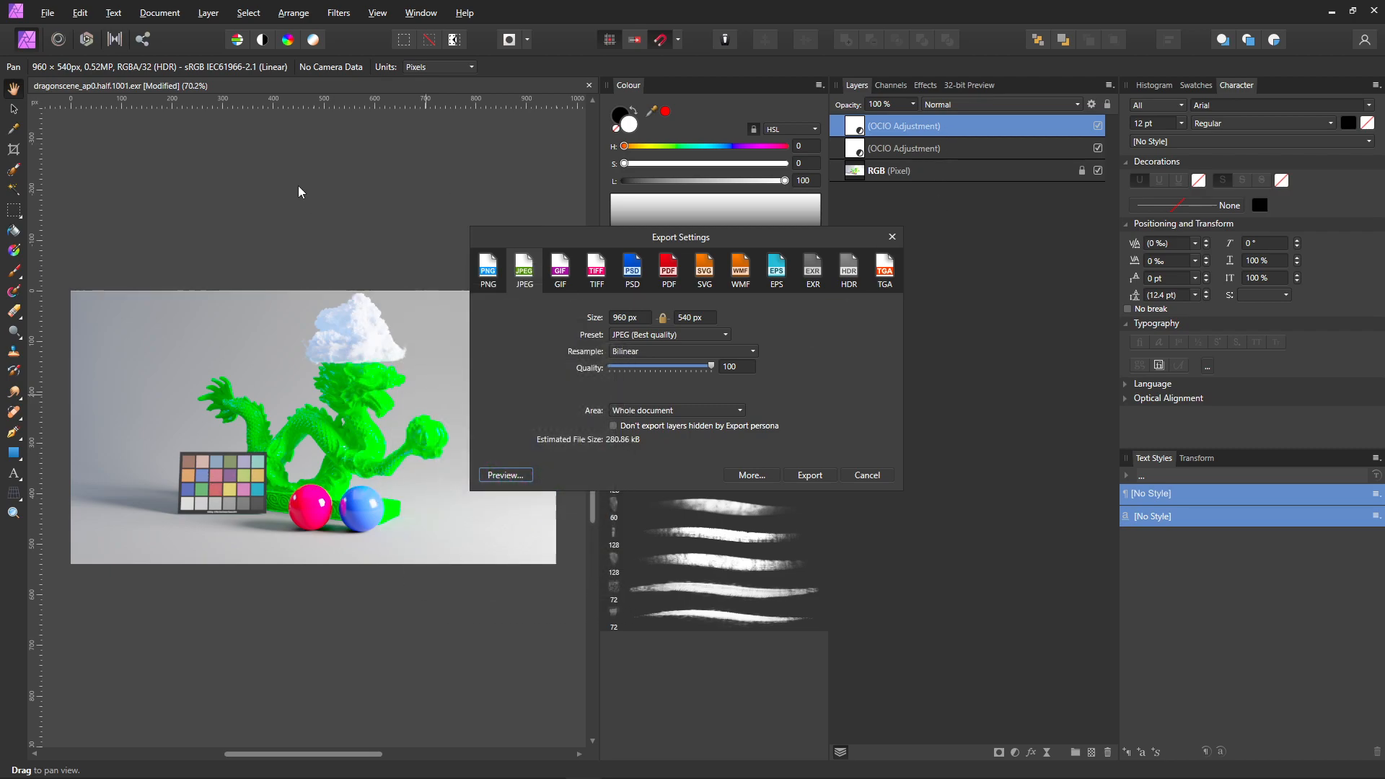
mouse_move(892, 238)
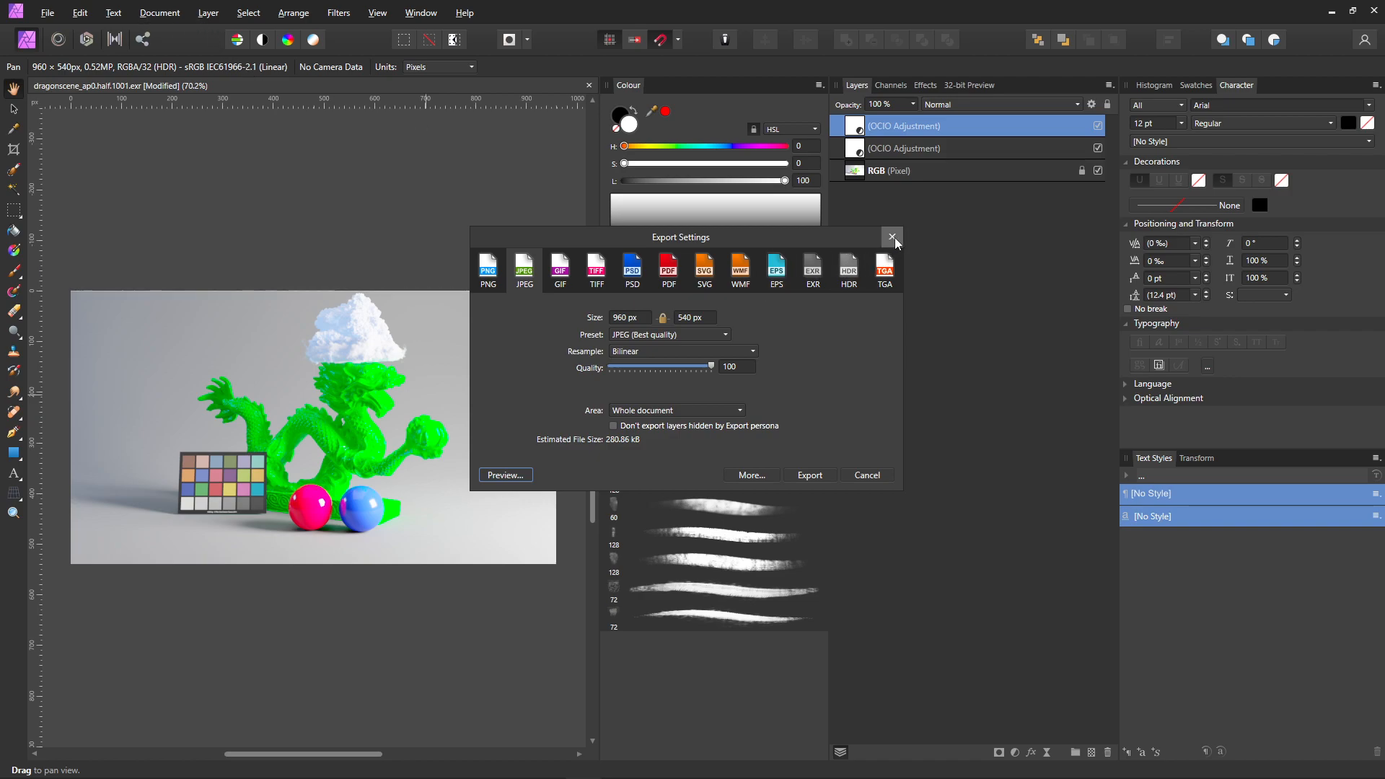
click(892, 238)
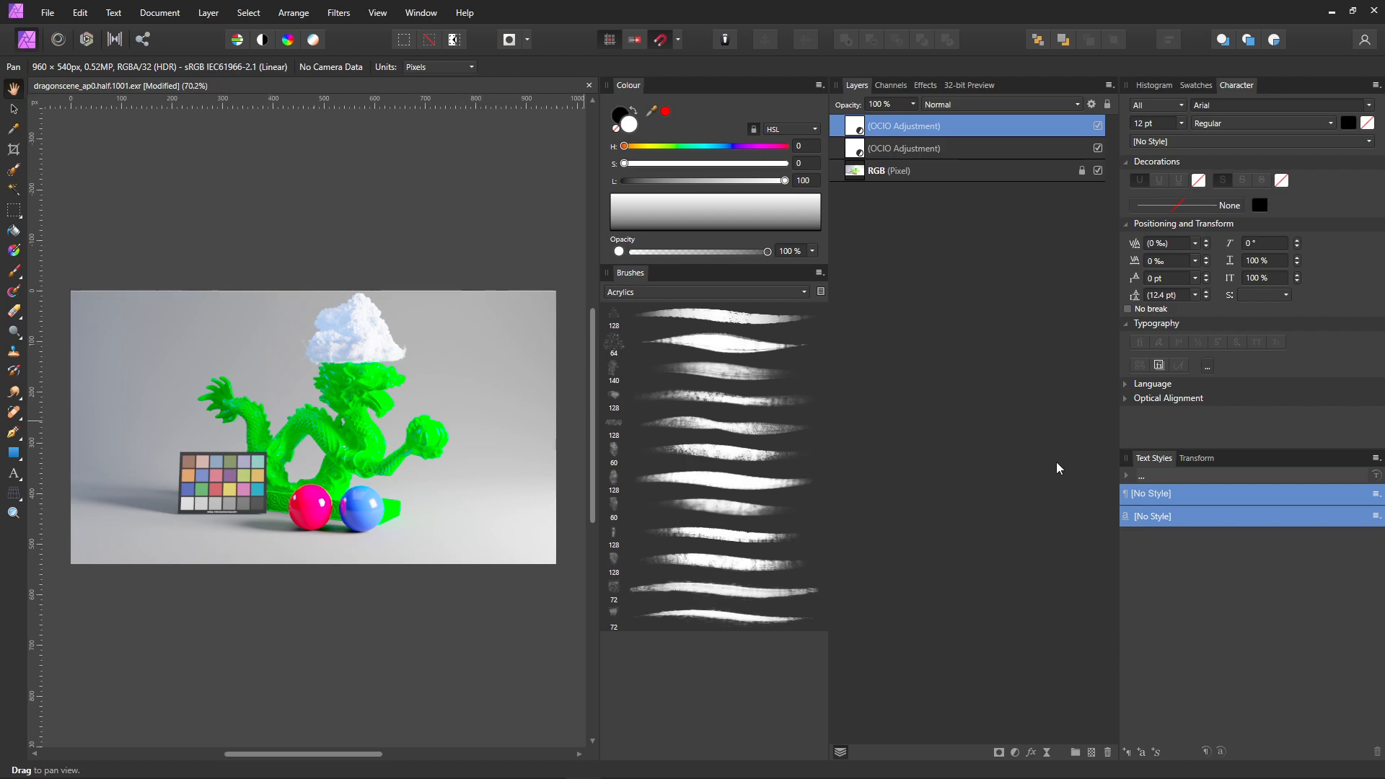
mouse_move(381, 479)
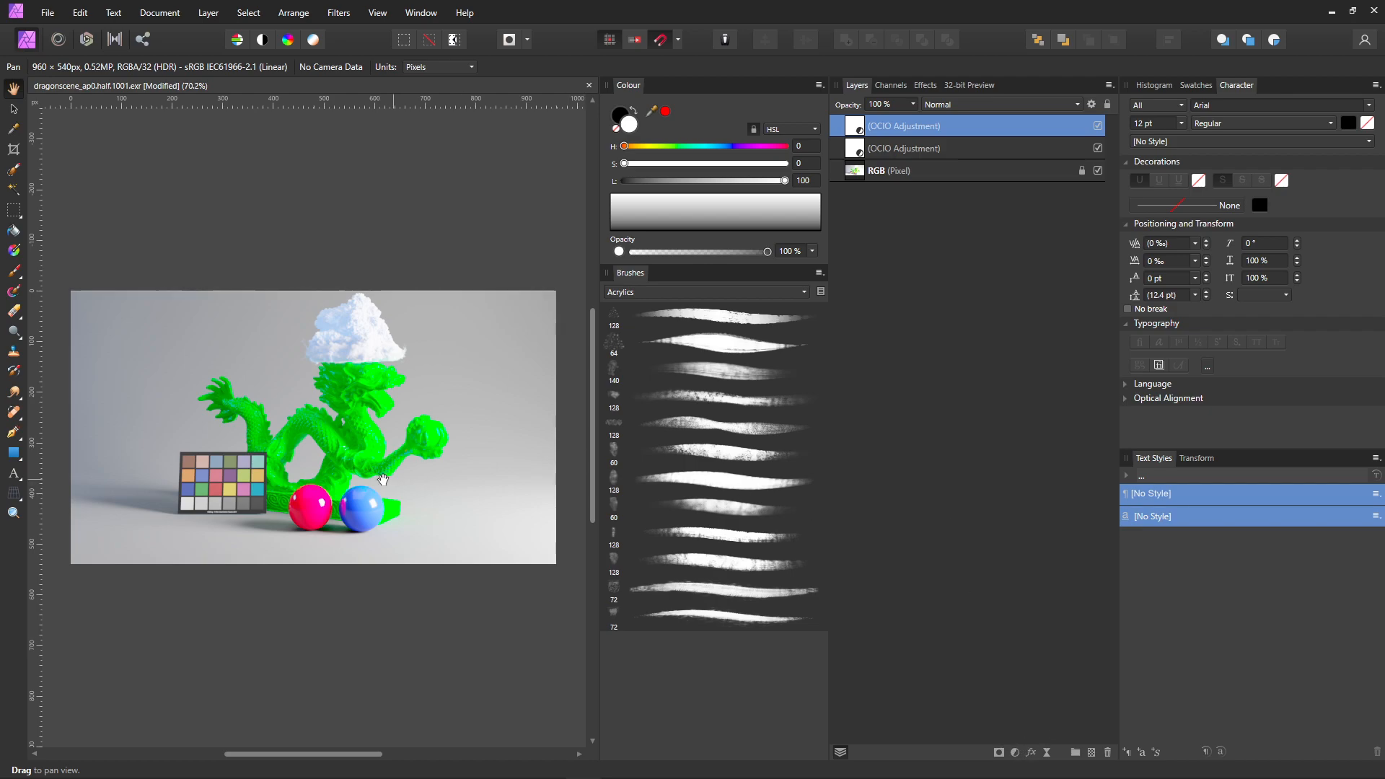
mouse_move(394, 321)
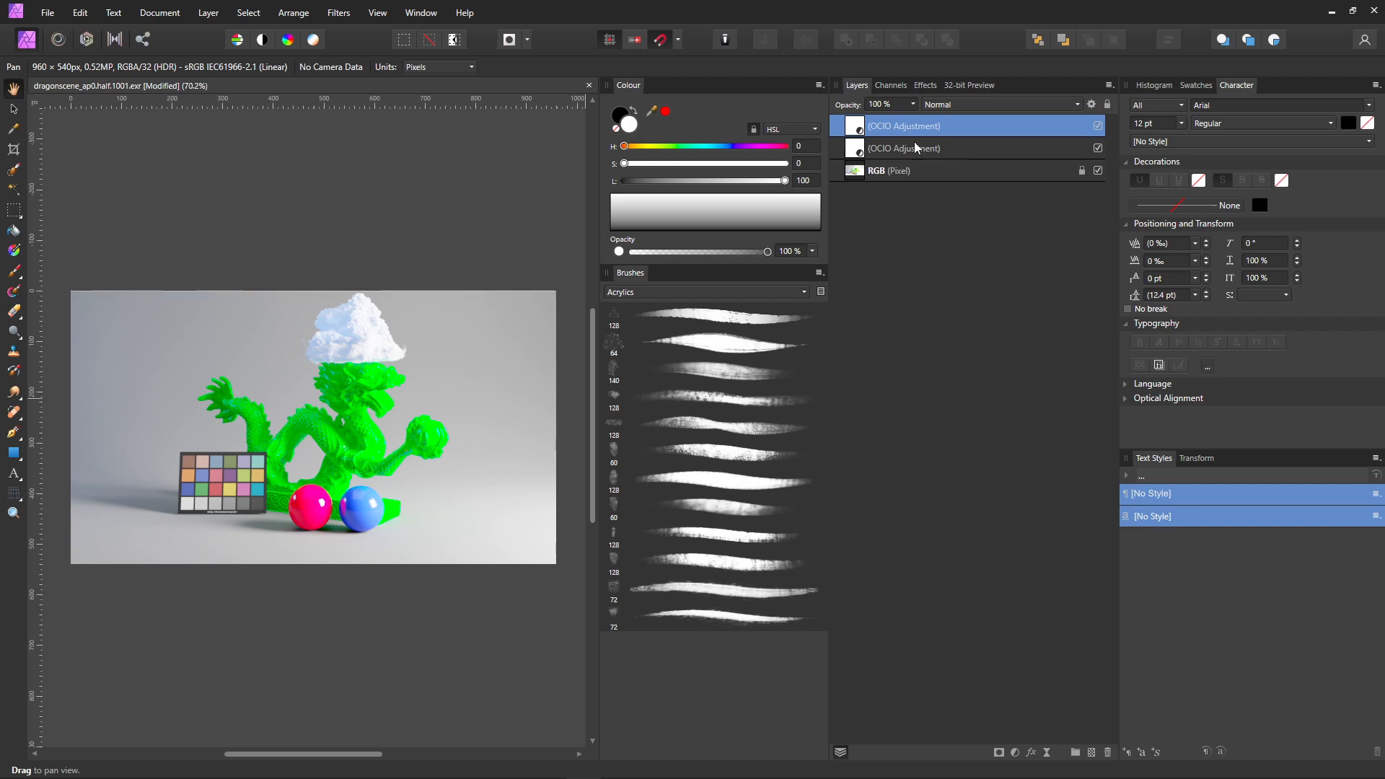
- Add a third OCIO adjustment converting sRGB - EOTF to Linear sRGB
click(1014, 754)
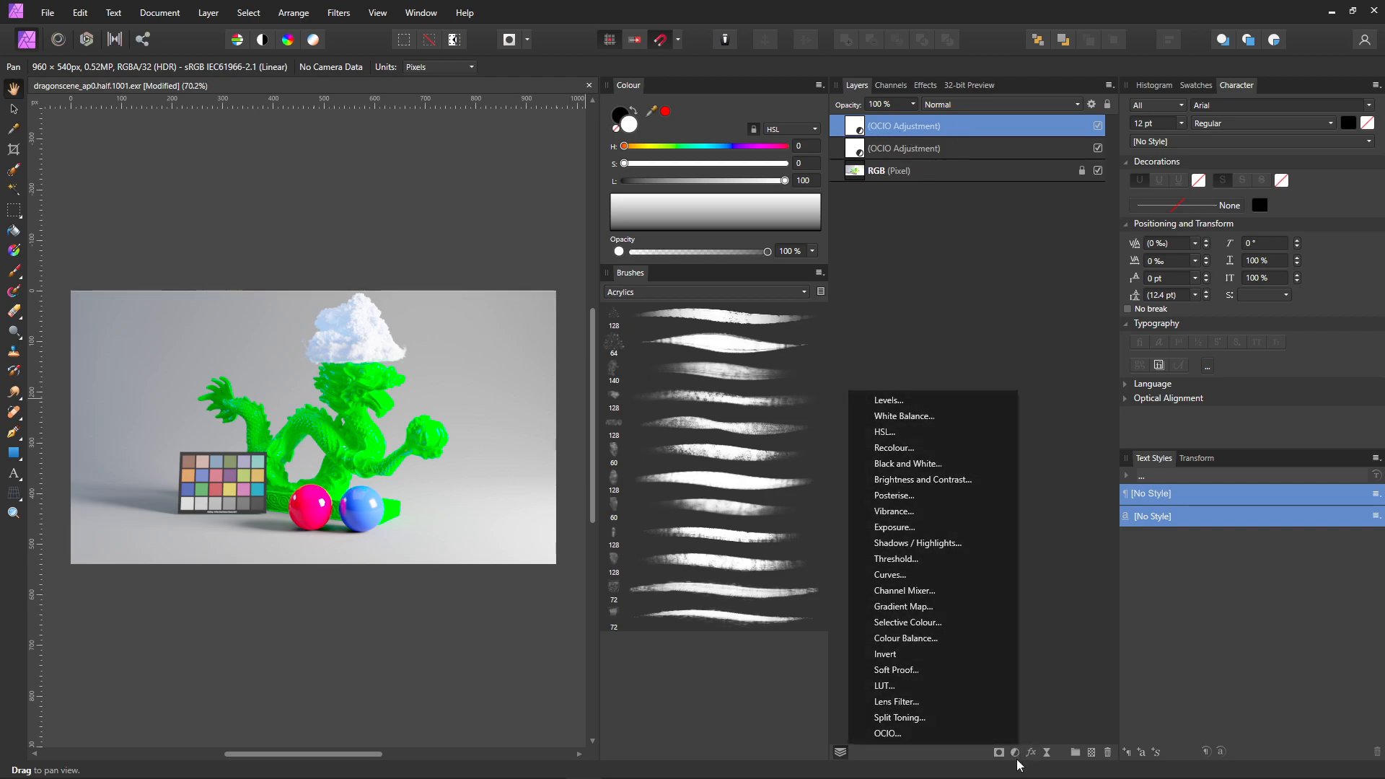
click(886, 733)
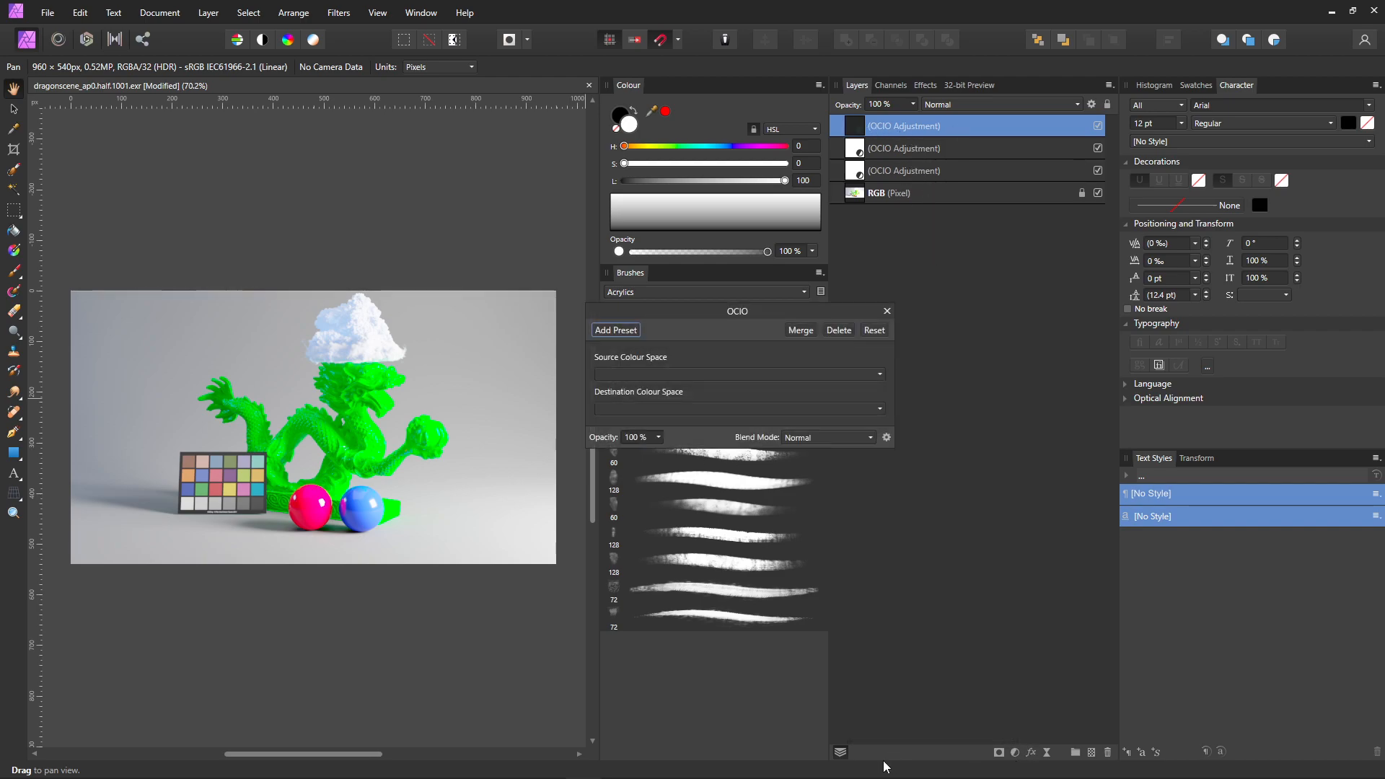
click(737, 372)
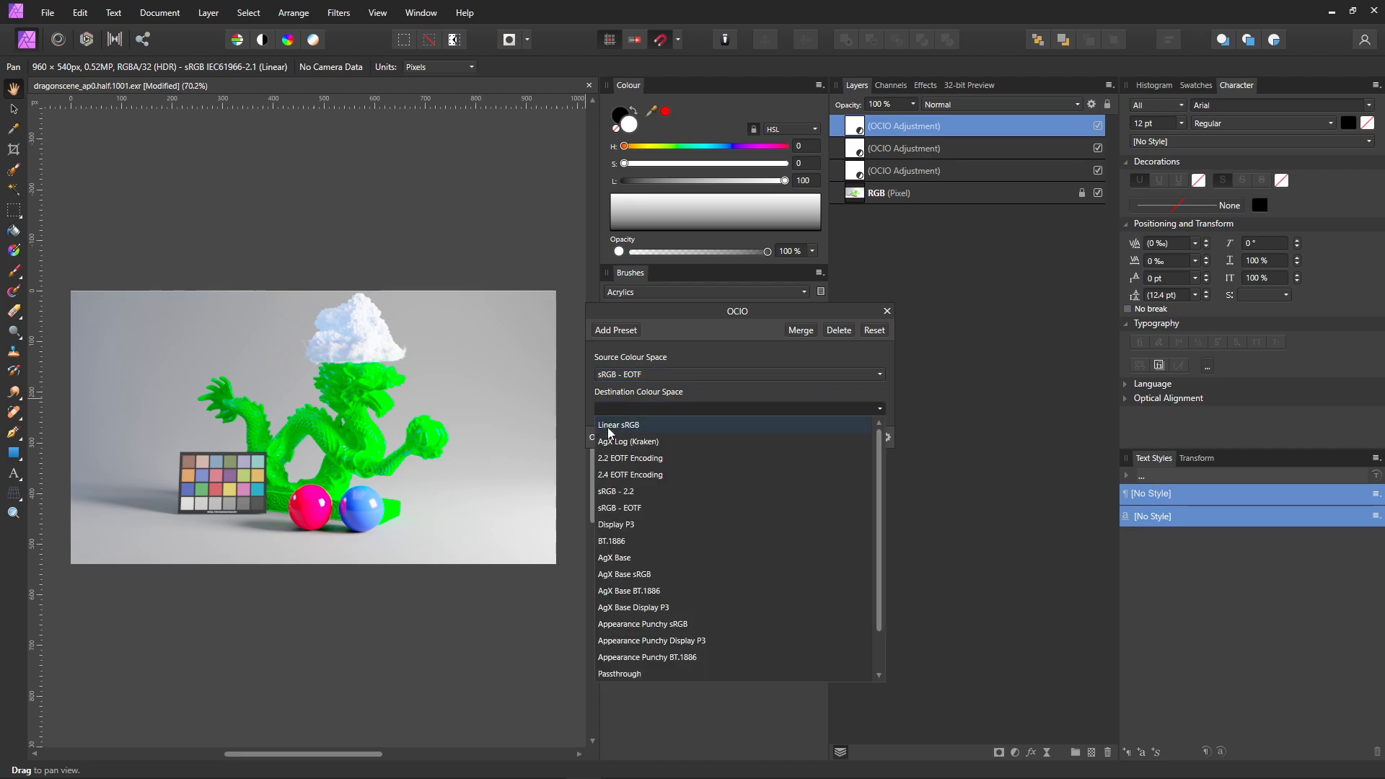
mouse_move(652, 438)
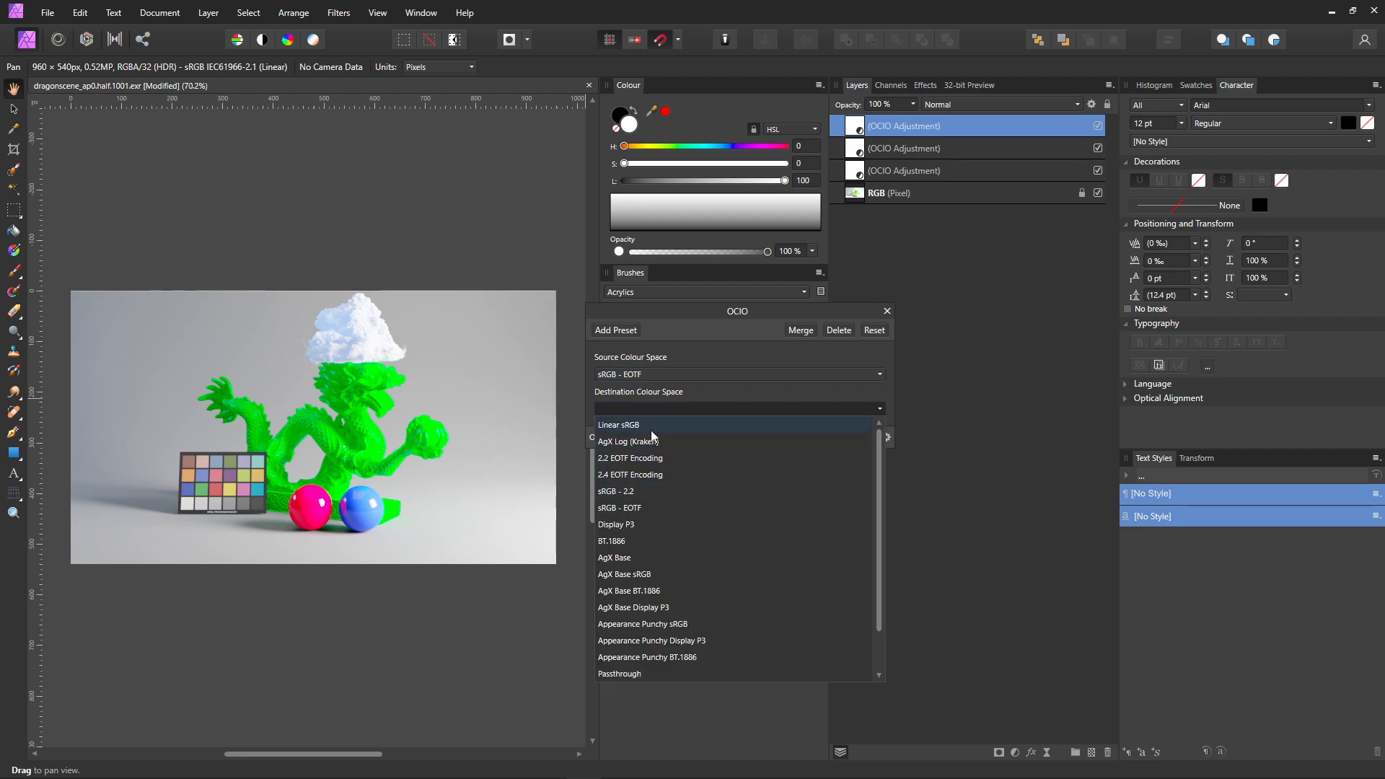
click(619, 424)
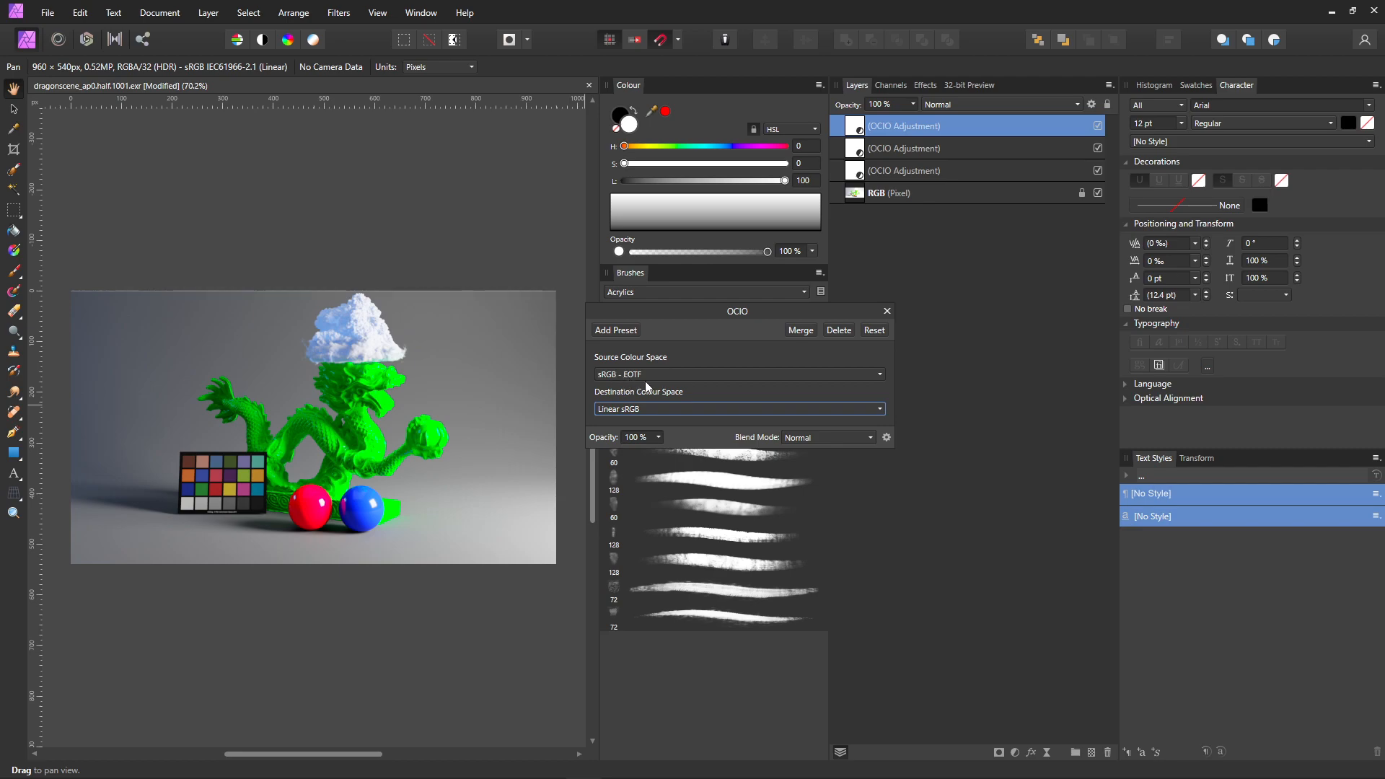
mouse_move(667, 424)
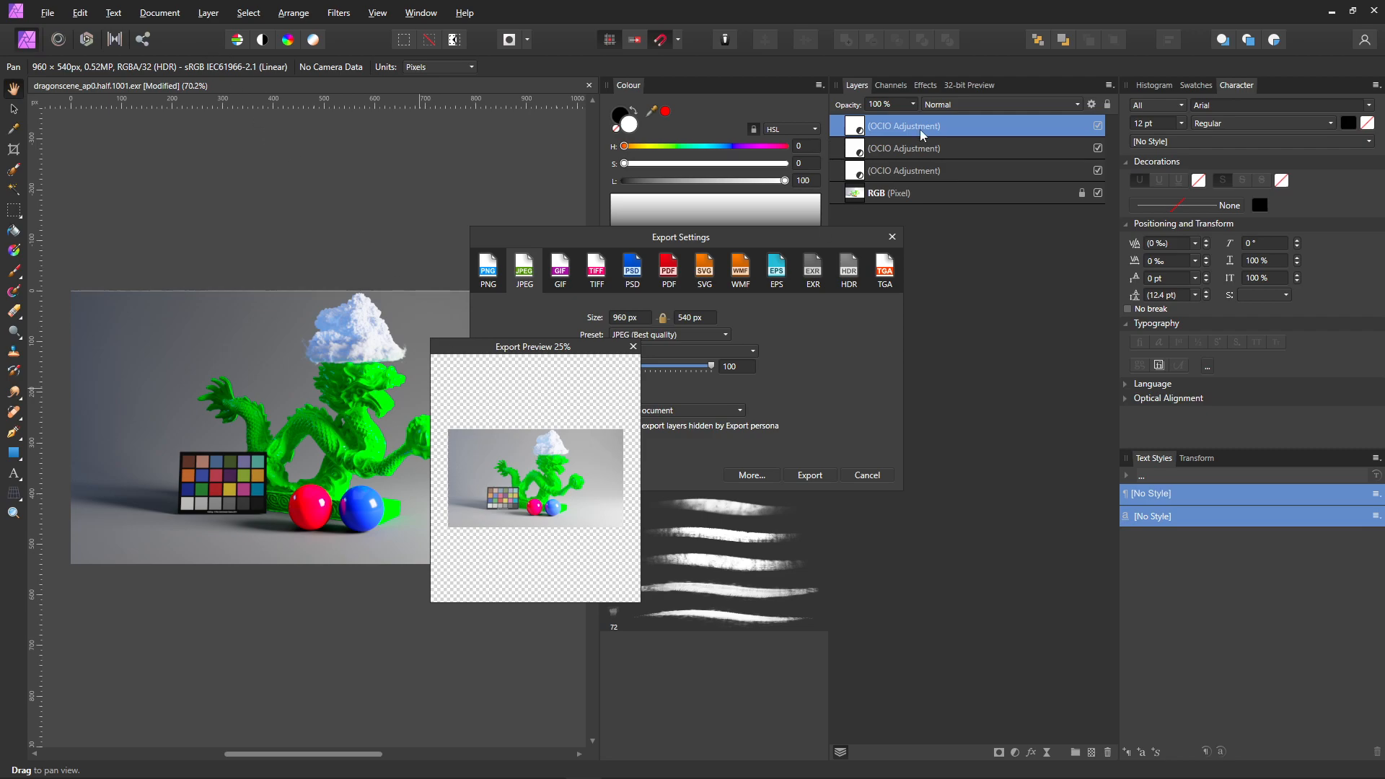
mouse_move(561, 378)
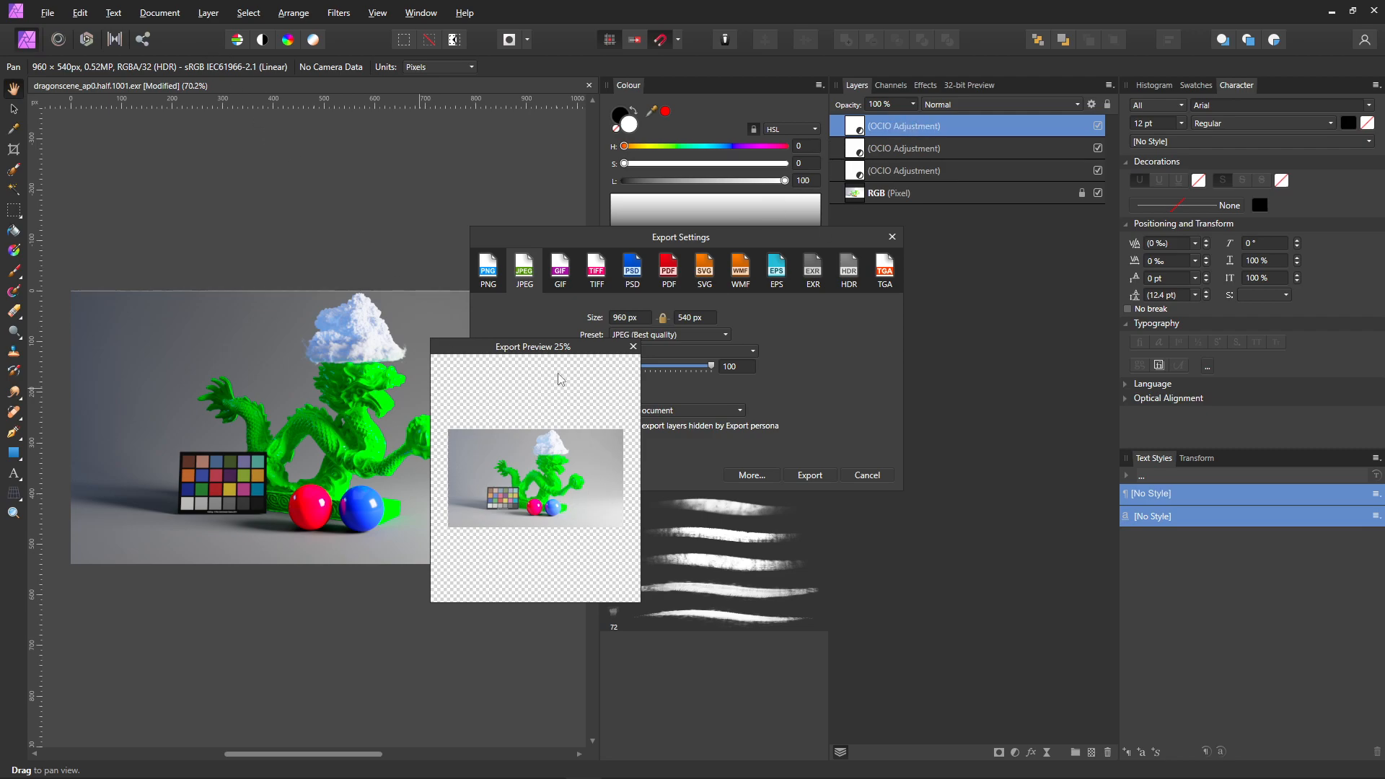
- Move the export settings aside and cancel the export without saving
drag(534, 347, 433, 252)
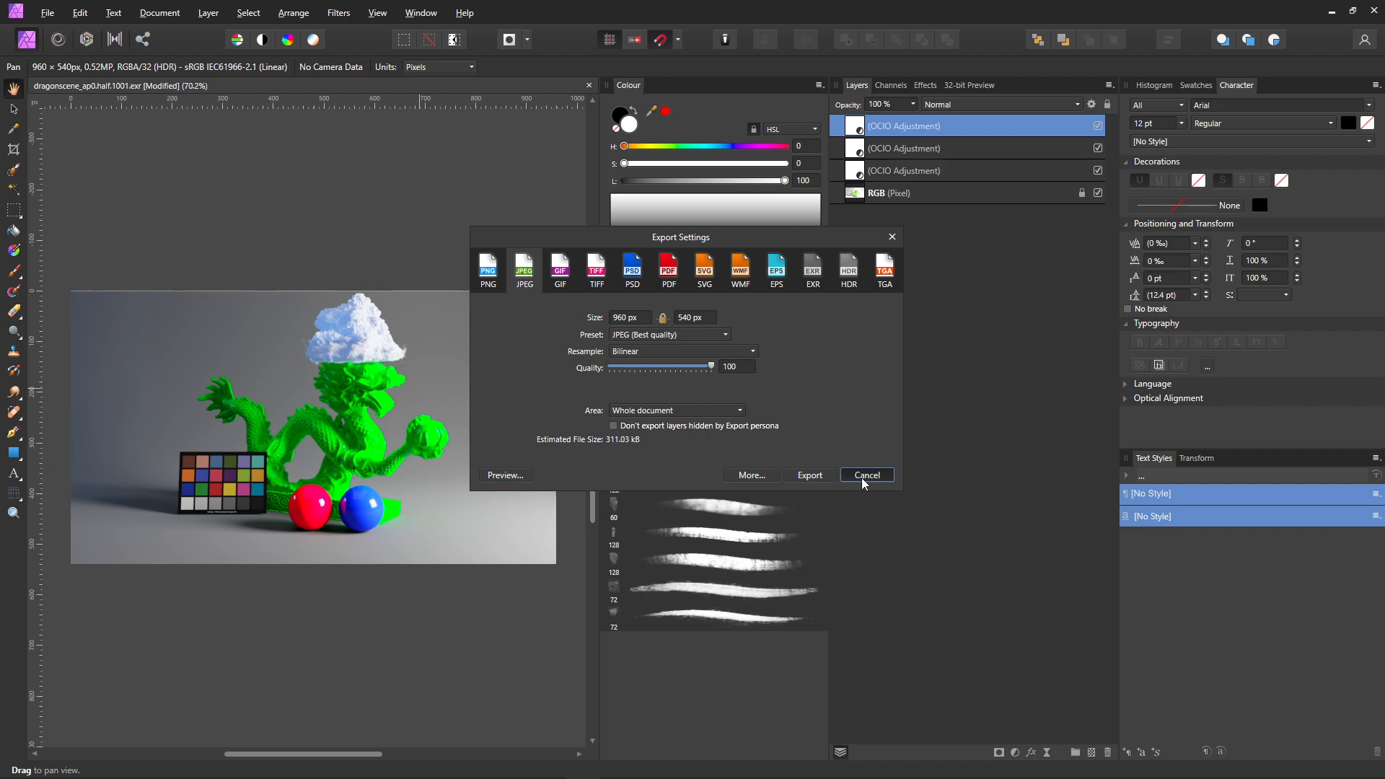
click(865, 474)
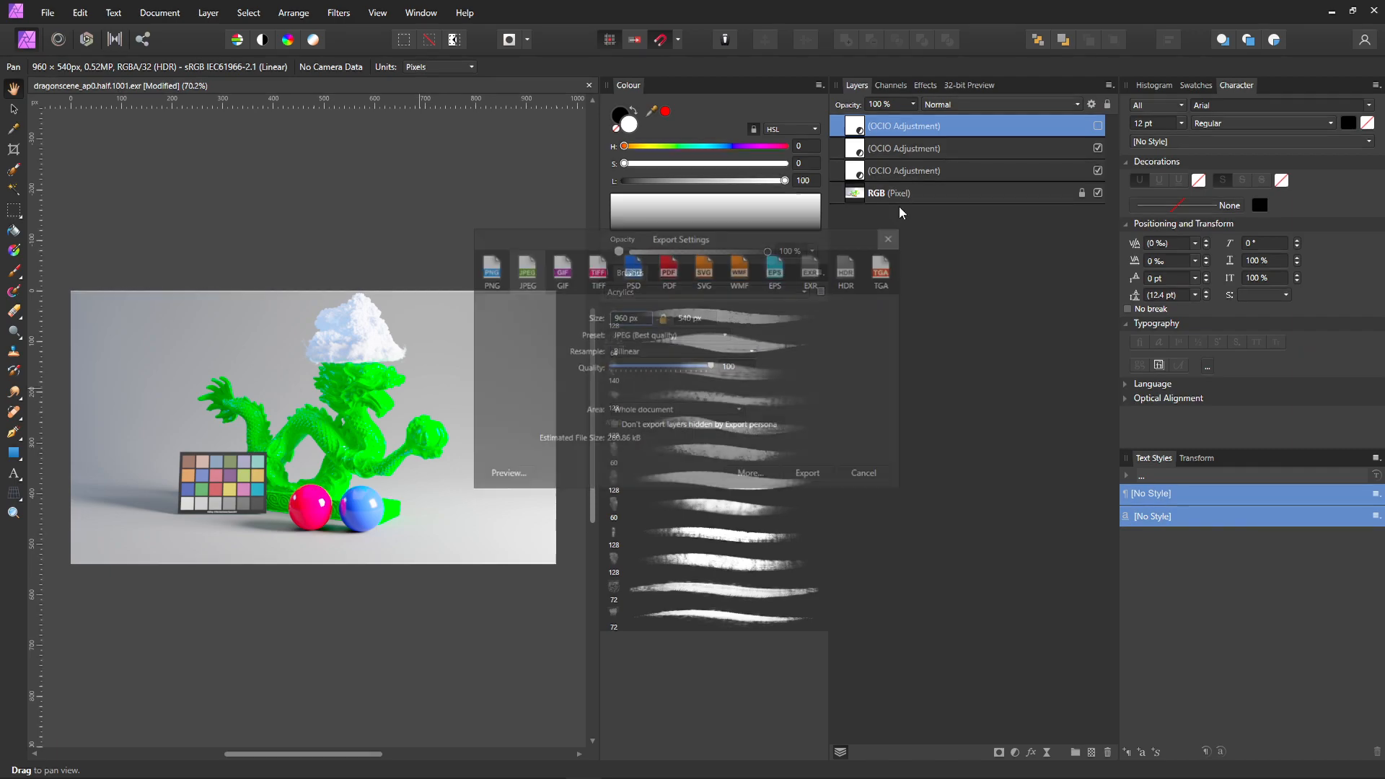
click(903, 147)
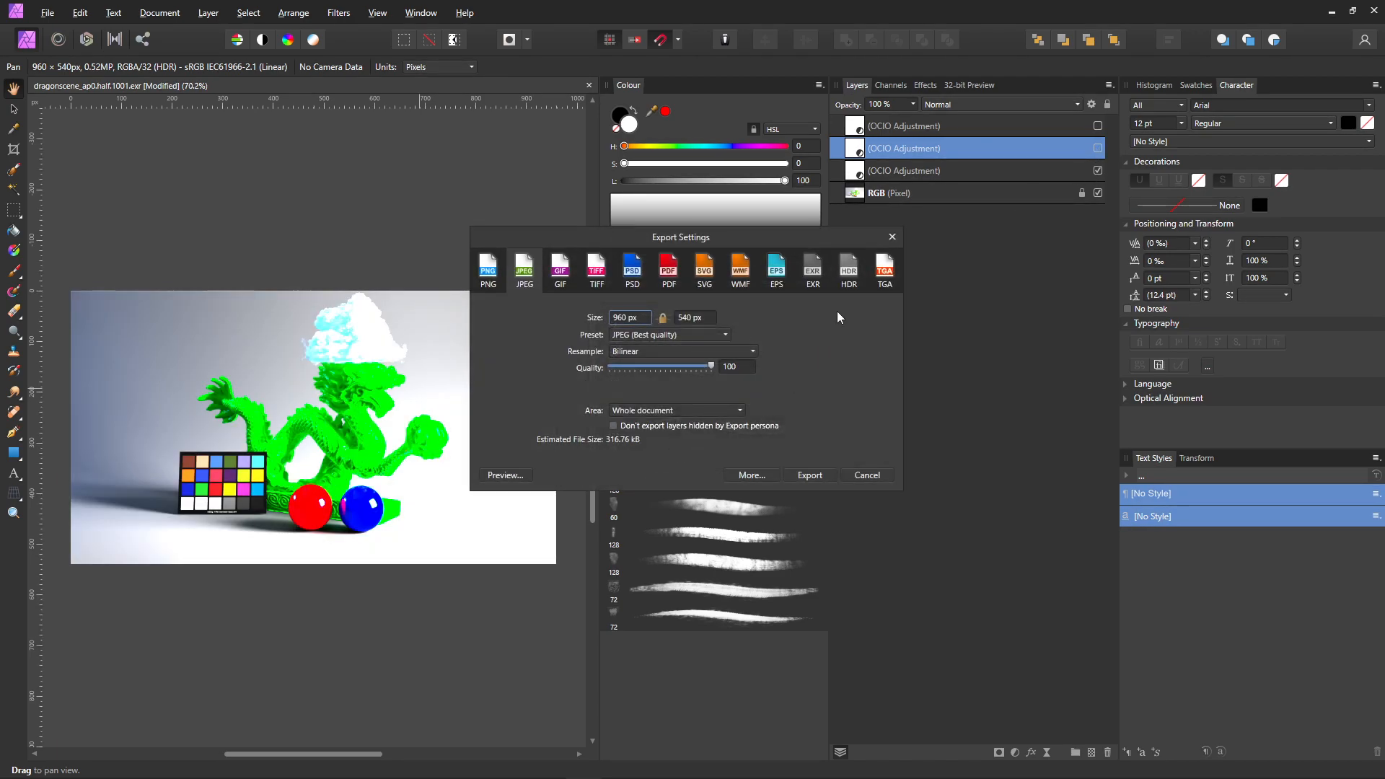
click(813, 270)
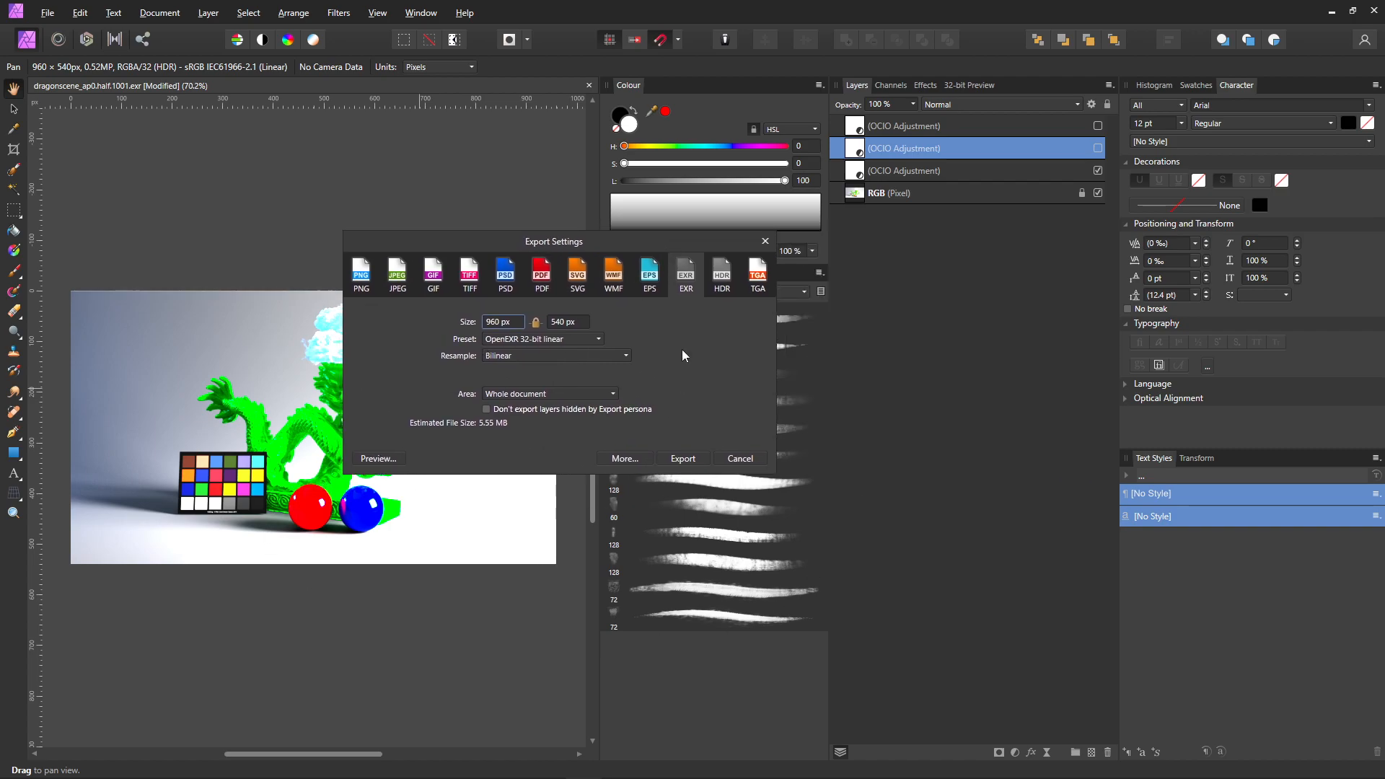
click(739, 459)
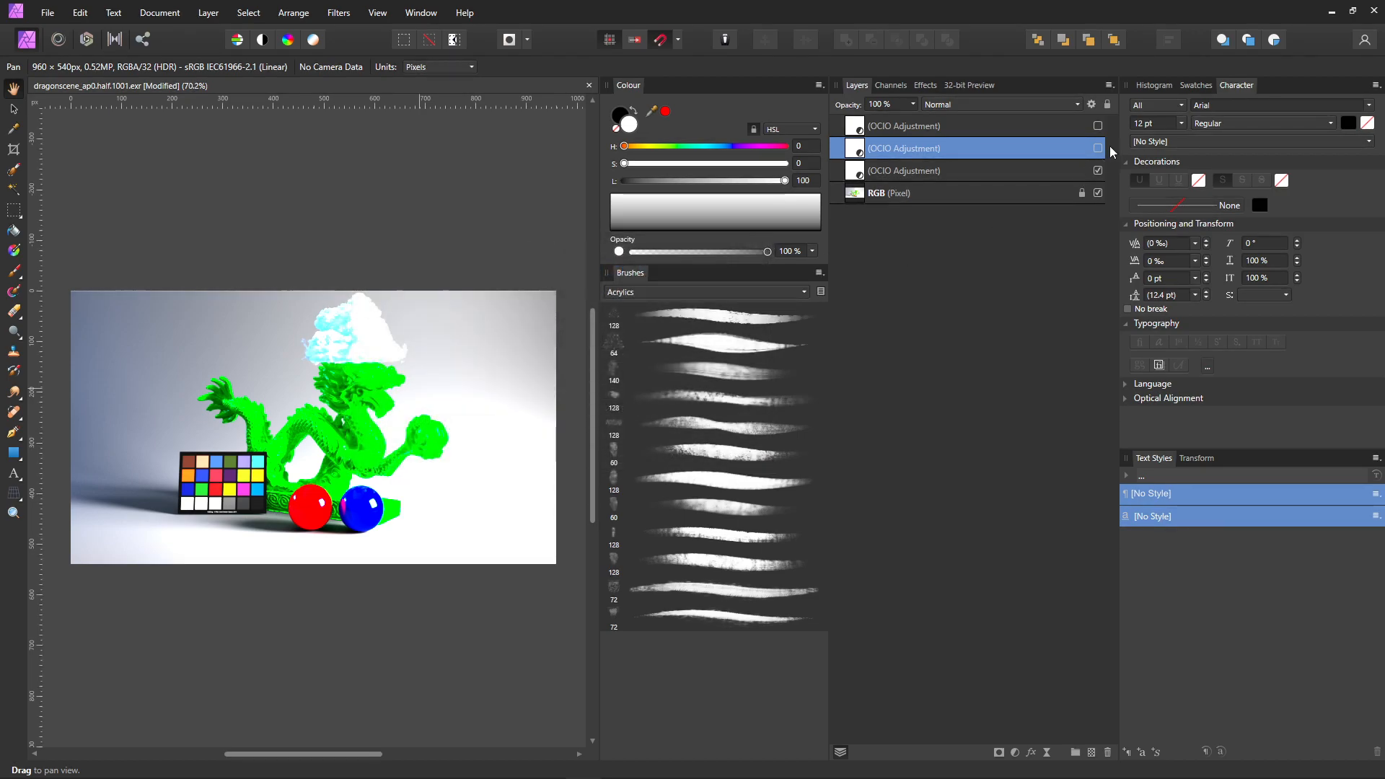
click(1097, 126)
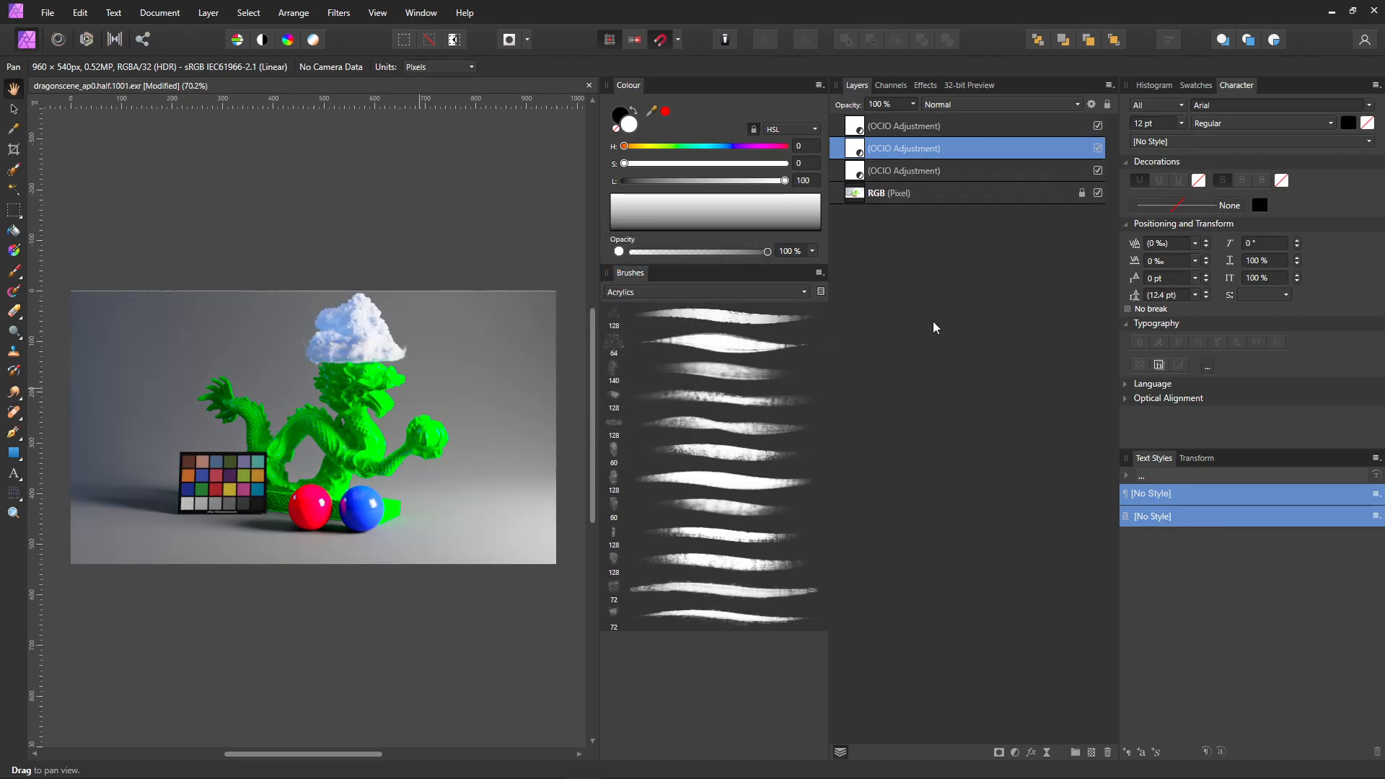
mouse_move(905, 324)
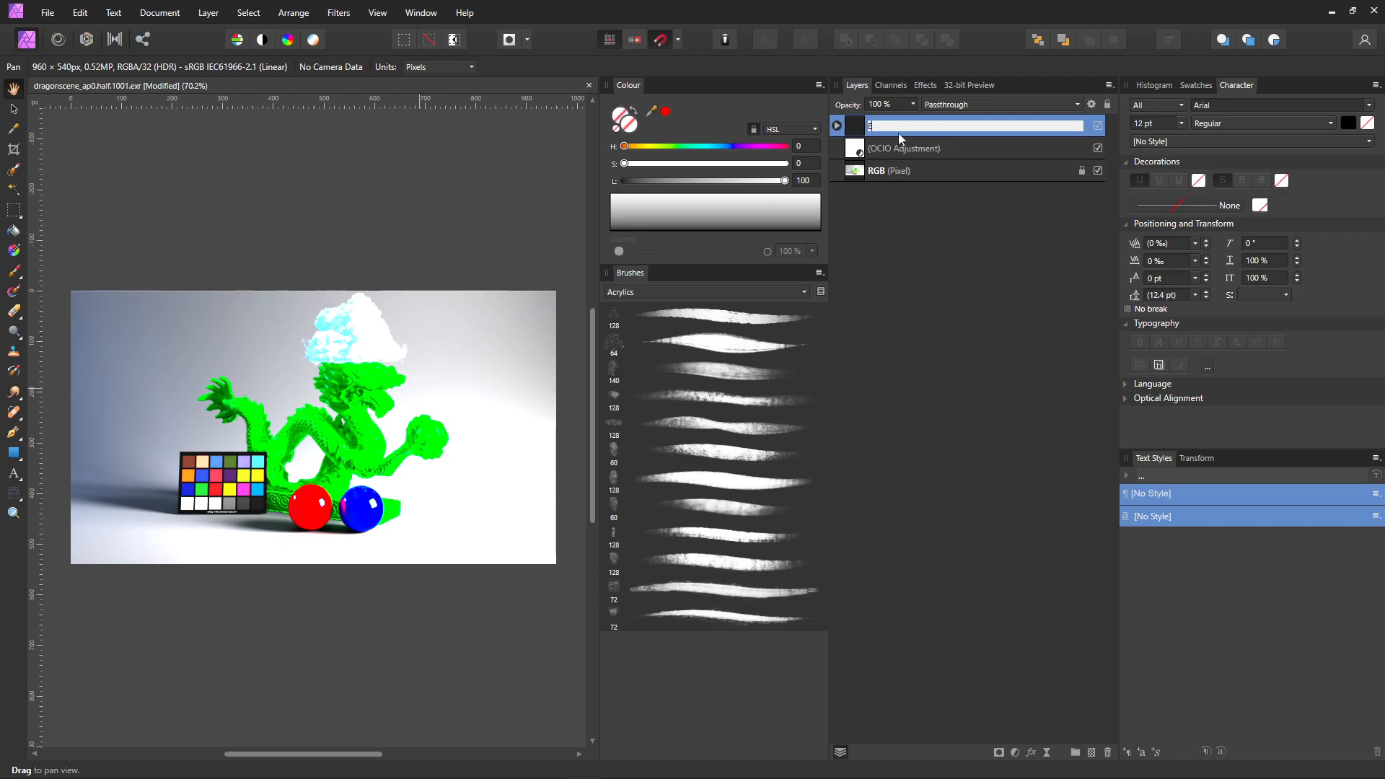
- Switch the 32-bit Preview to the OCIO display transform and return to the layer stack
click(969, 85)
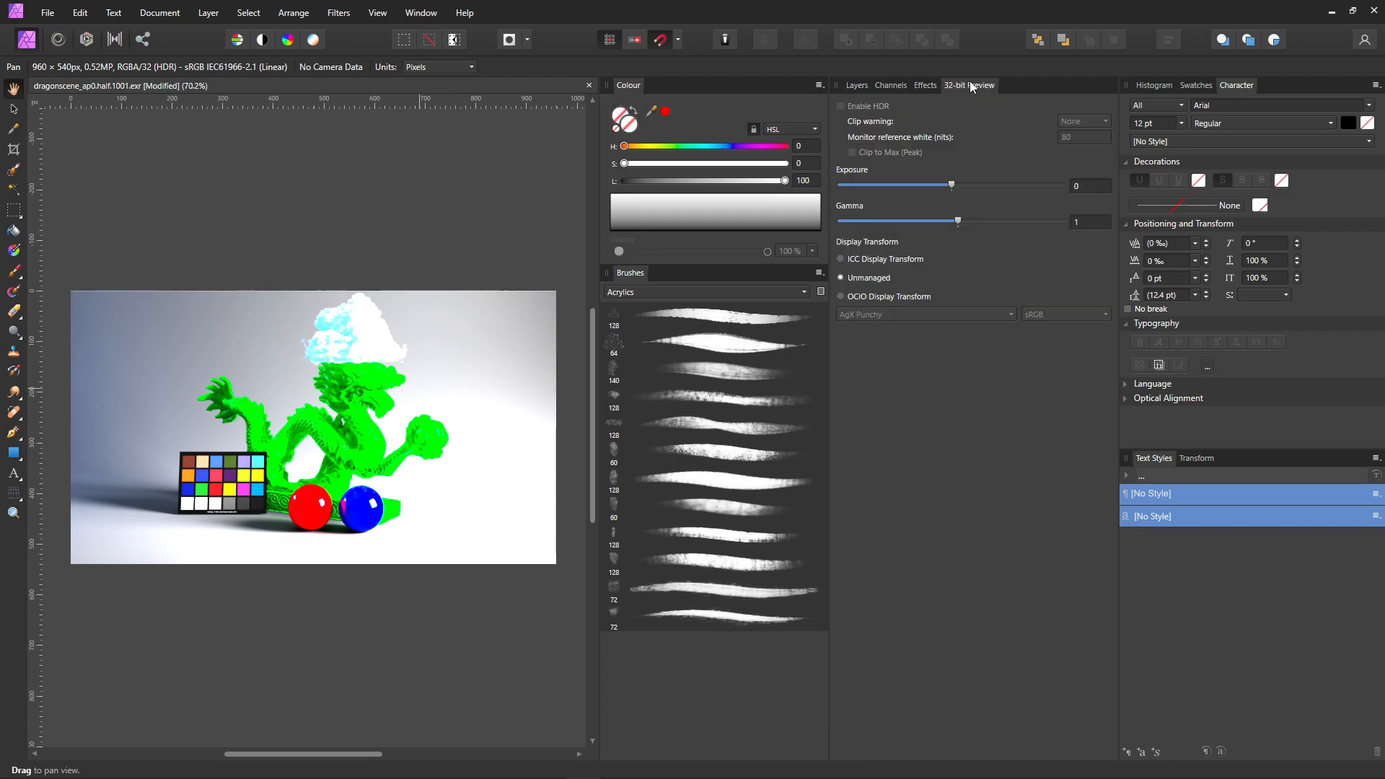
click(841, 296)
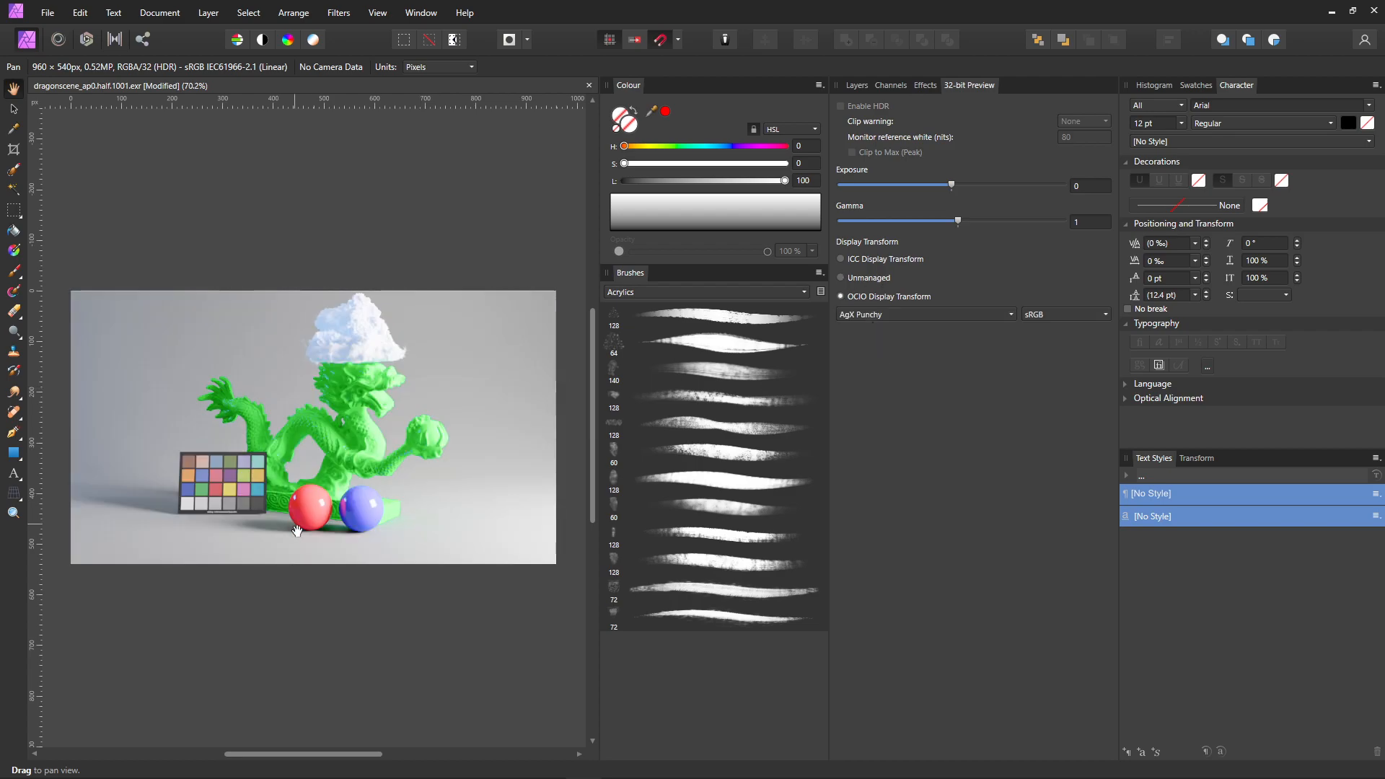
mouse_move(320, 516)
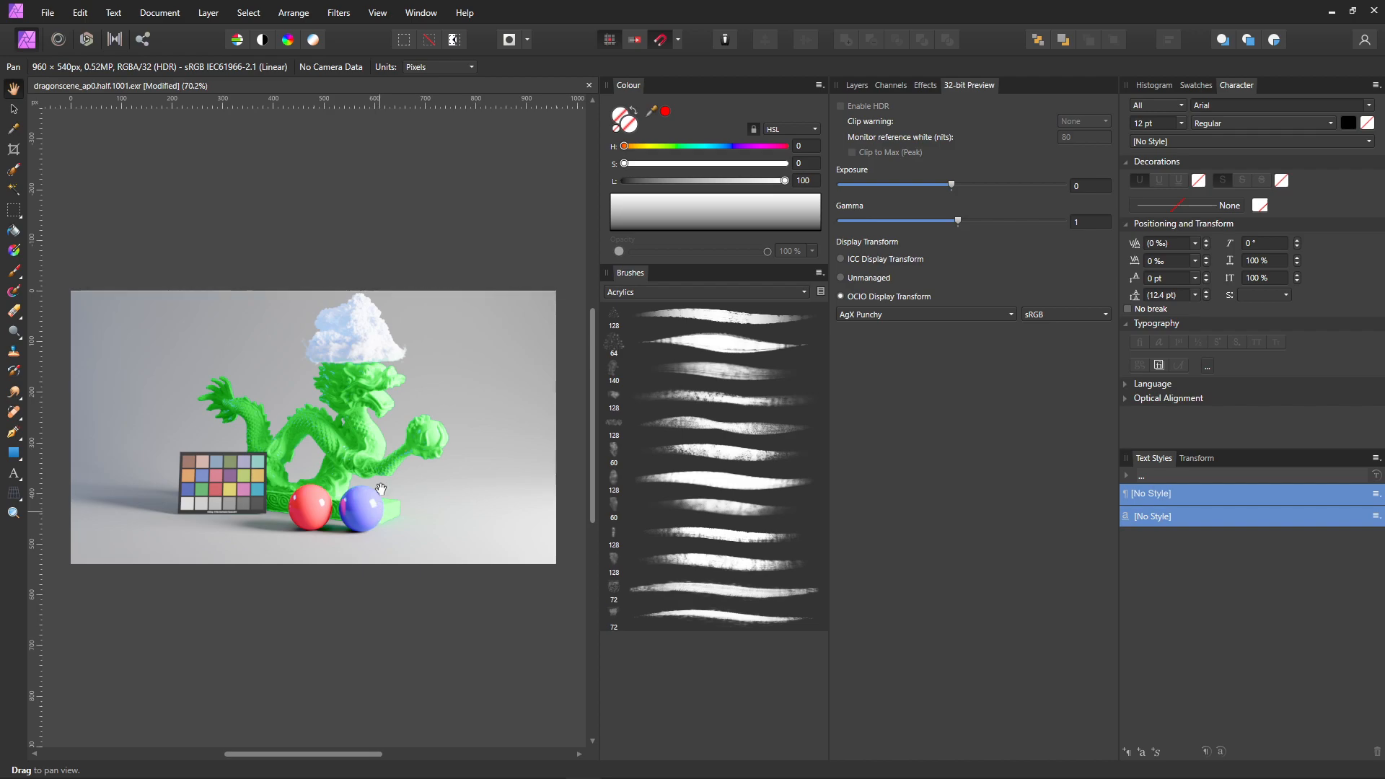
click(855, 85)
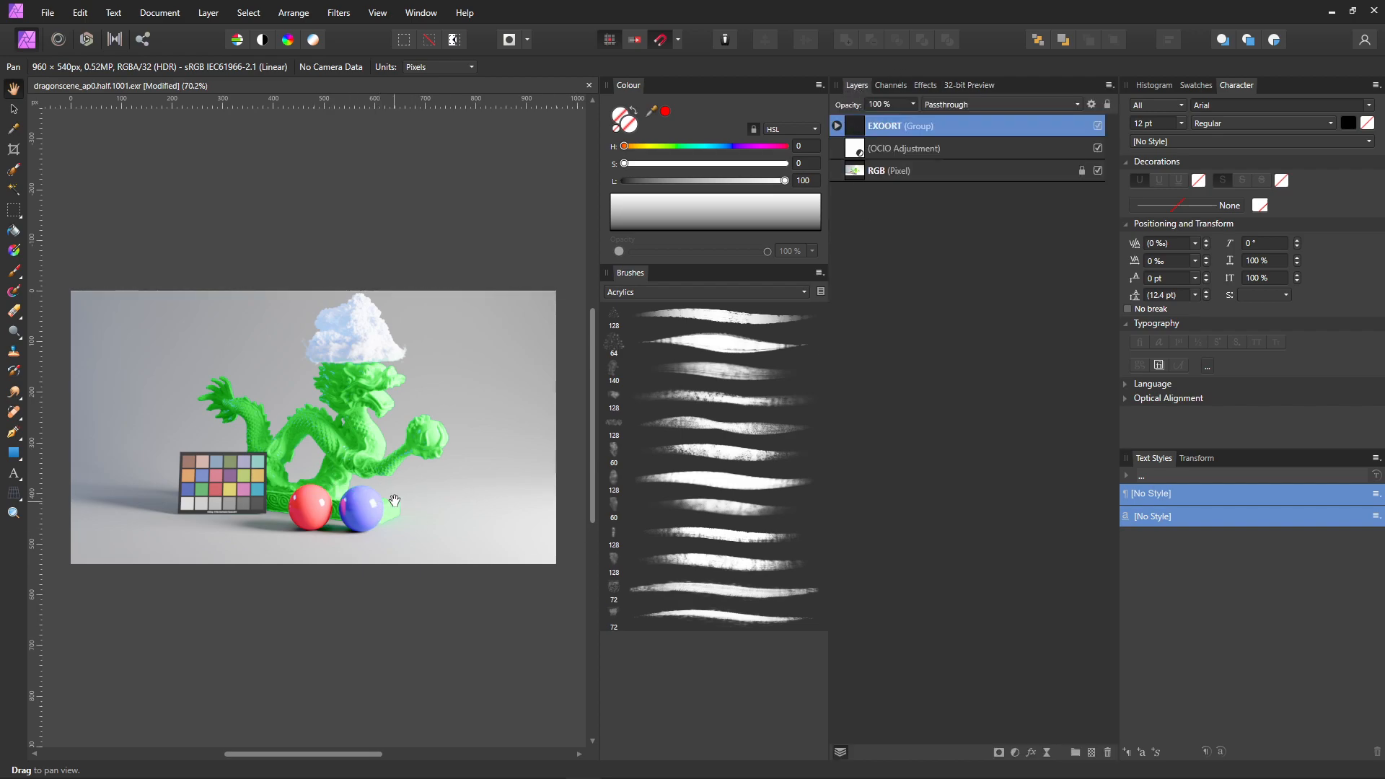
mouse_move(340, 502)
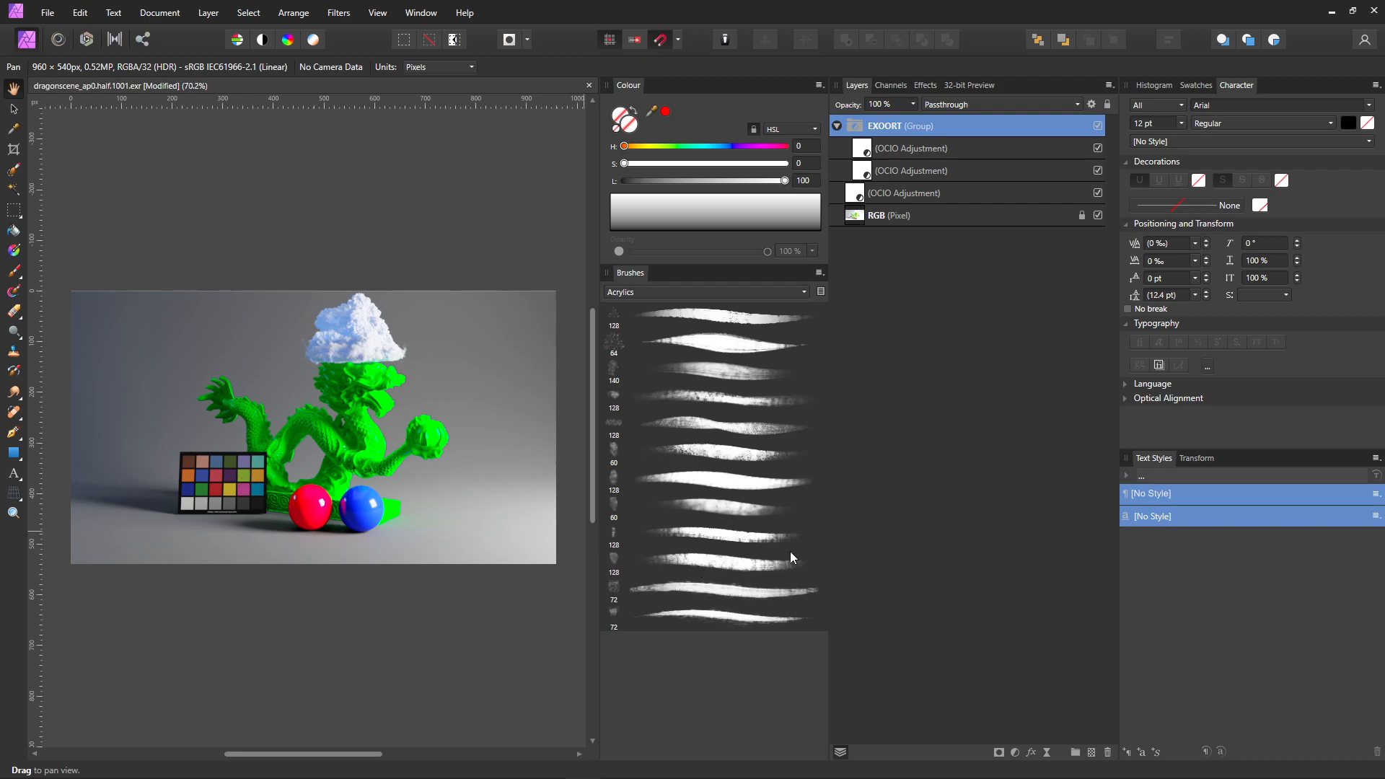
mouse_move(691, 532)
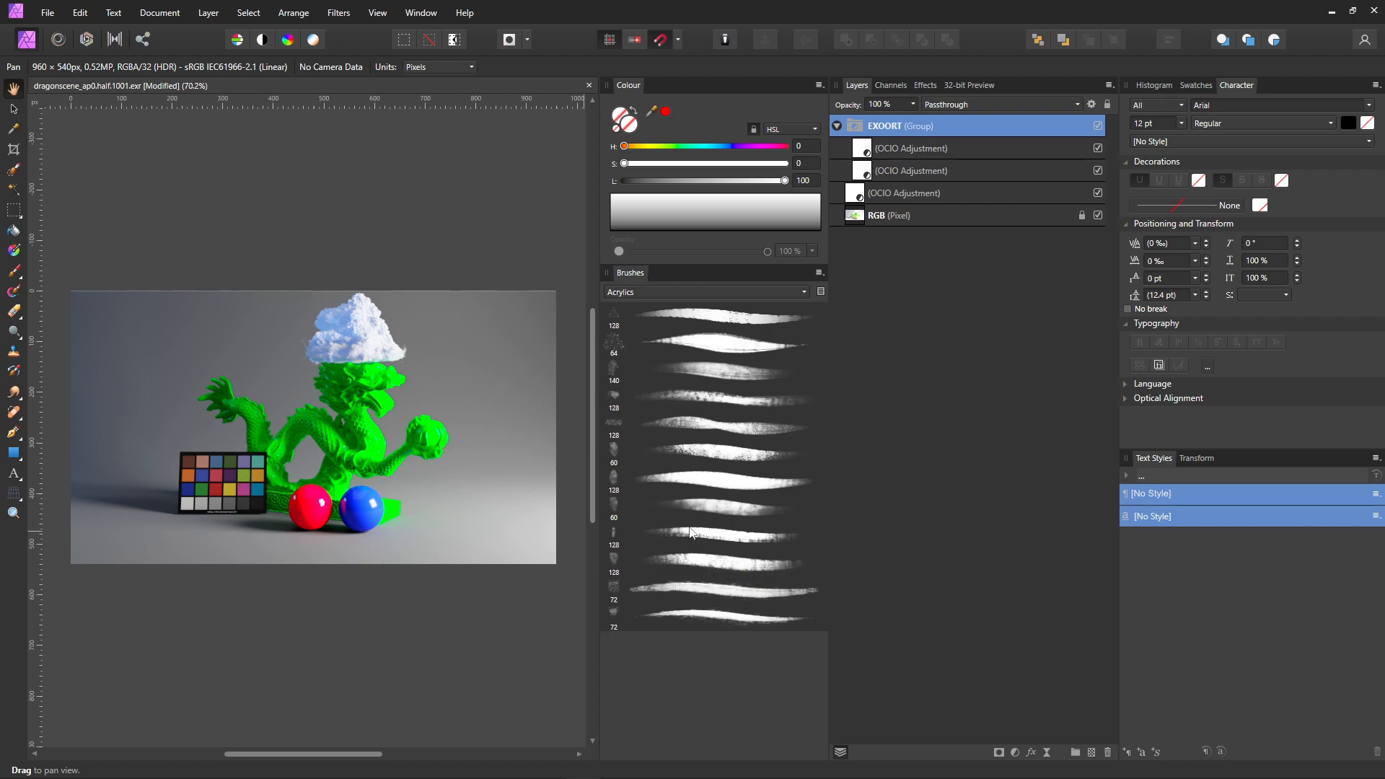